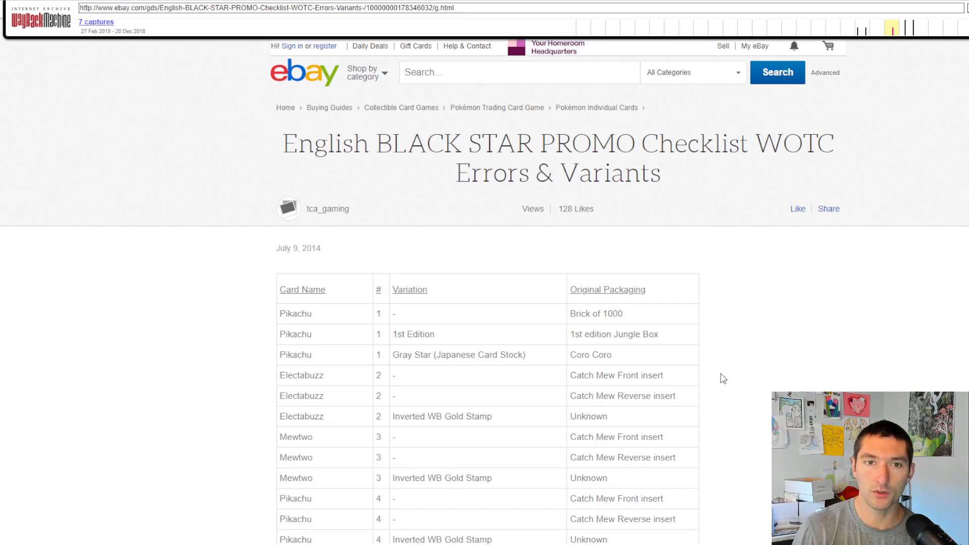
Step: Scroll the archived promo checklist down to Suicune number 53 at the end of the table
scroll(down, 3)
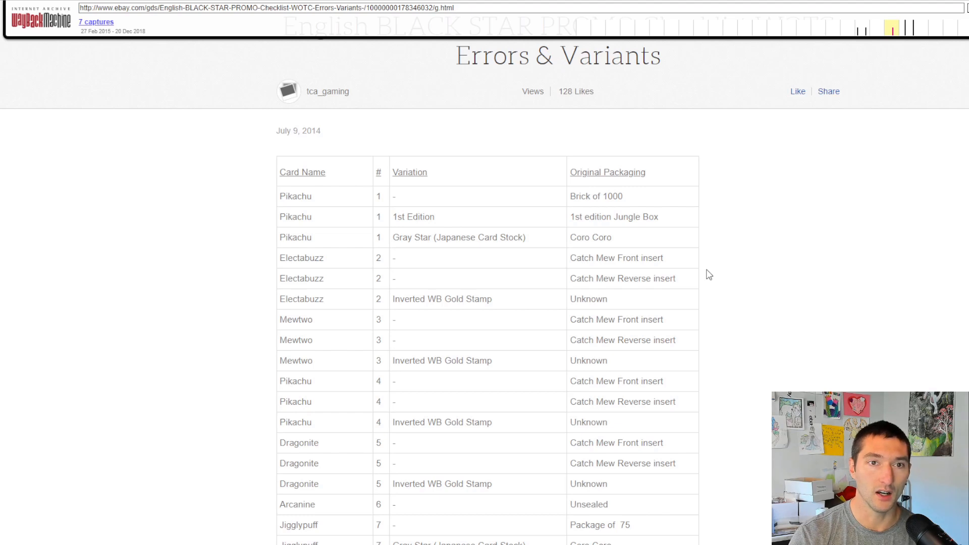
mouse_move(277, 126)
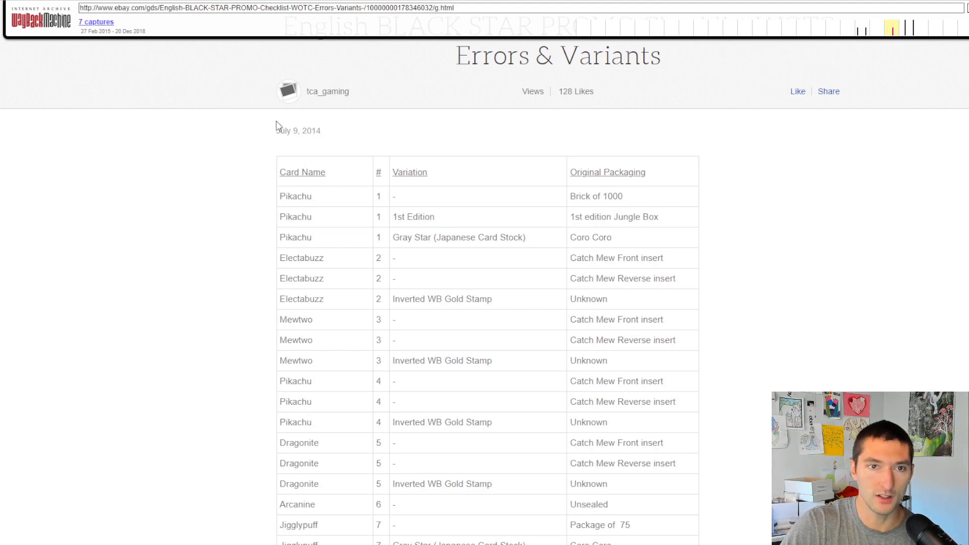
mouse_move(278, 131)
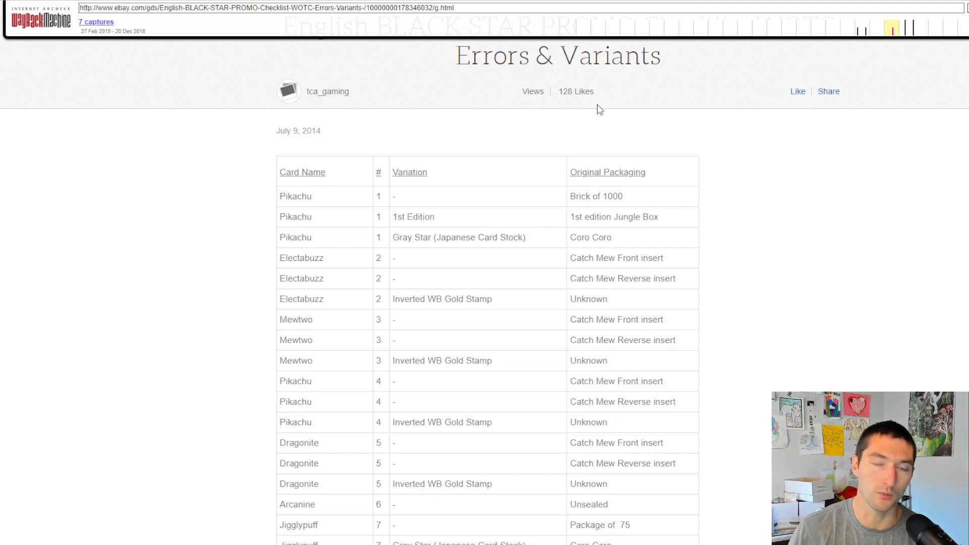
mouse_move(391, 279)
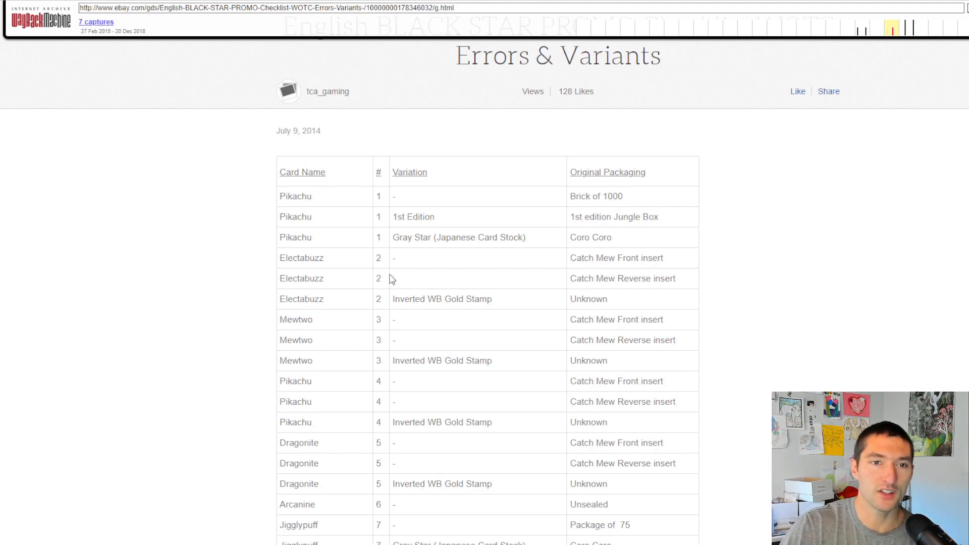
mouse_move(386, 193)
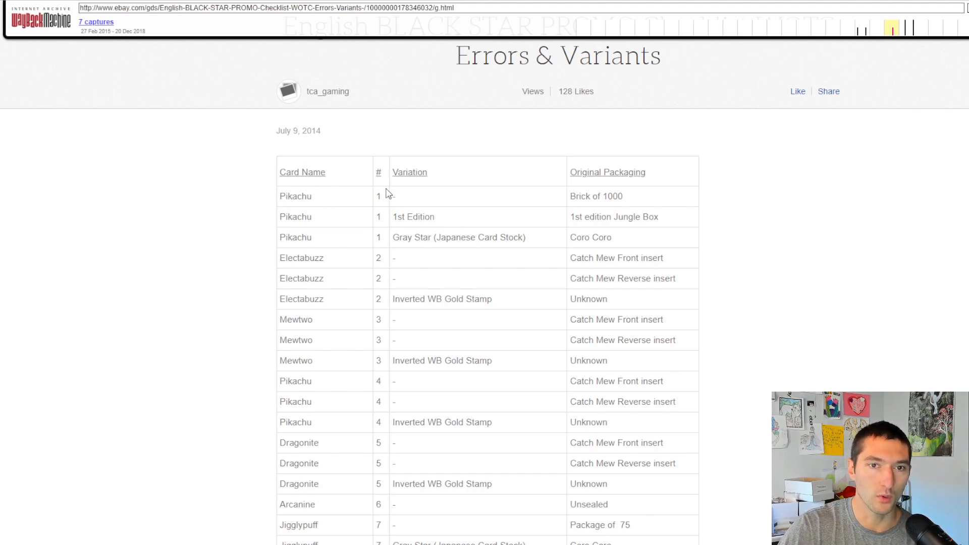
mouse_move(592, 195)
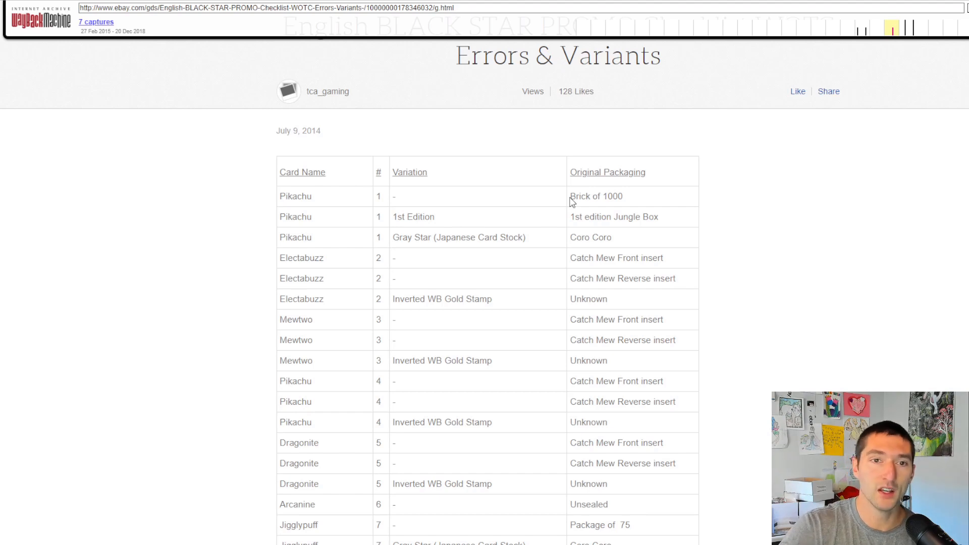
mouse_move(392, 226)
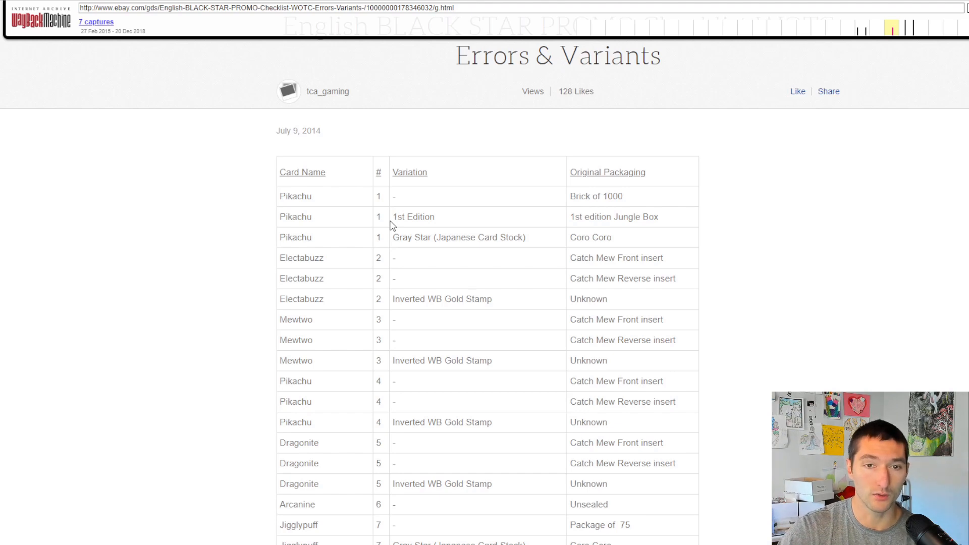
mouse_move(402, 237)
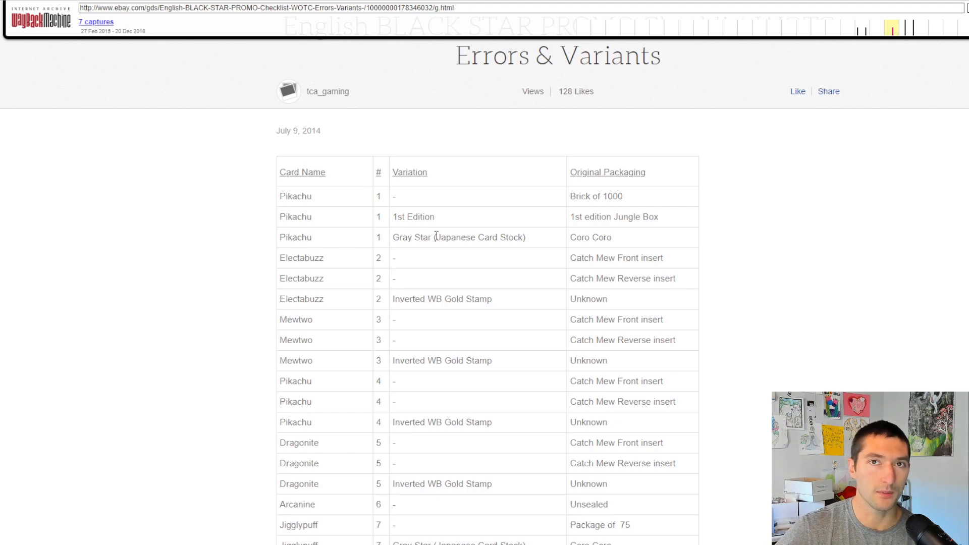
mouse_move(616, 241)
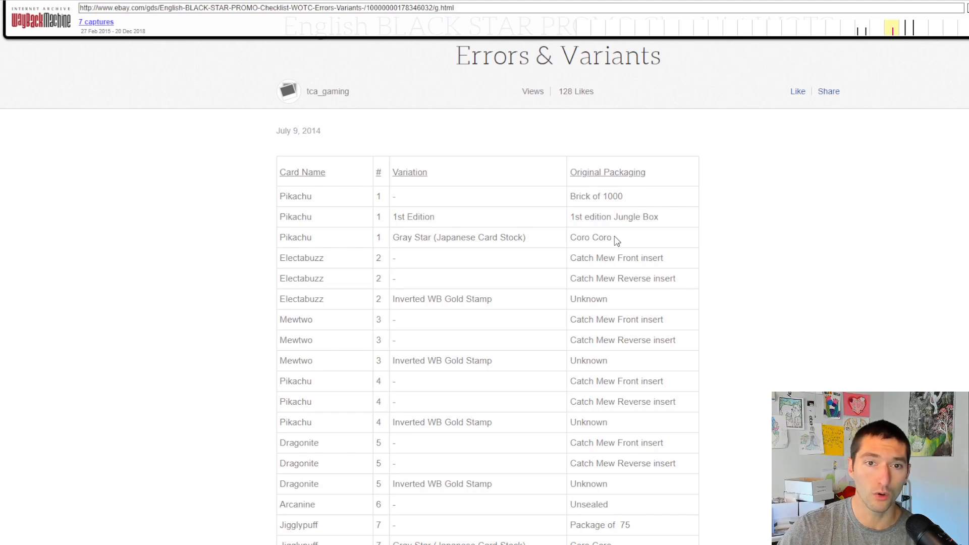
mouse_move(623, 240)
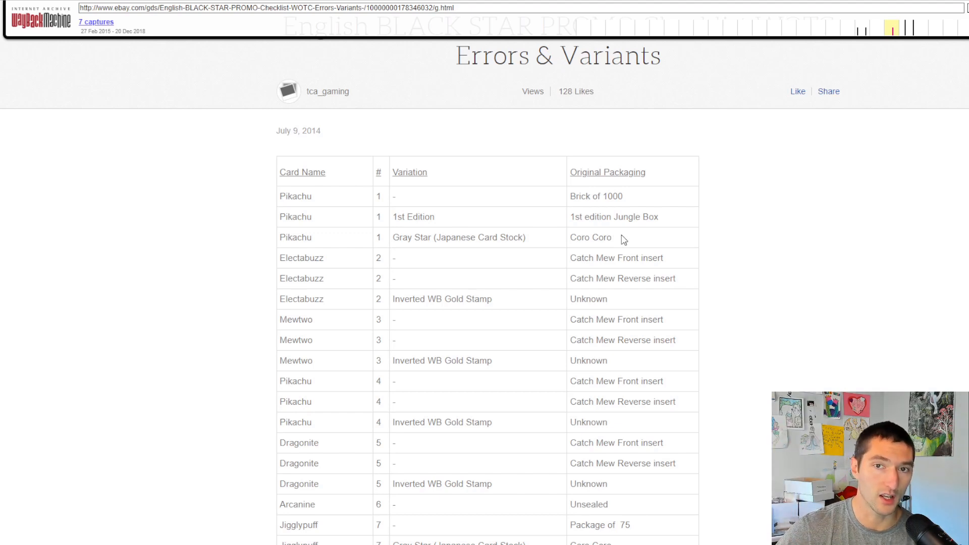
mouse_move(346, 366)
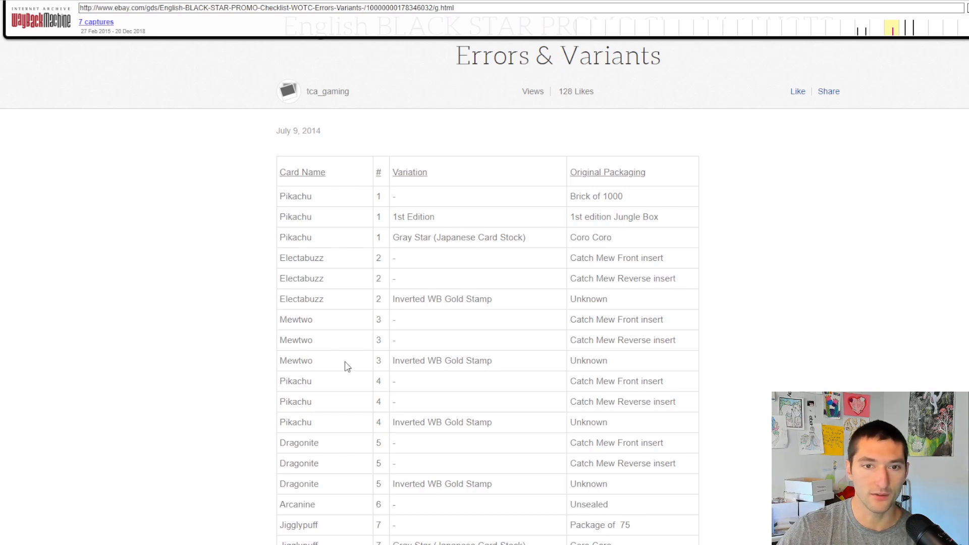
mouse_move(473, 309)
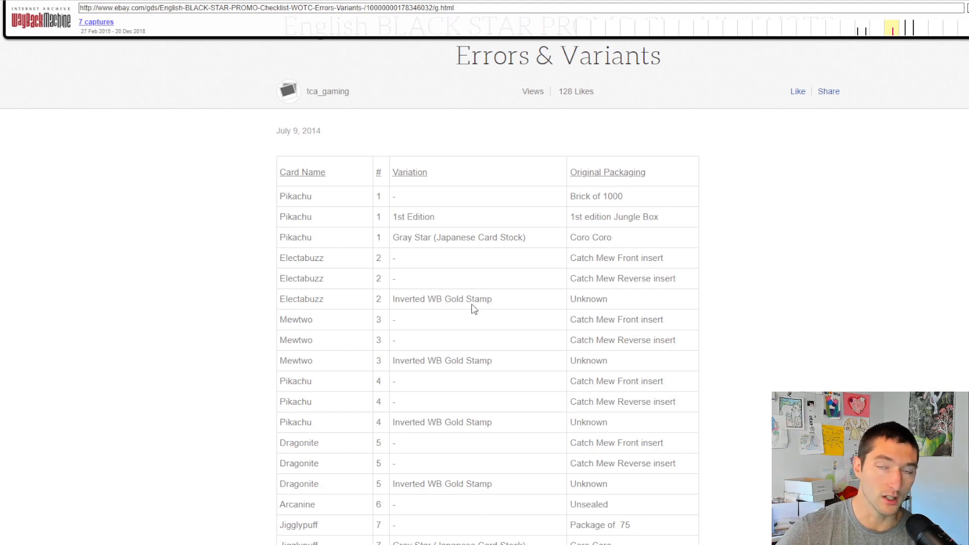
mouse_move(471, 306)
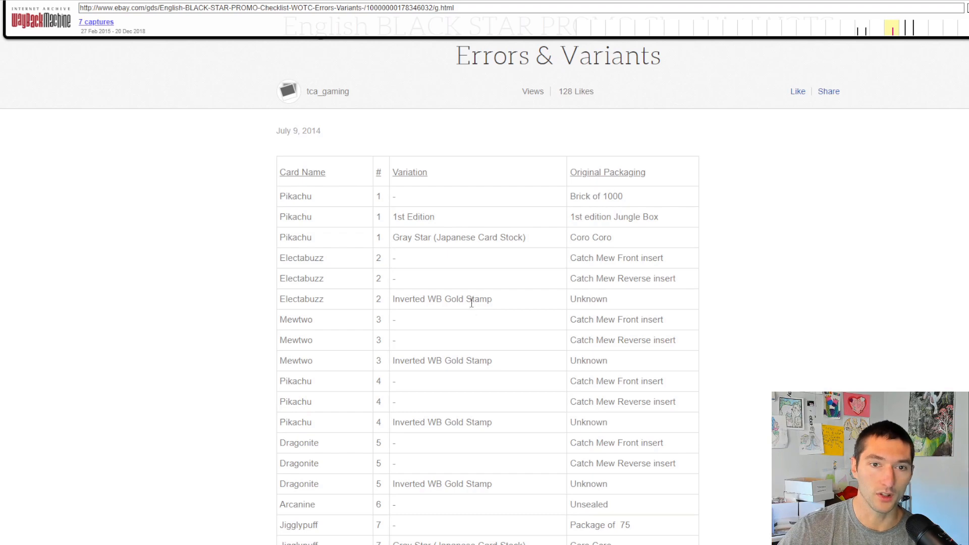
mouse_move(414, 280)
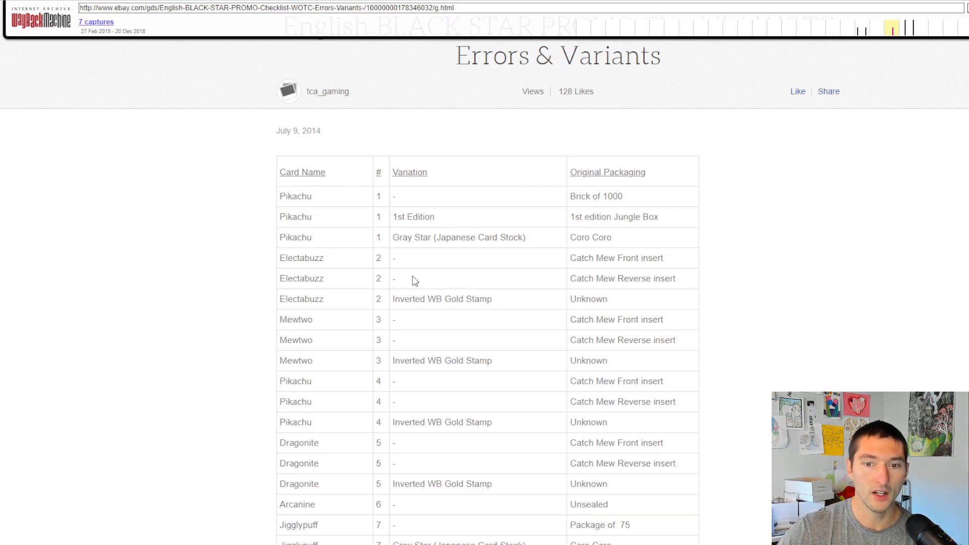
scroll(down, 3)
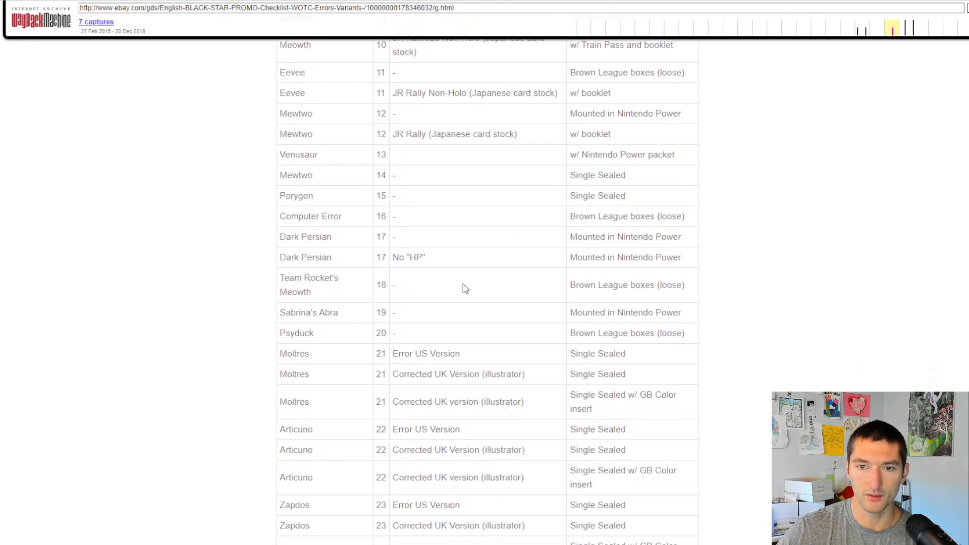
scroll(down, 3)
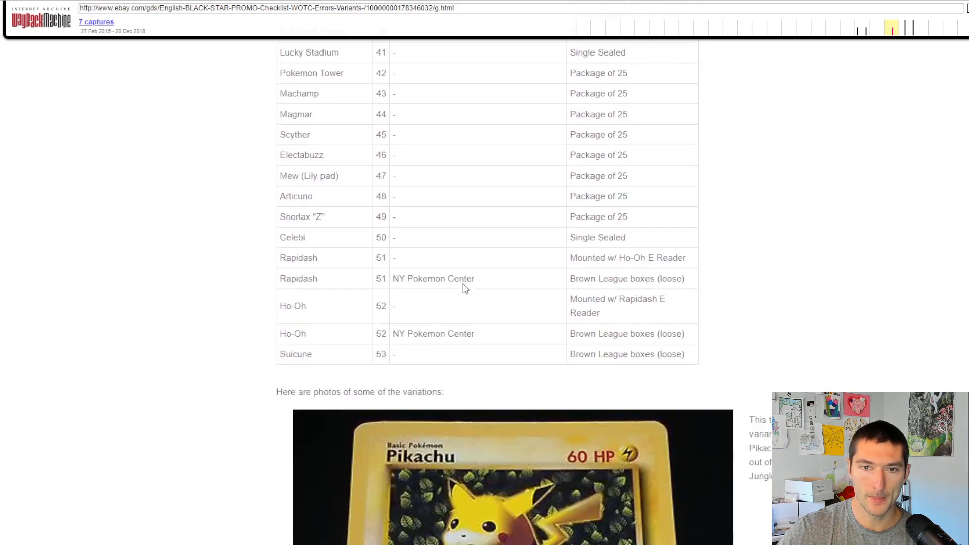
mouse_move(455, 308)
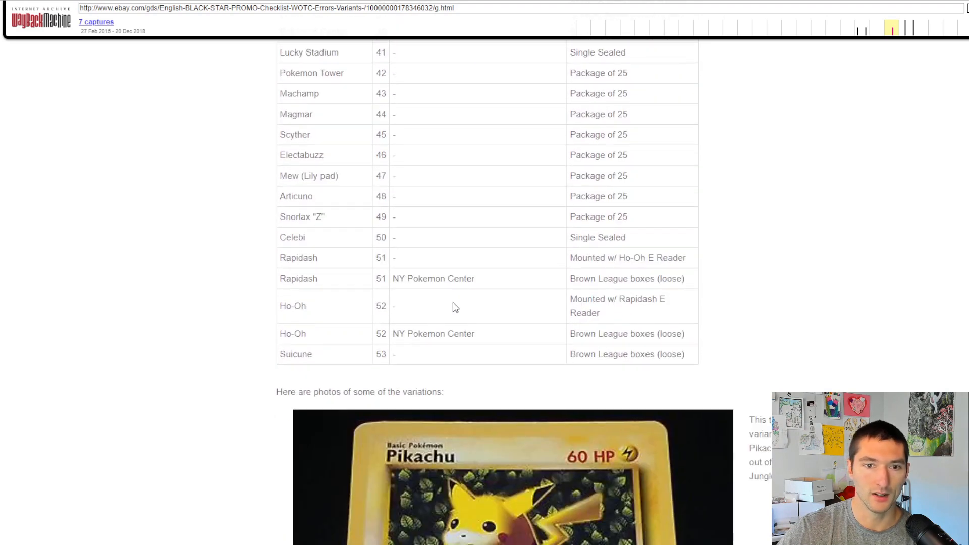
mouse_move(600, 258)
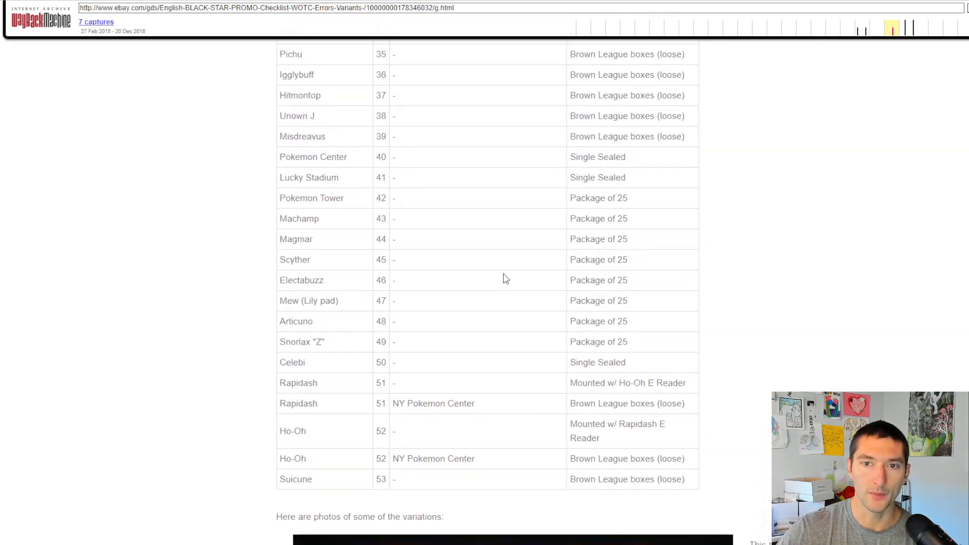
scroll(up, 3)
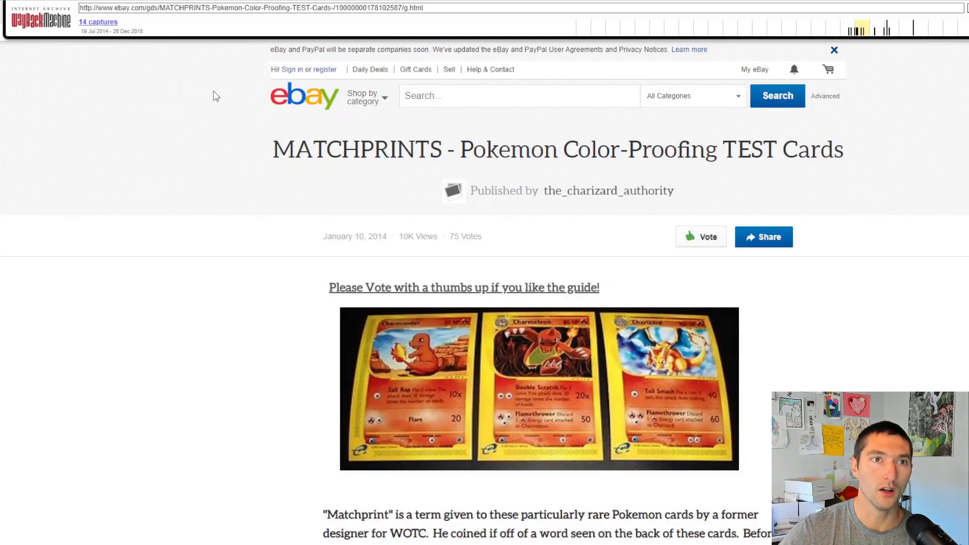
mouse_move(414, 231)
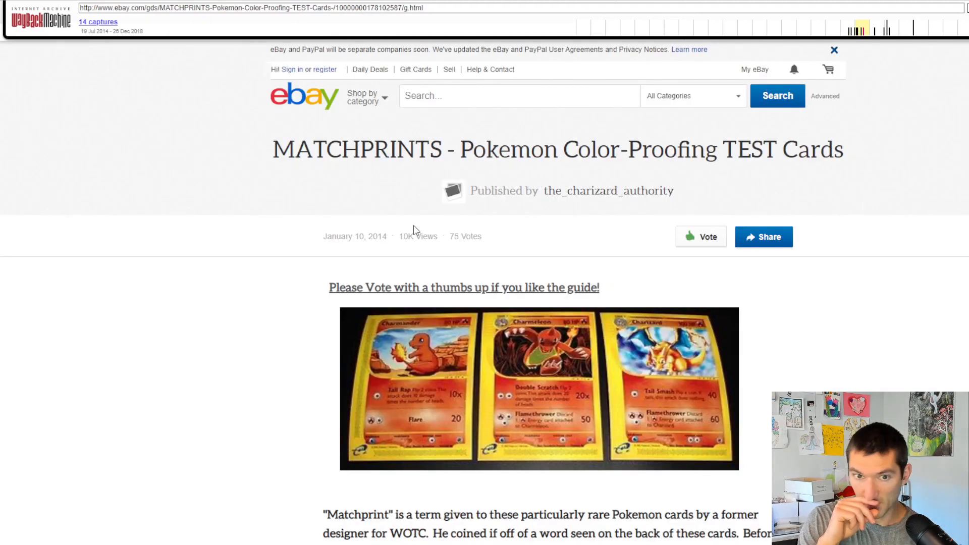
mouse_move(438, 262)
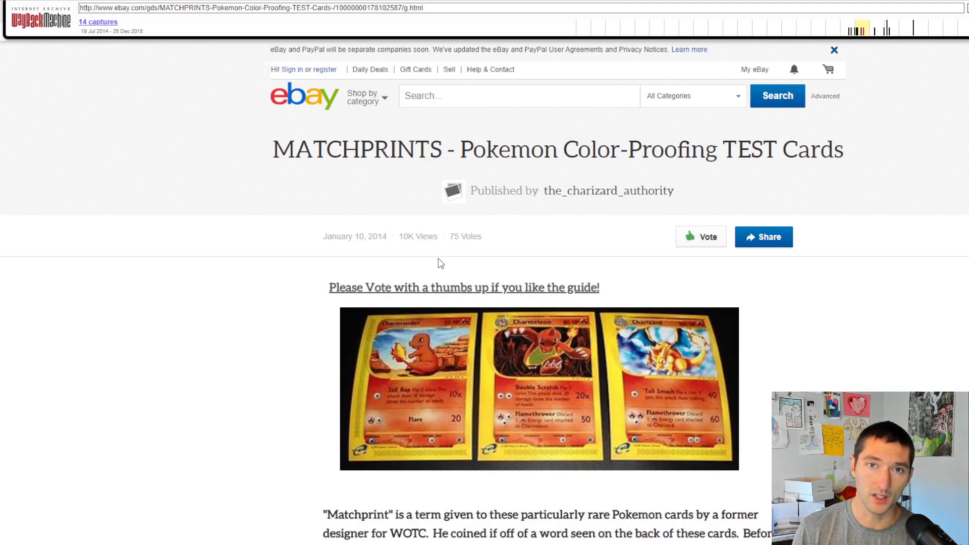
mouse_move(513, 348)
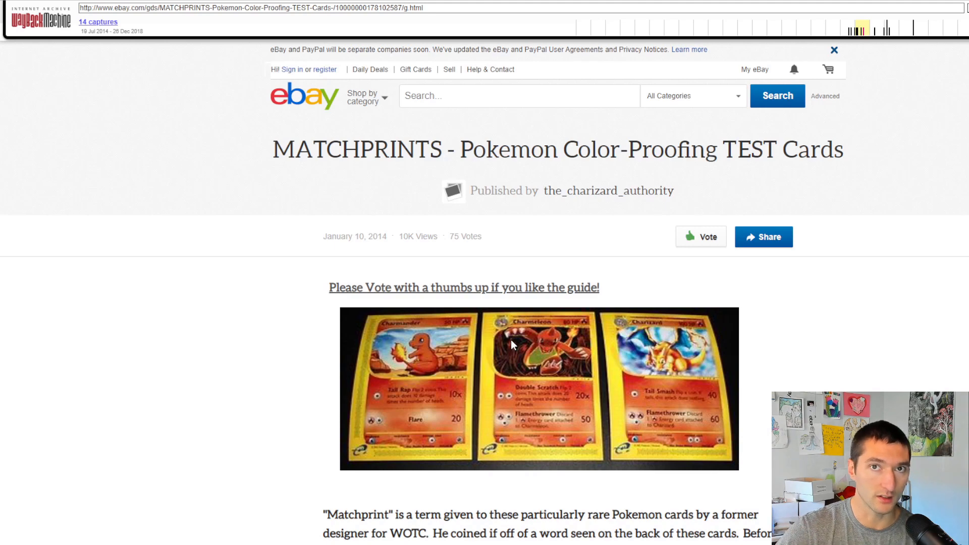
mouse_move(500, 298)
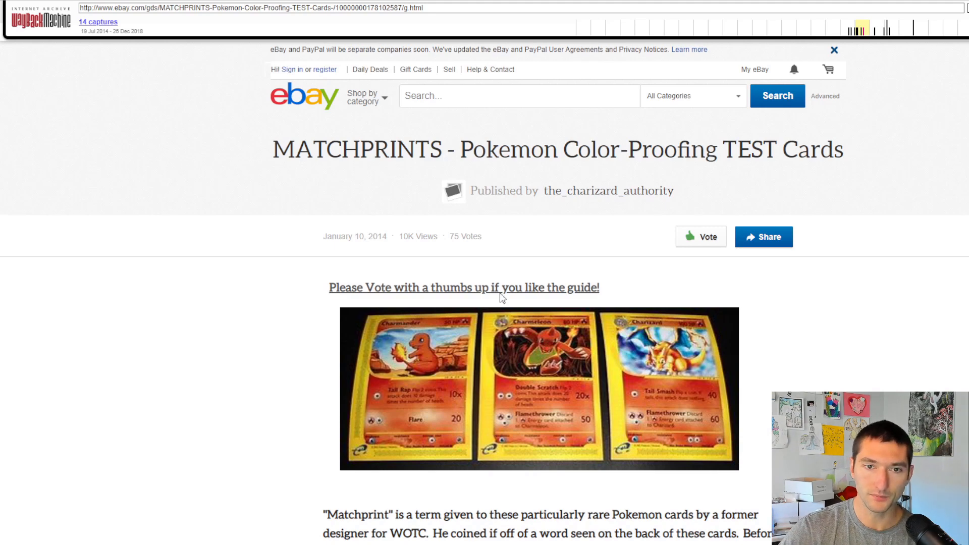
mouse_move(407, 236)
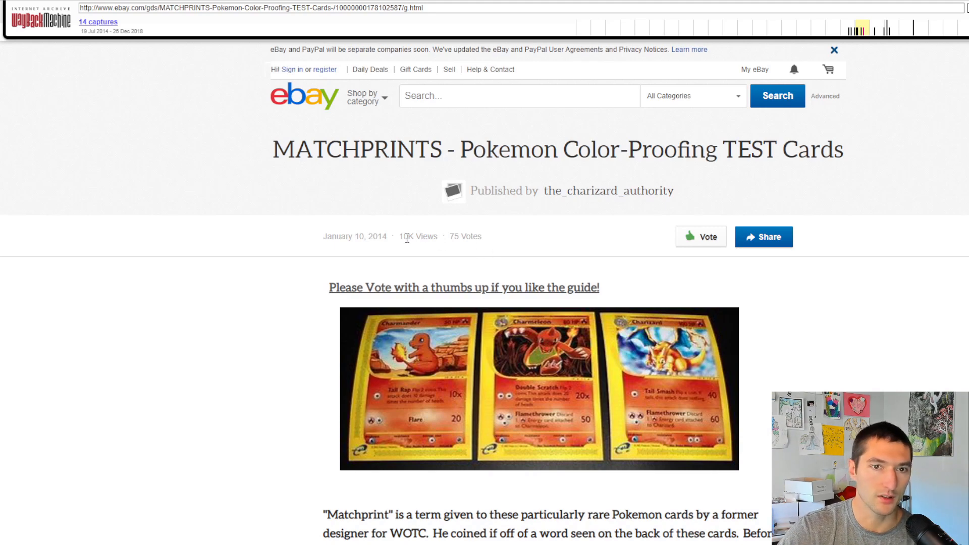
mouse_move(424, 236)
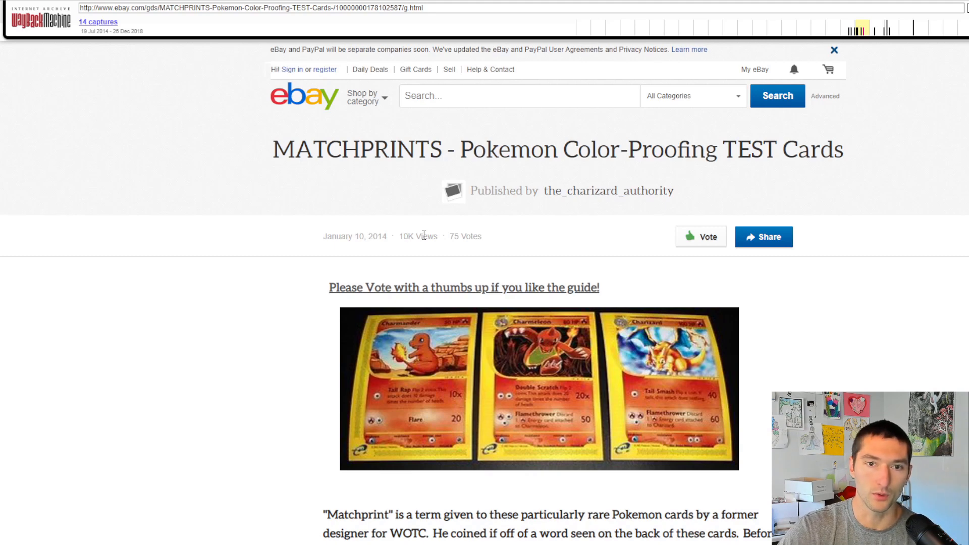
Step: Scroll the MATCHPRINTS guide slightly to its intro paragraph and embedded video
scroll(down, 3)
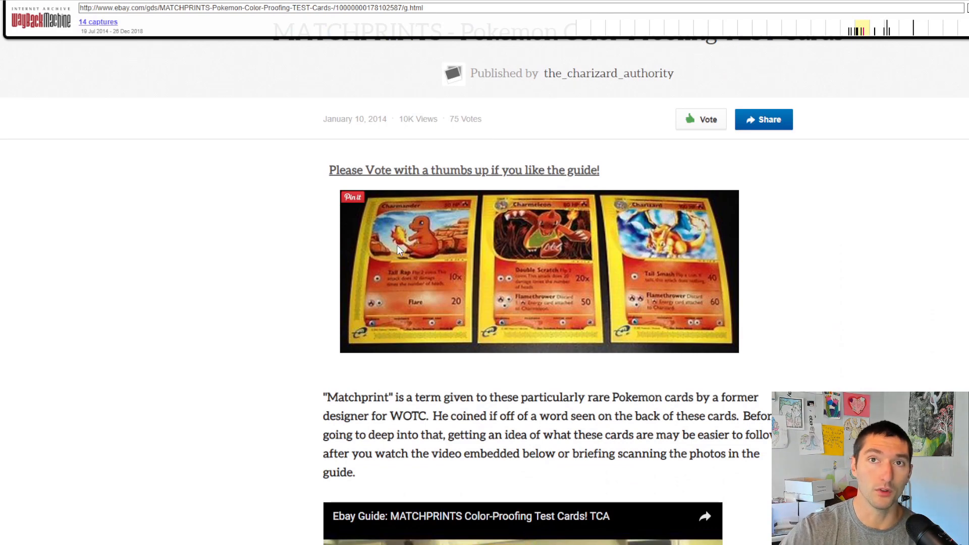
Step: Scroll past the video and Mewtwo/Mew E-Reader photos to the Matchprints checklist table
scroll(down, 3)
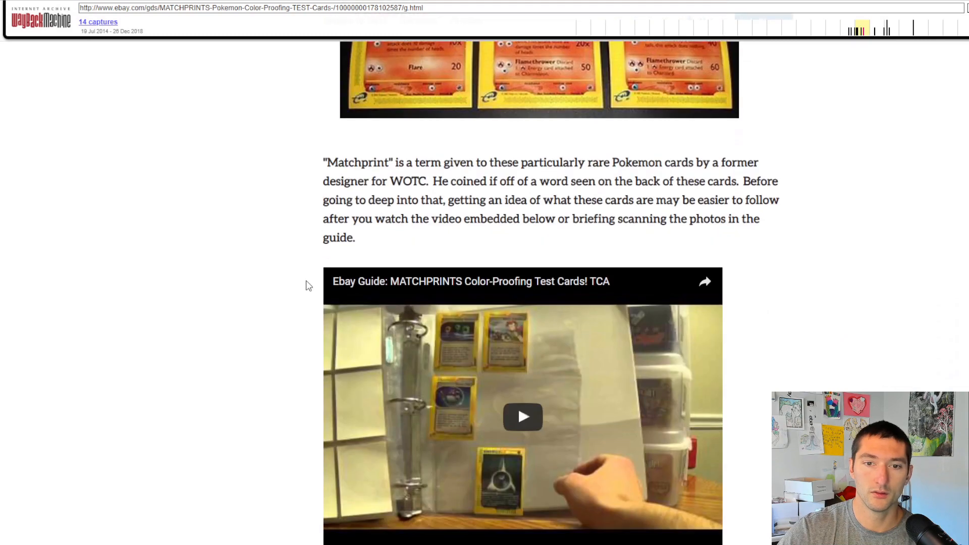
scroll(down, 3)
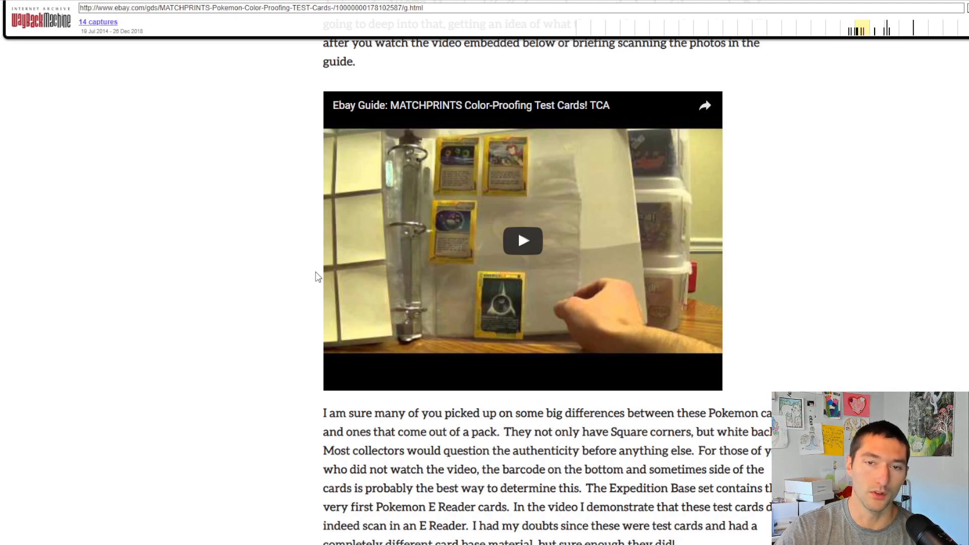
scroll(down, 3)
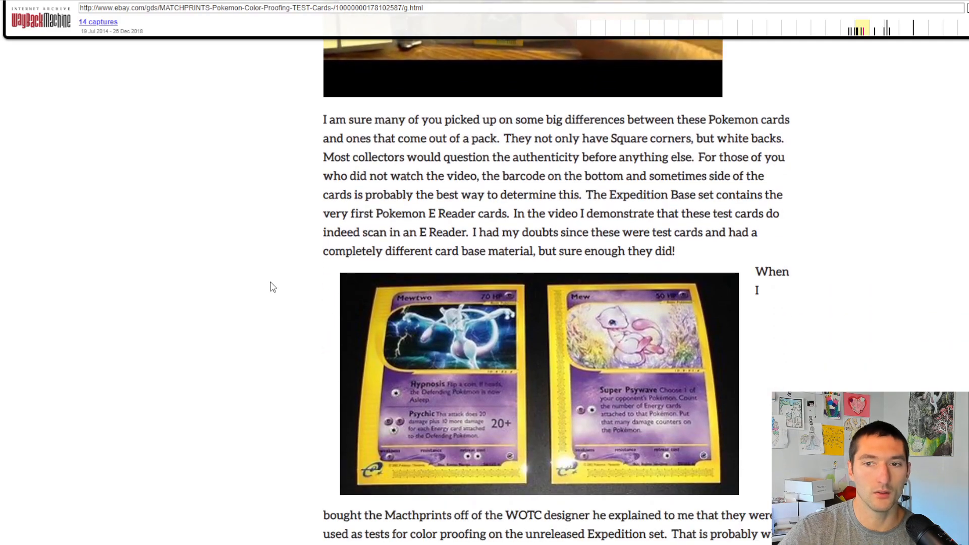
scroll(down, 3)
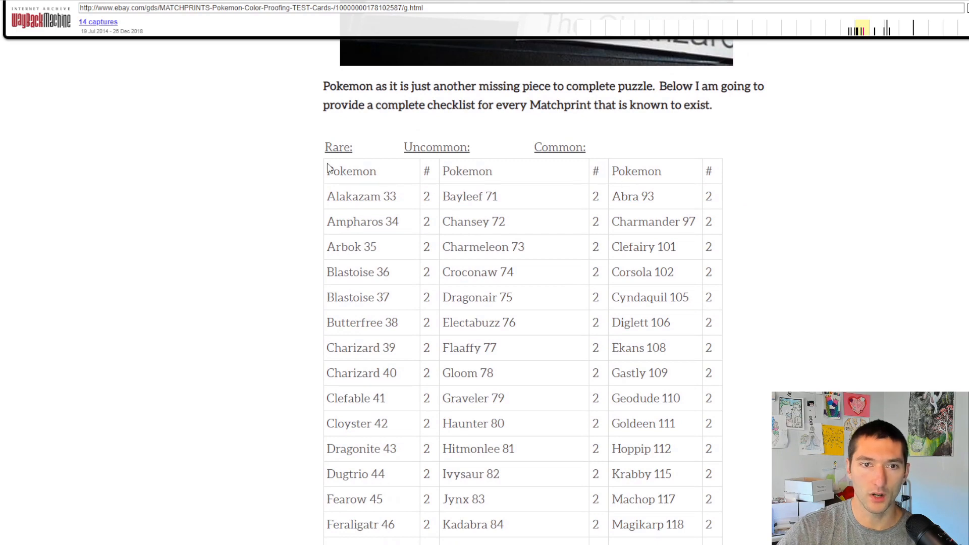
mouse_move(322, 178)
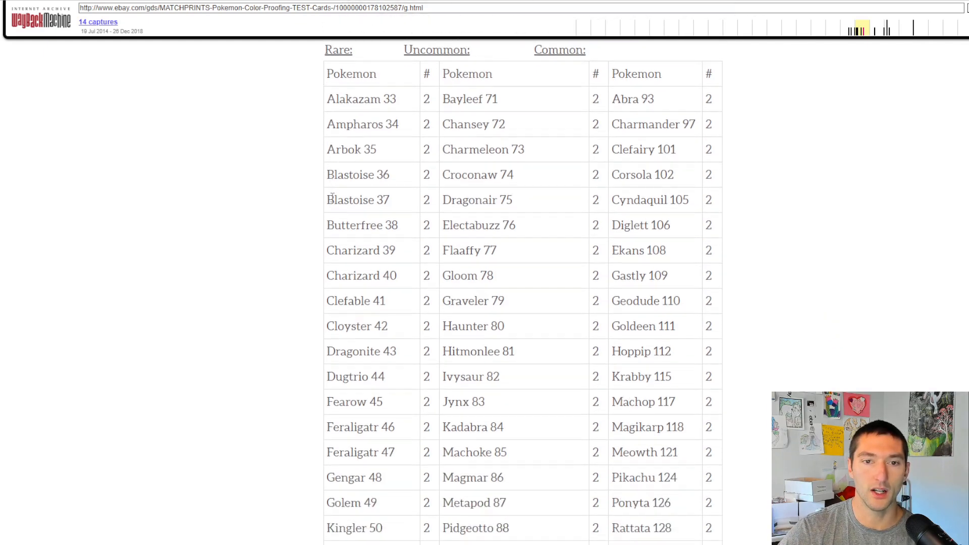
Step: Scroll through the rare, uncommon and common Matchprint checklist rows
scroll(down, 3)
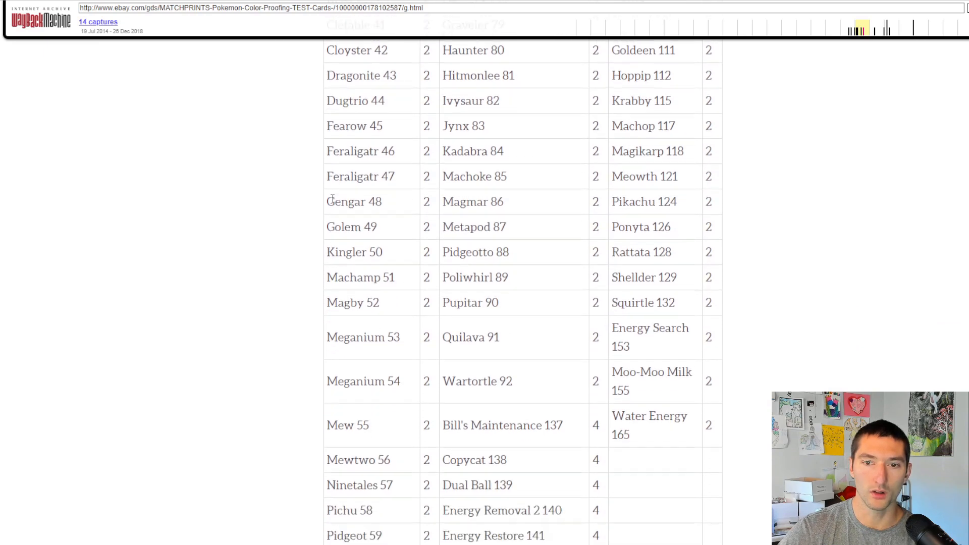
scroll(down, 3)
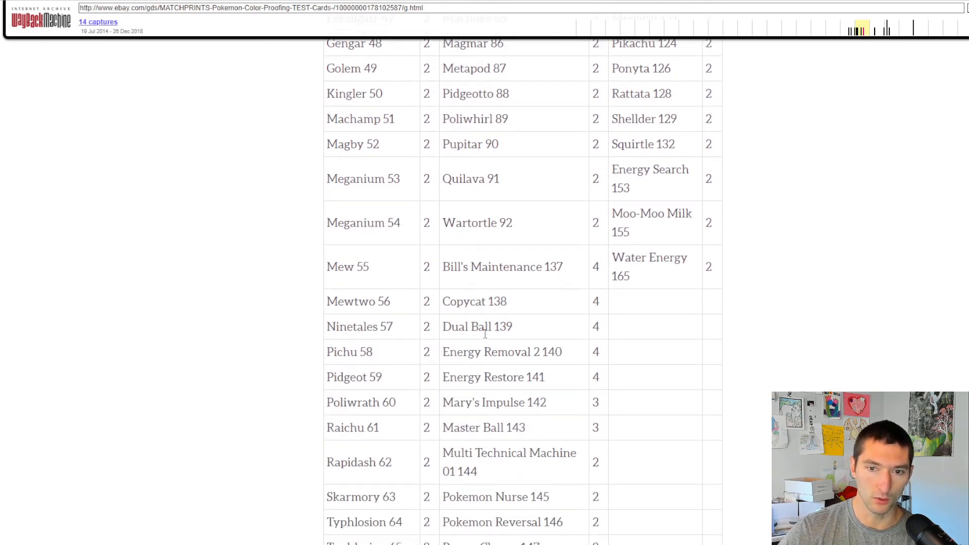
scroll(down, 3)
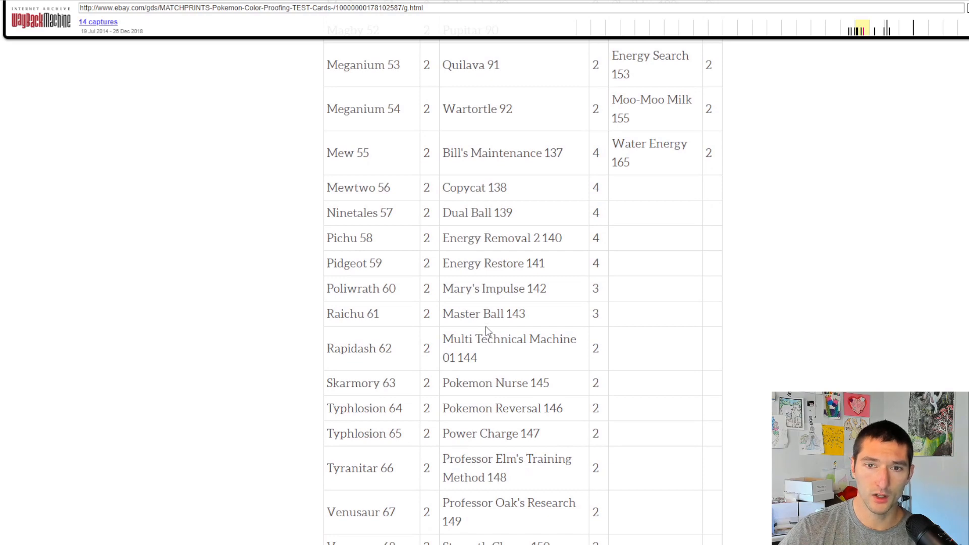
scroll(down, 3)
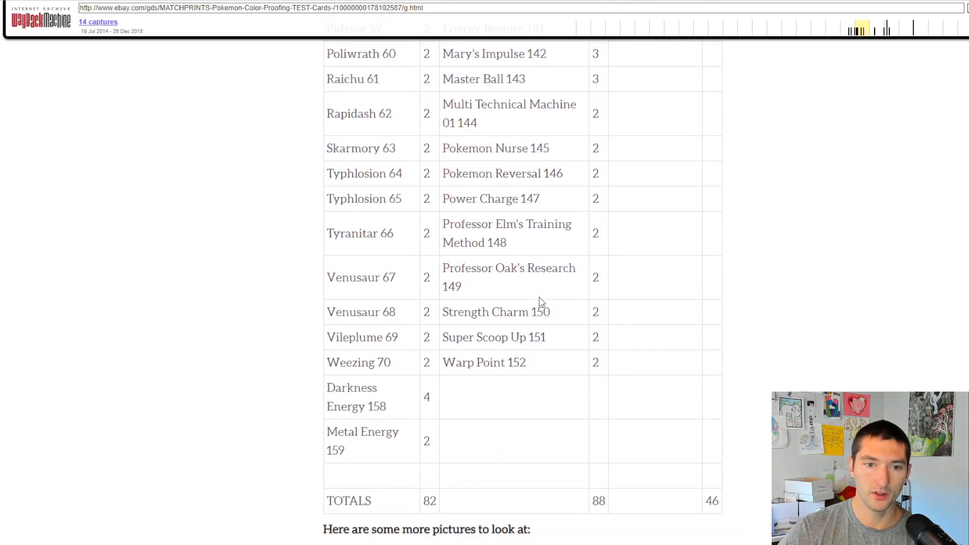
mouse_move(400, 405)
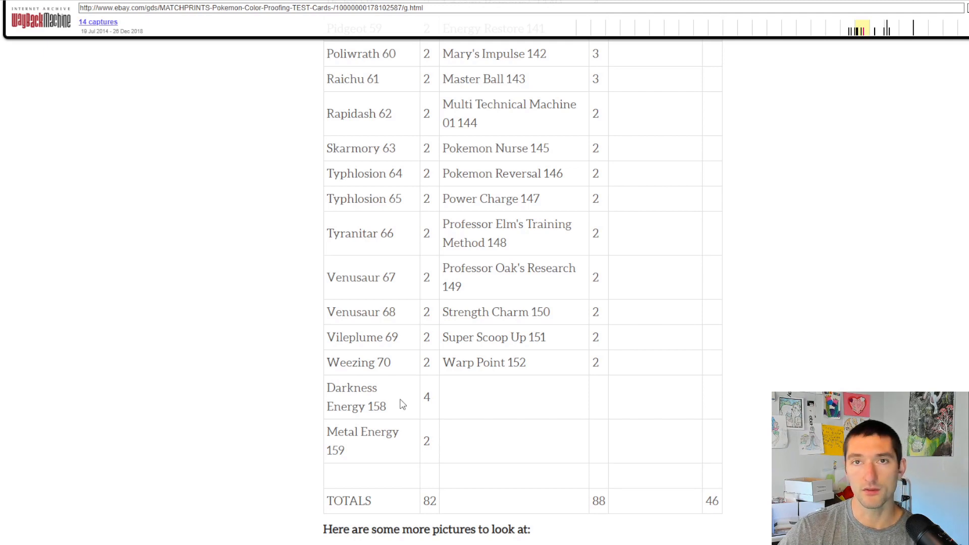
scroll(up, 3)
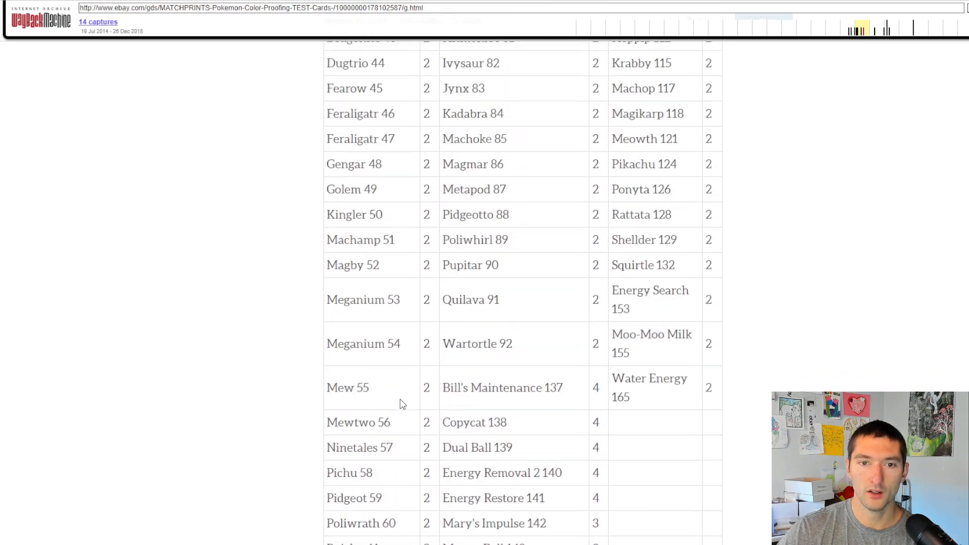
Step: Continue past the TOTALS row to the Charizard matchprint comparison photos
scroll(up, 3)
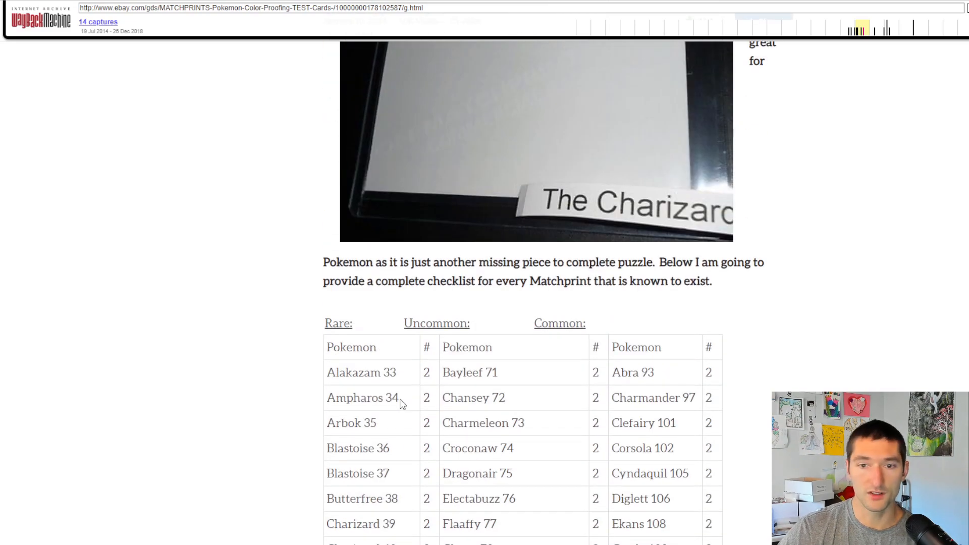
scroll(down, 3)
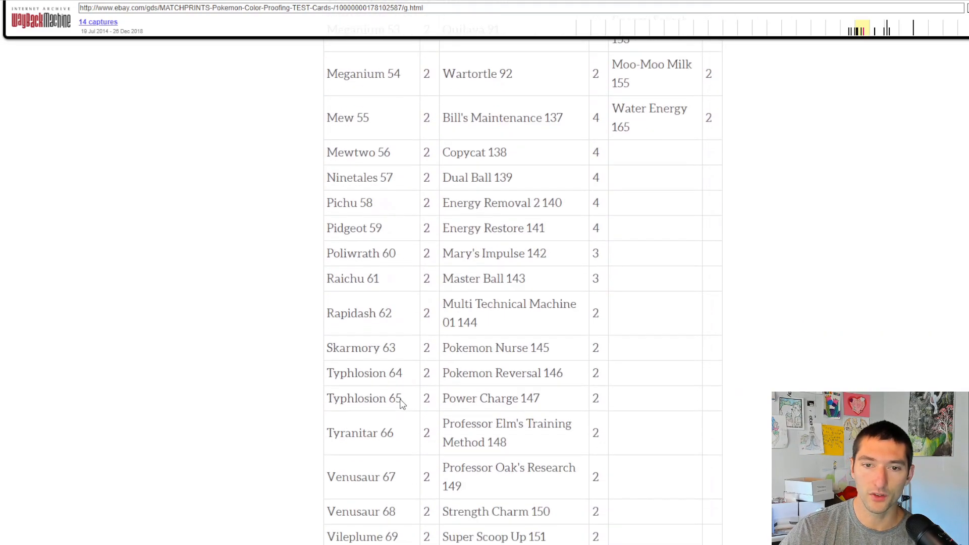
scroll(down, 3)
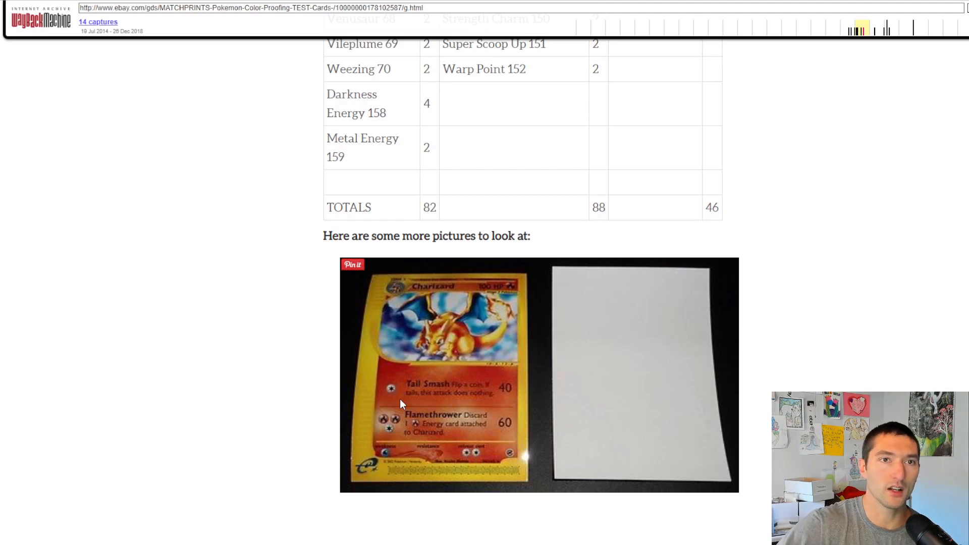
mouse_move(407, 390)
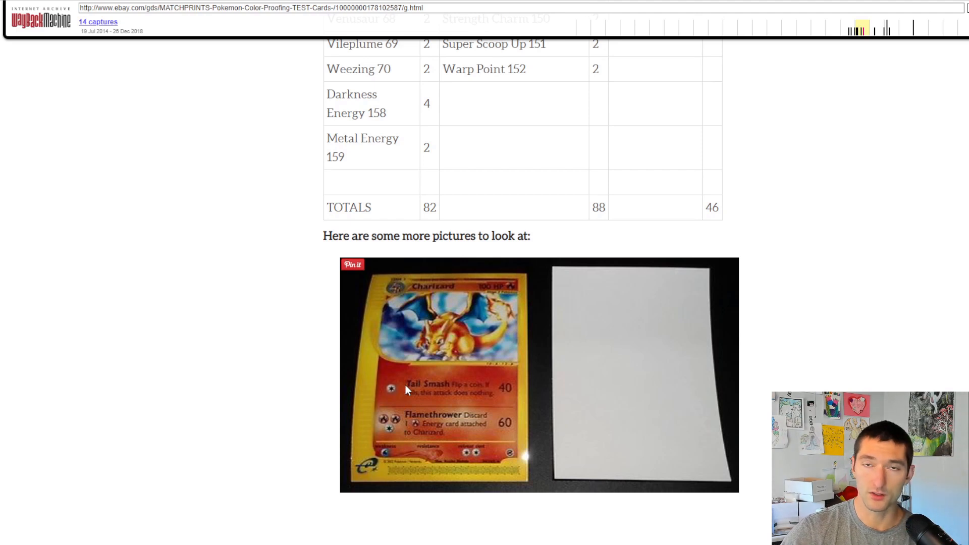
mouse_move(352, 246)
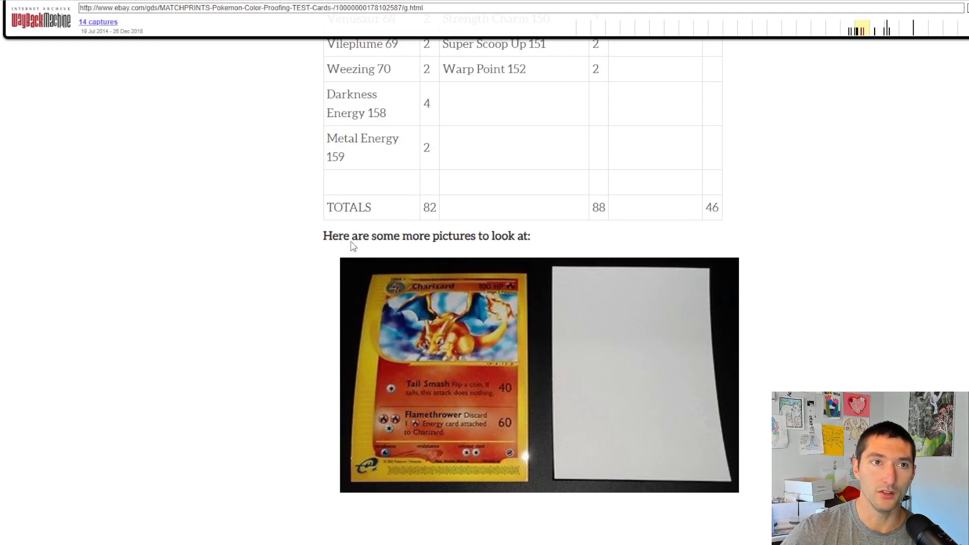
scroll(down, 3)
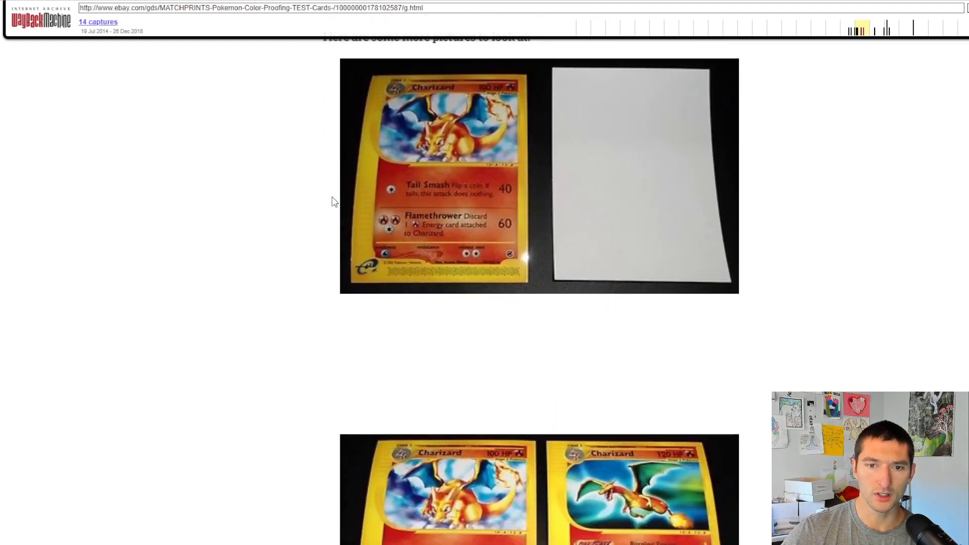
scroll(down, 3)
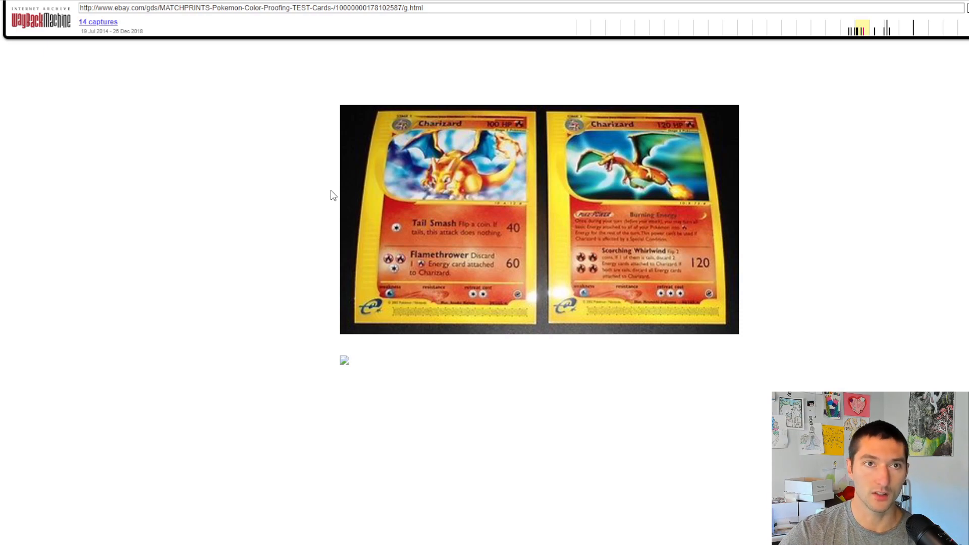
mouse_move(599, 230)
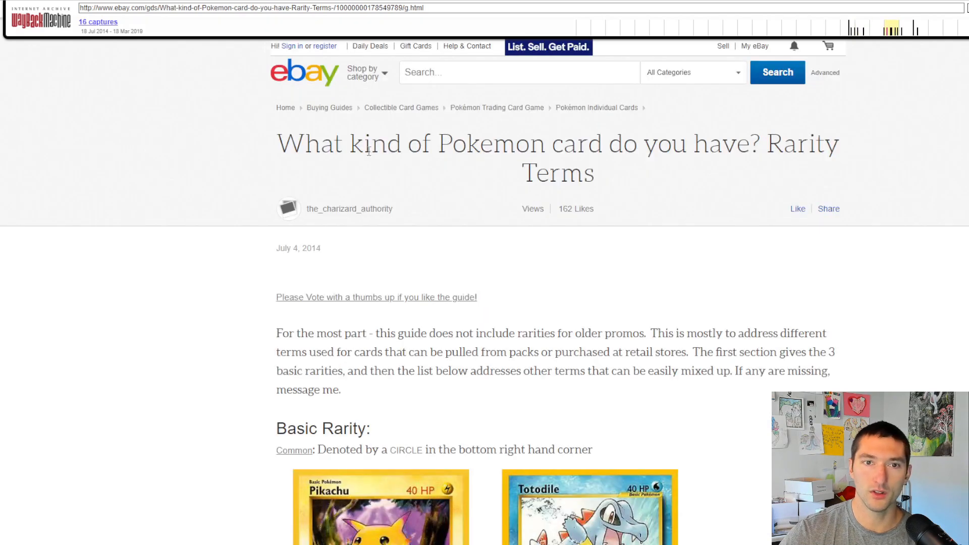
mouse_move(413, 182)
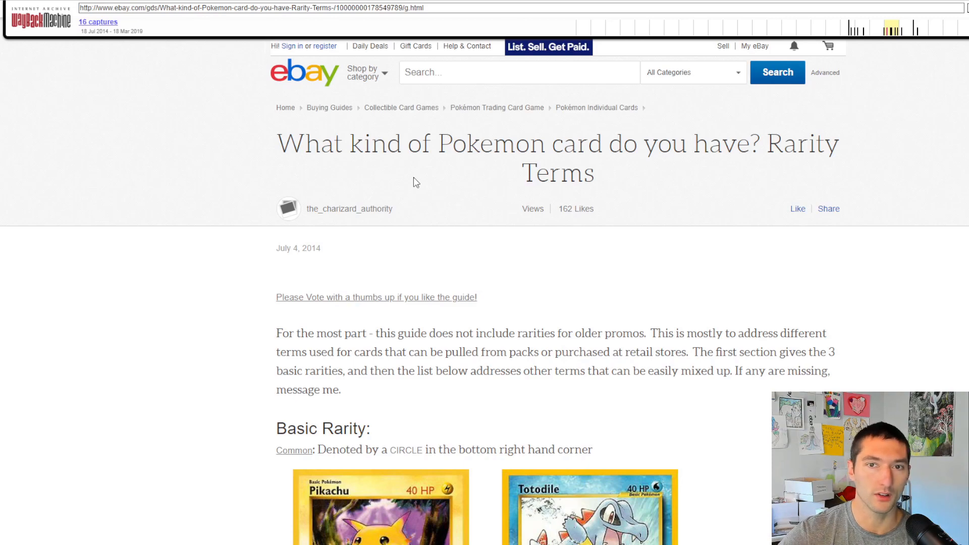
Step: Scroll the rarity-terms guide through the ex and EX card sections
scroll(down, 3)
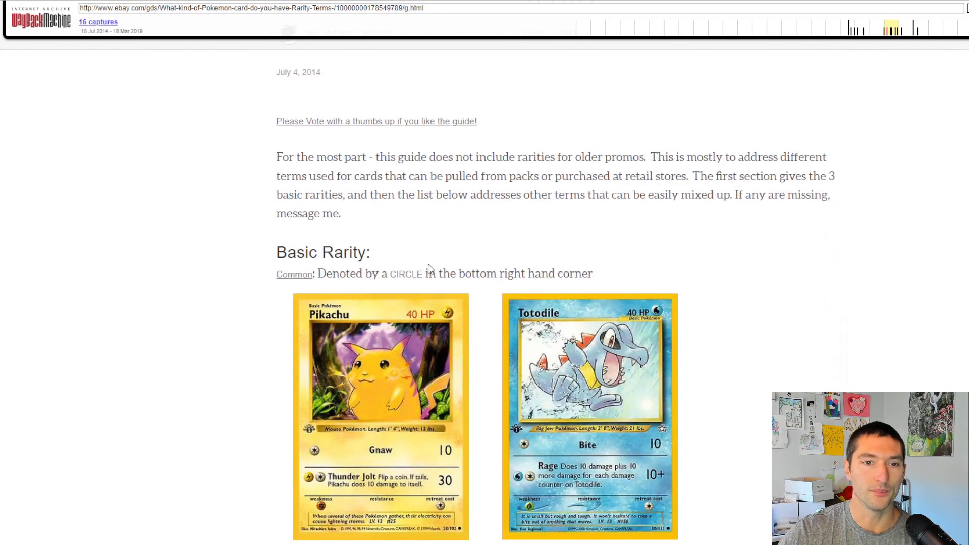
scroll(down, 3)
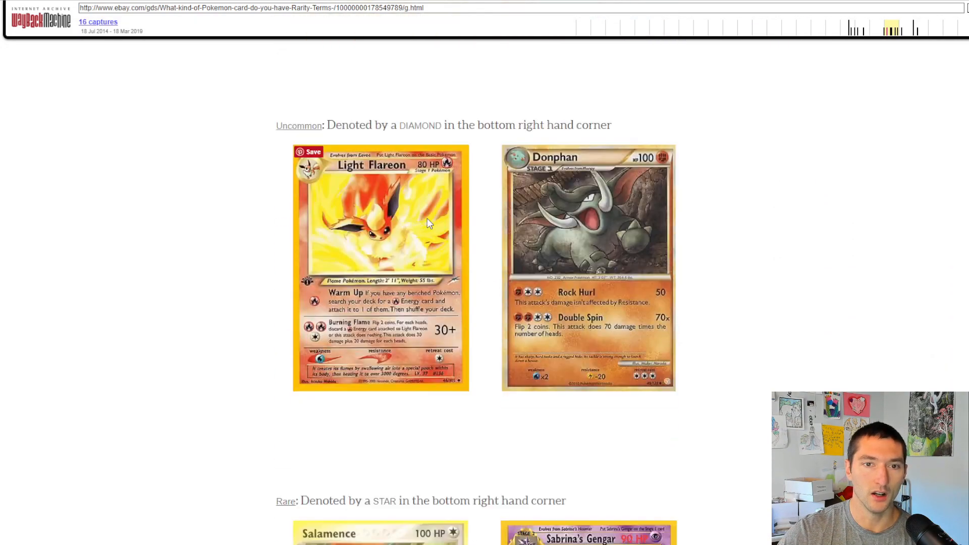
scroll(down, 3)
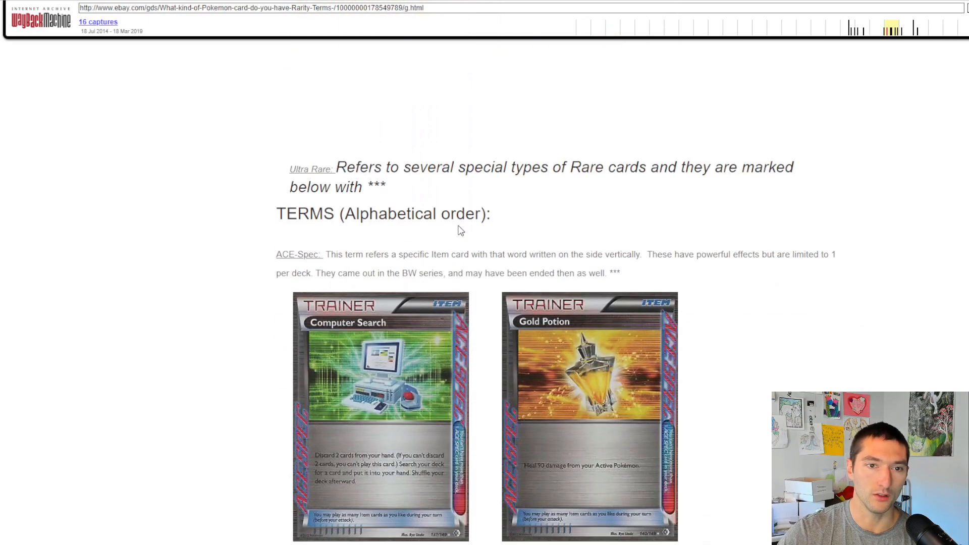
mouse_move(321, 272)
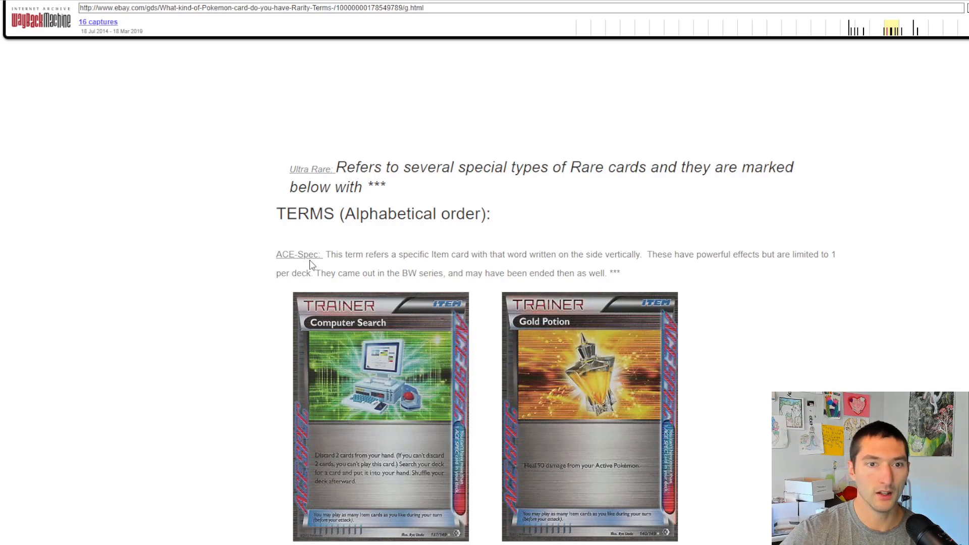
scroll(down, 3)
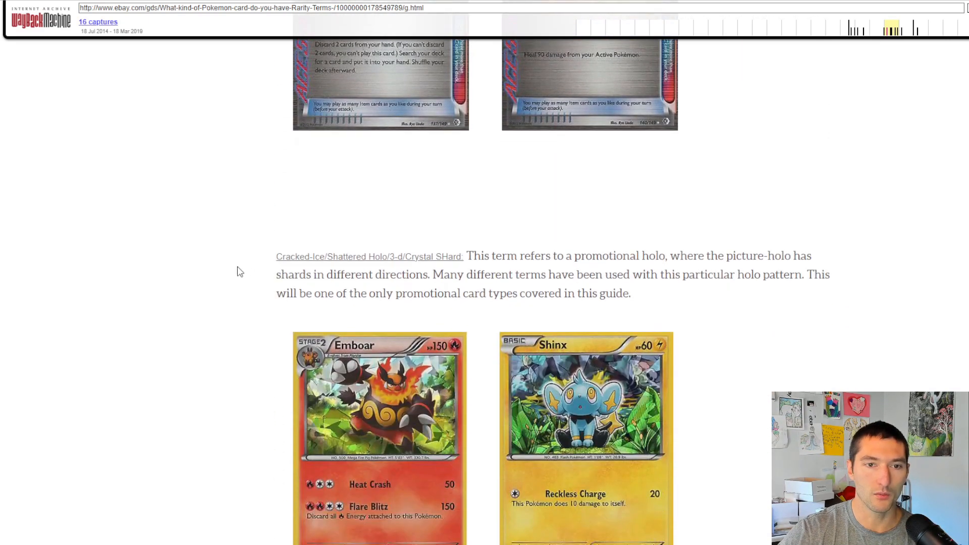
scroll(down, 3)
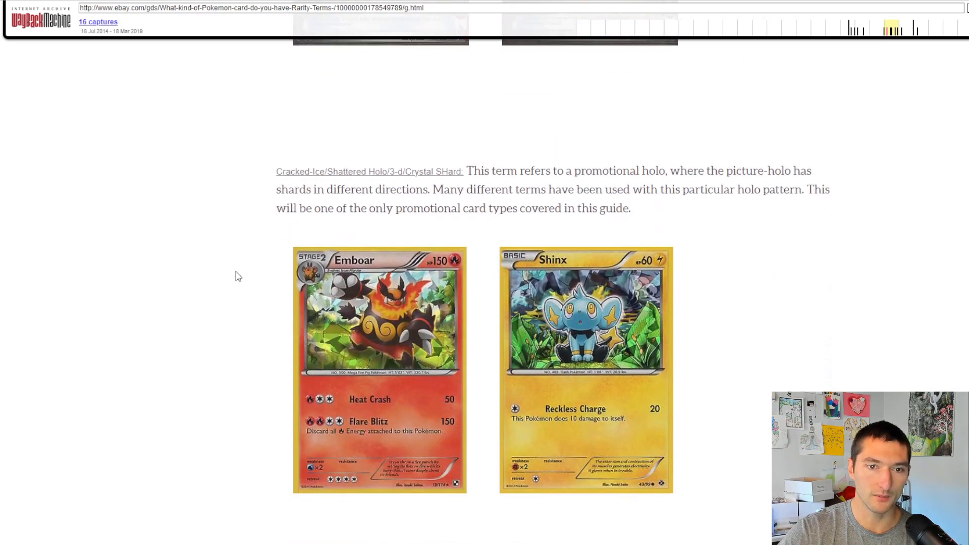
scroll(up, 3)
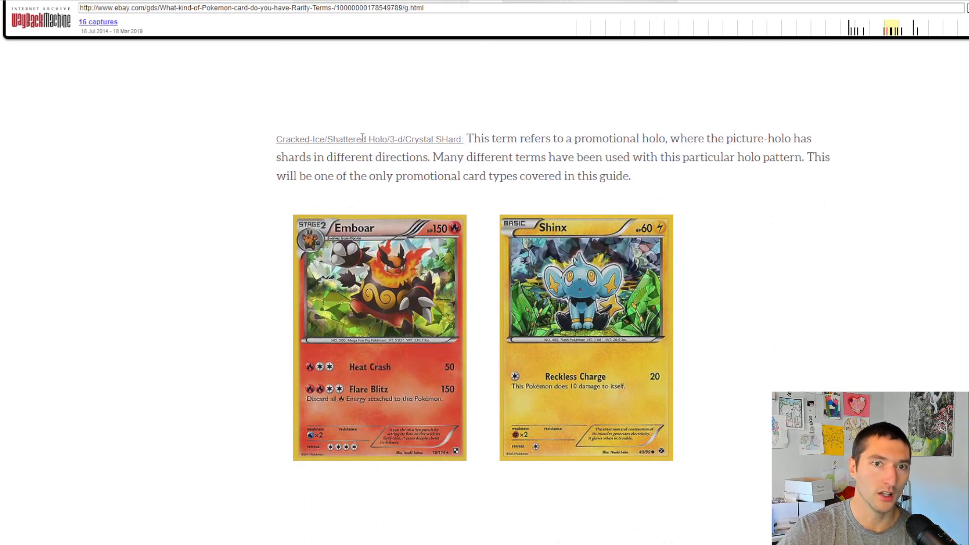
Step: Continue scrolling through the Full Art and Gold Star sections
scroll(down, 3)
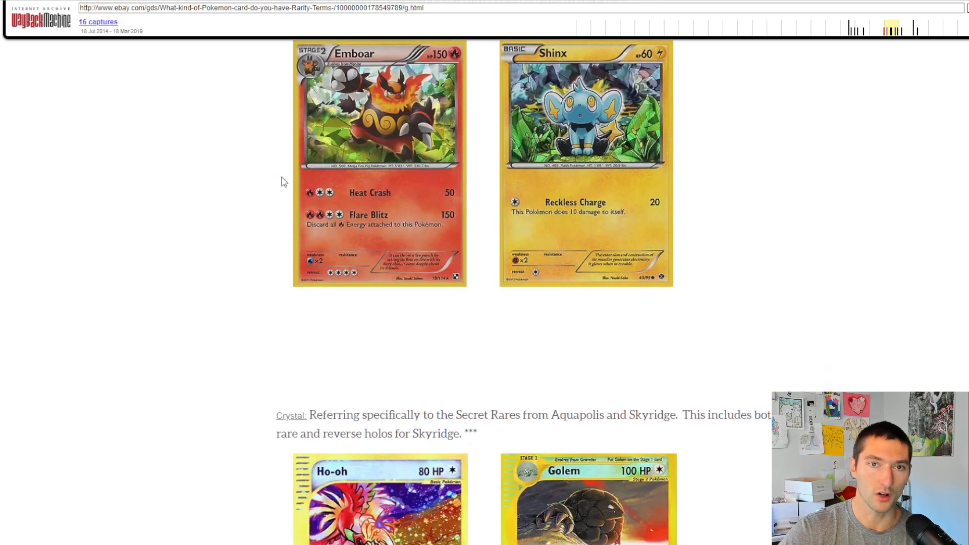
scroll(down, 3)
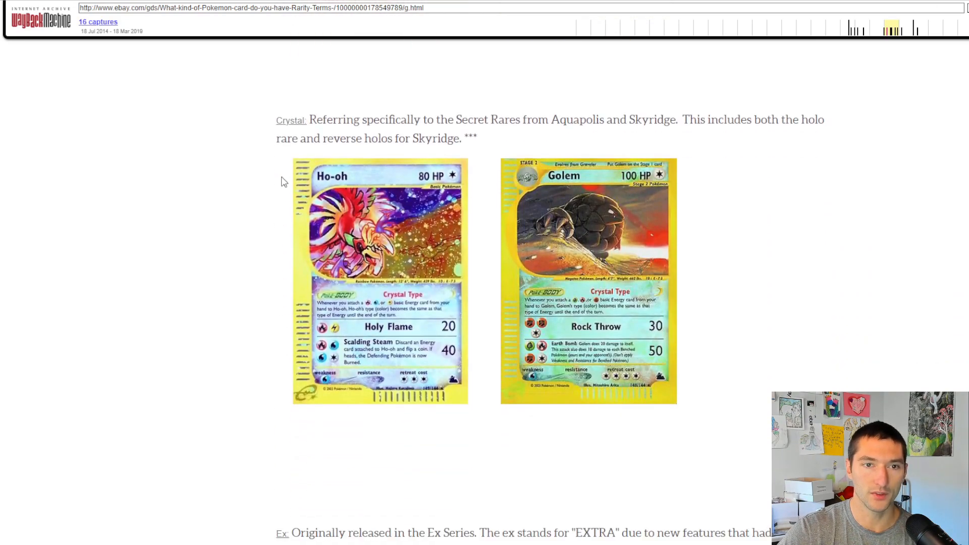
scroll(down, 3)
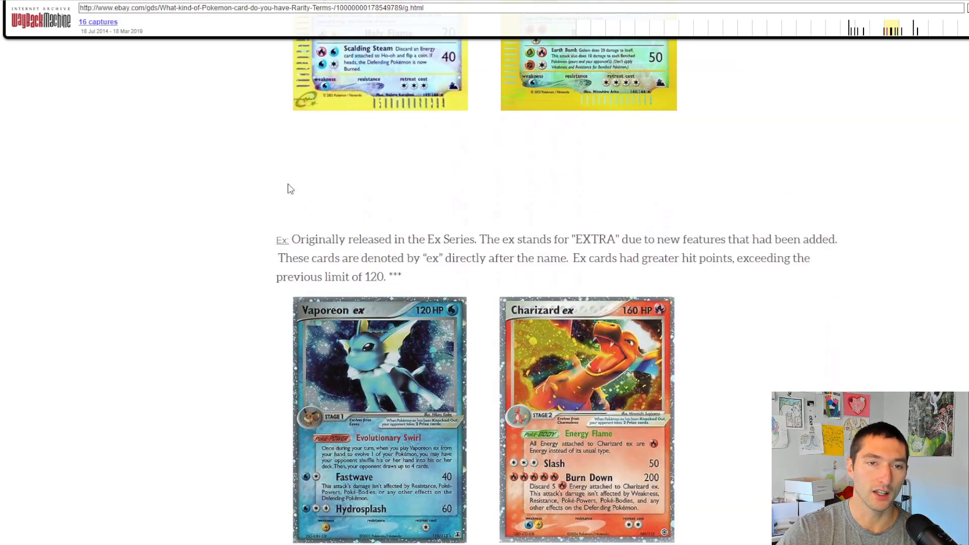
scroll(down, 3)
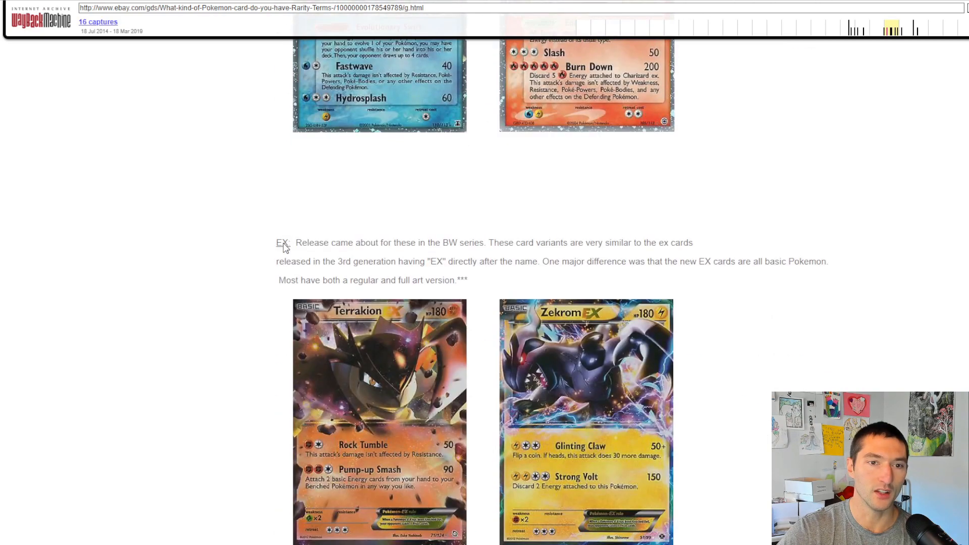
scroll(up, 3)
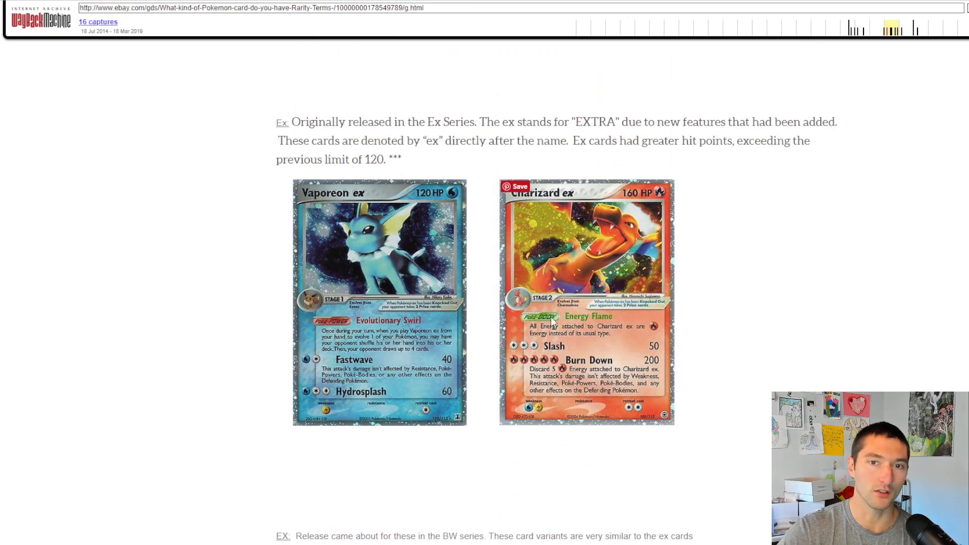
scroll(down, 3)
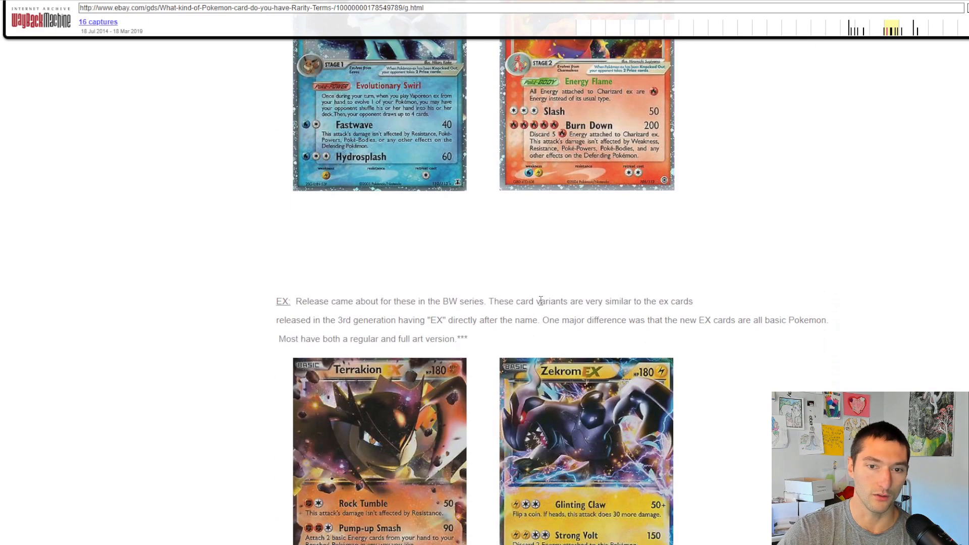
scroll(down, 3)
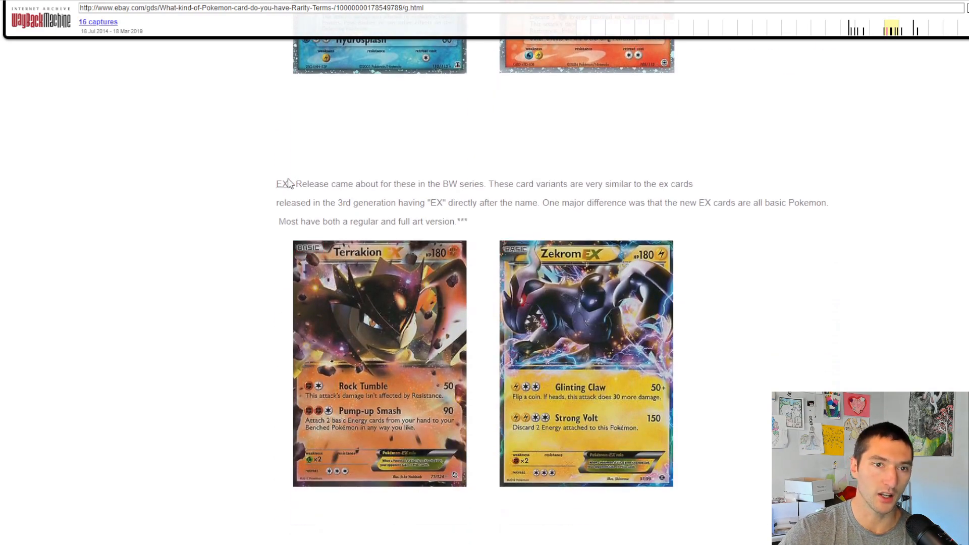
mouse_move(495, 331)
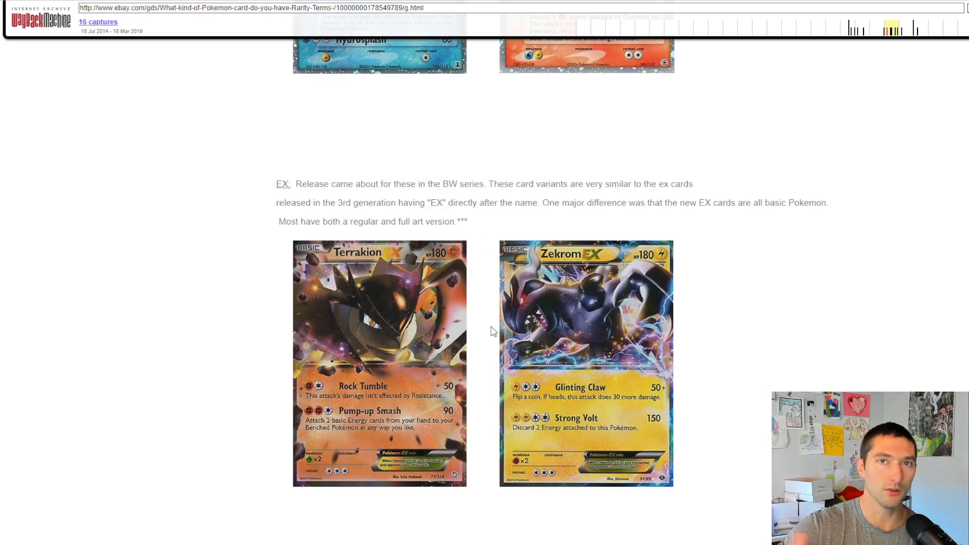
Step: Scroll down to the League Cross-Hatched Holo examples
scroll(down, 3)
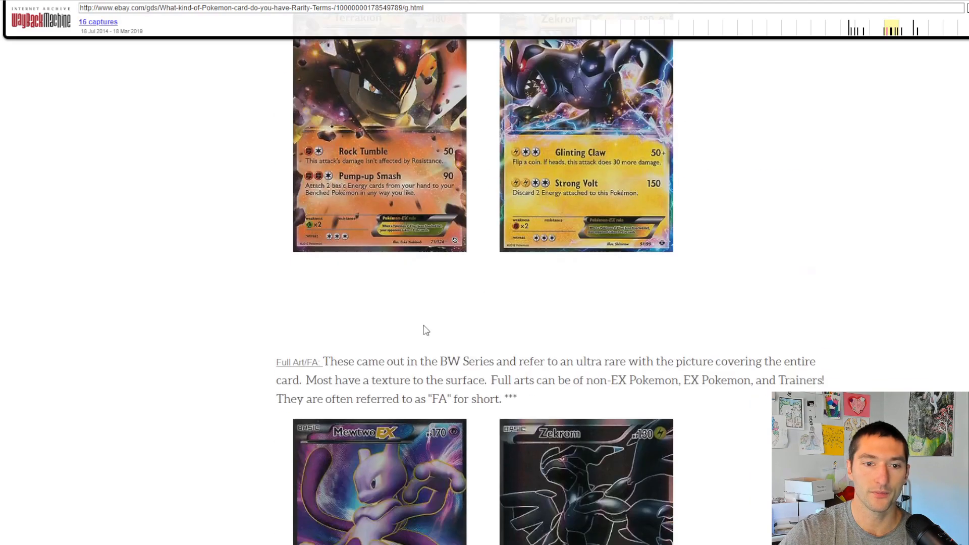
scroll(down, 3)
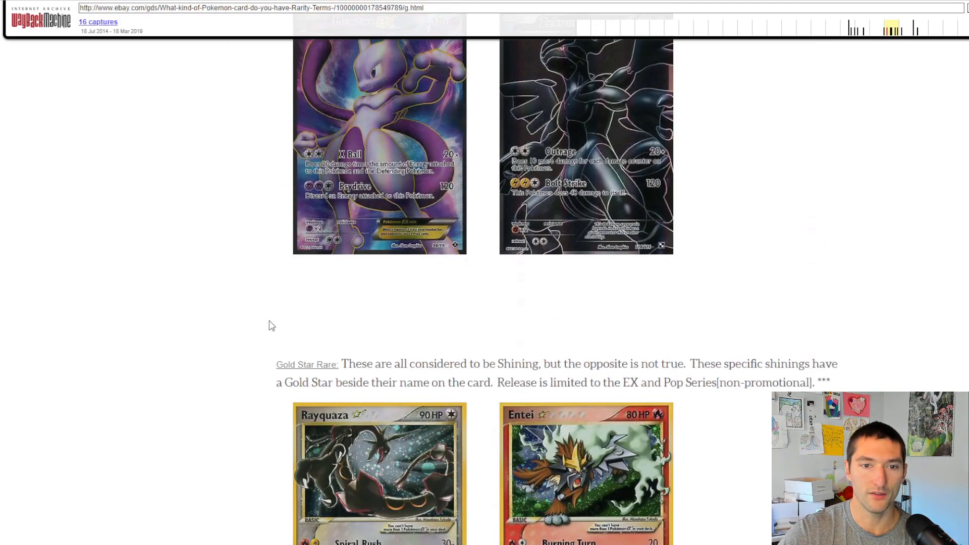
scroll(down, 3)
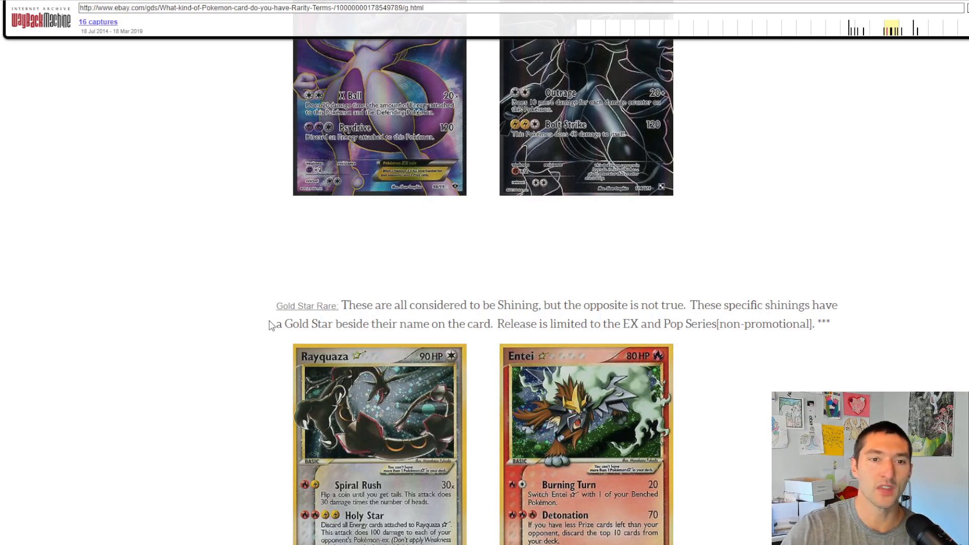
scroll(down, 3)
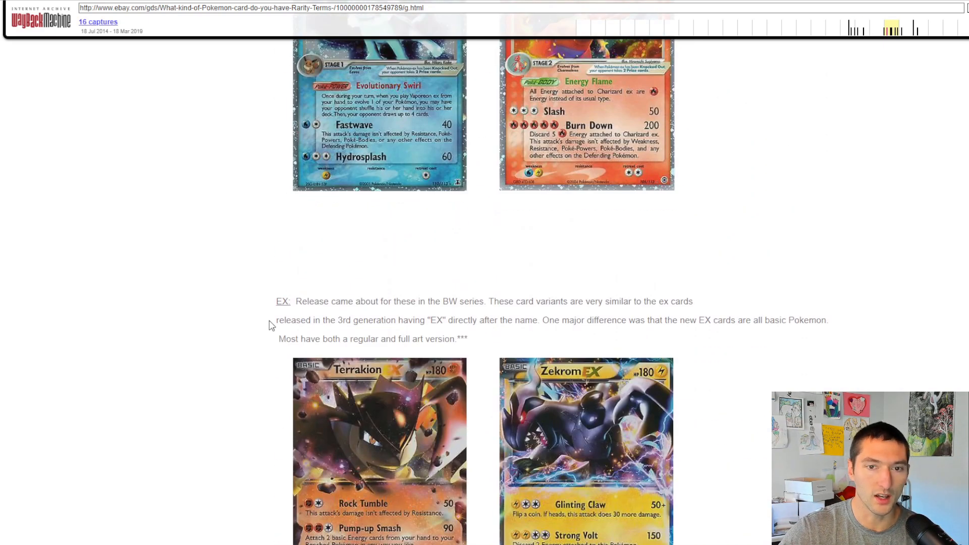
scroll(down, 3)
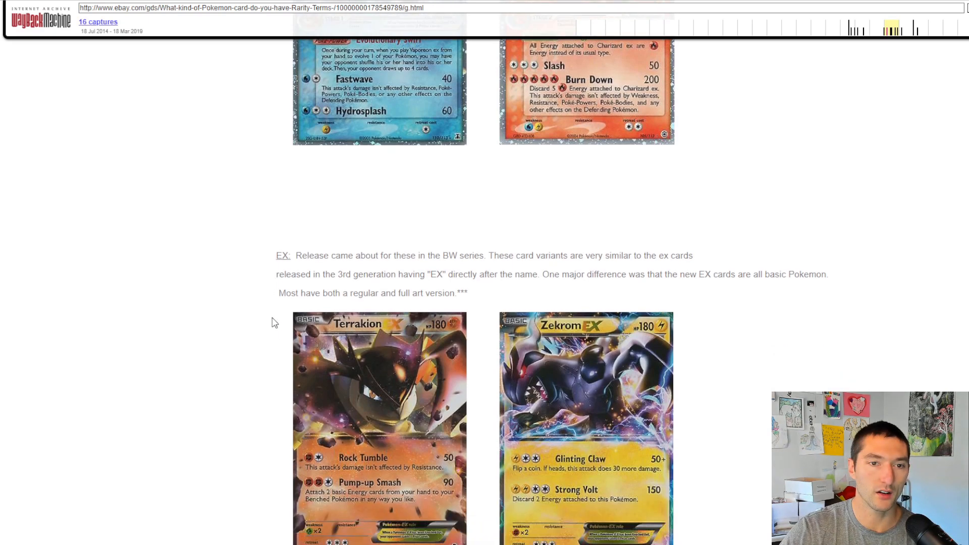
scroll(down, 3)
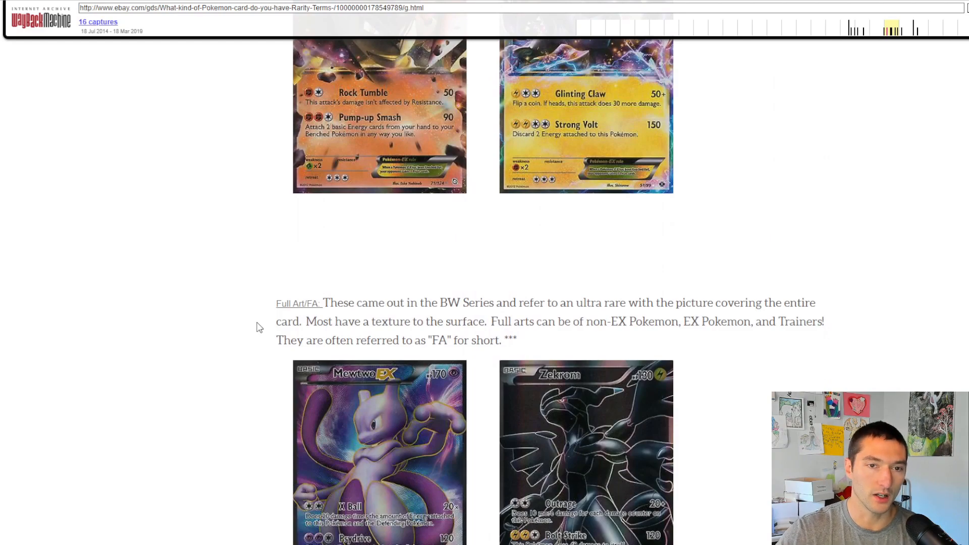
scroll(down, 3)
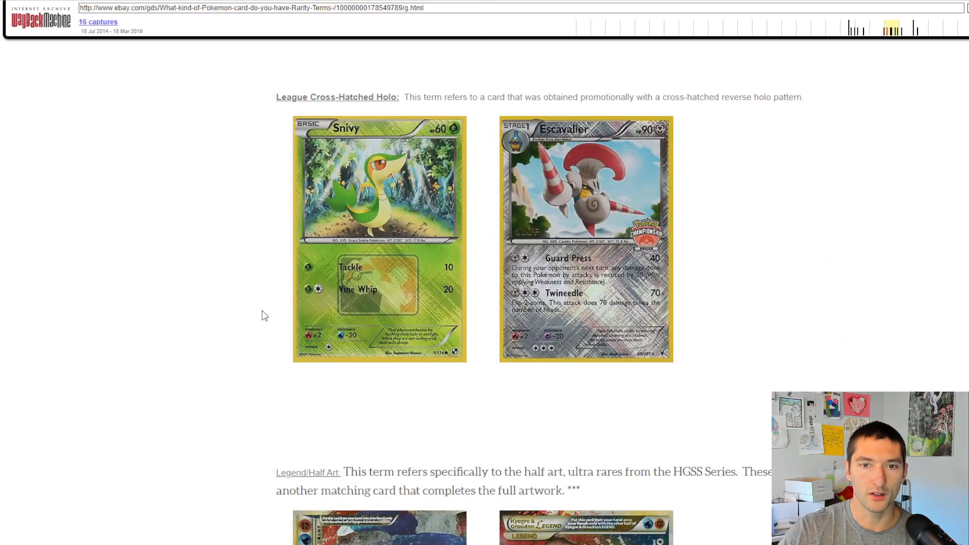
scroll(down, 3)
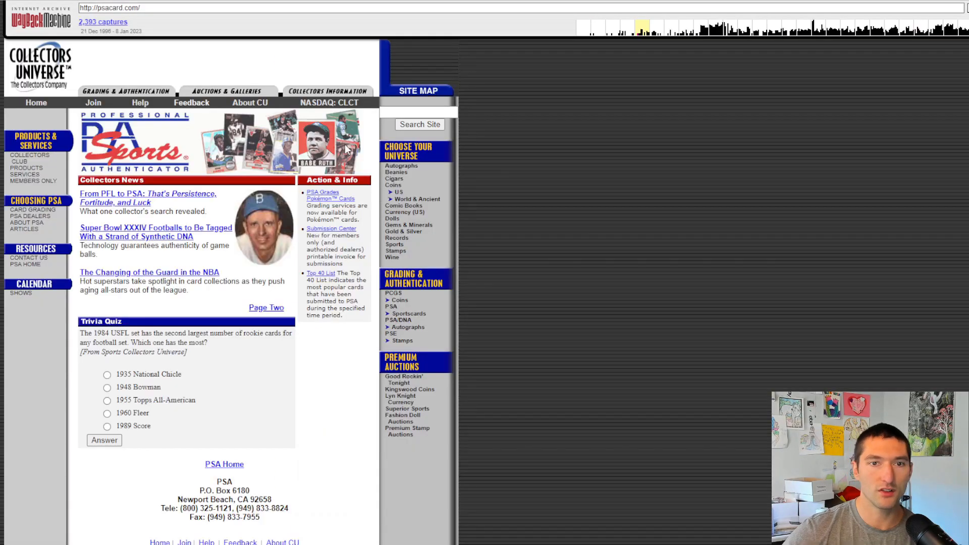
mouse_move(354, 145)
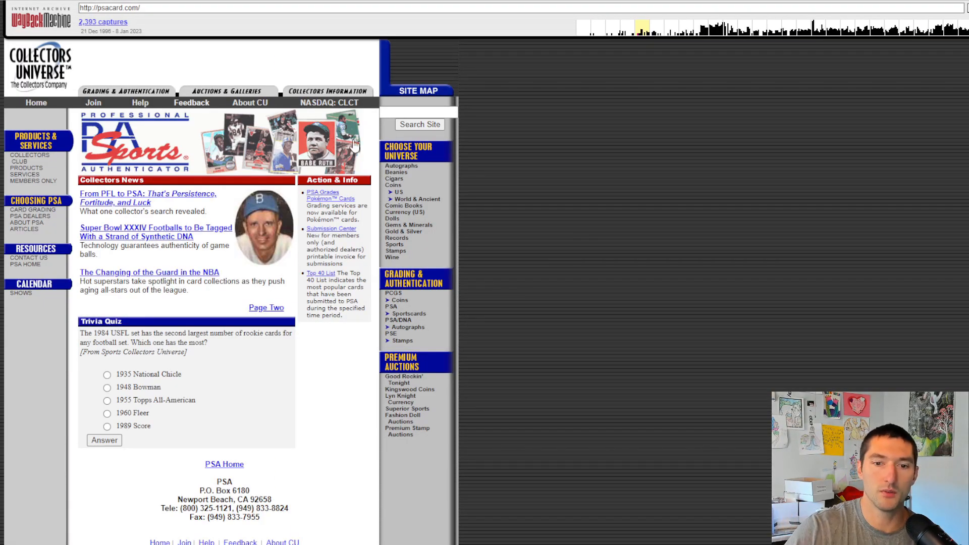
mouse_move(352, 145)
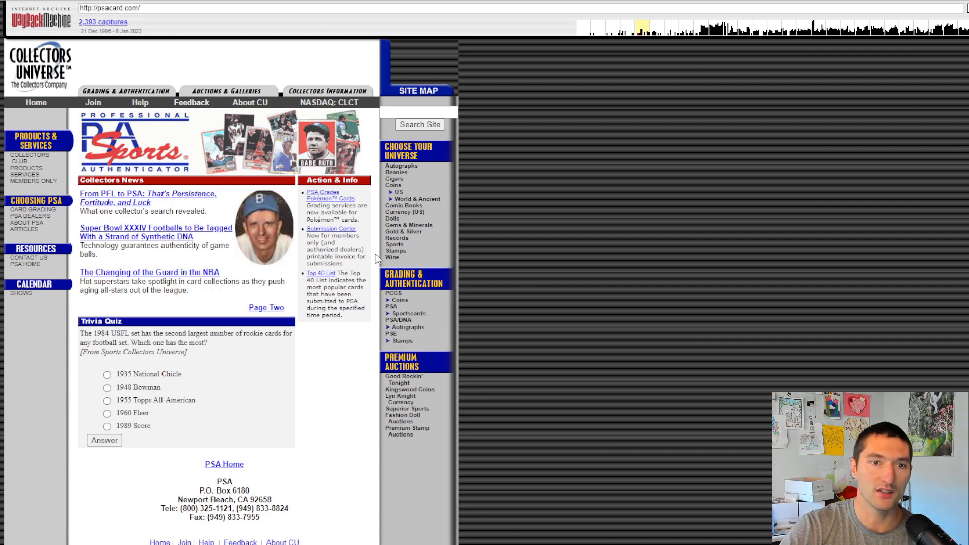
mouse_move(324, 206)
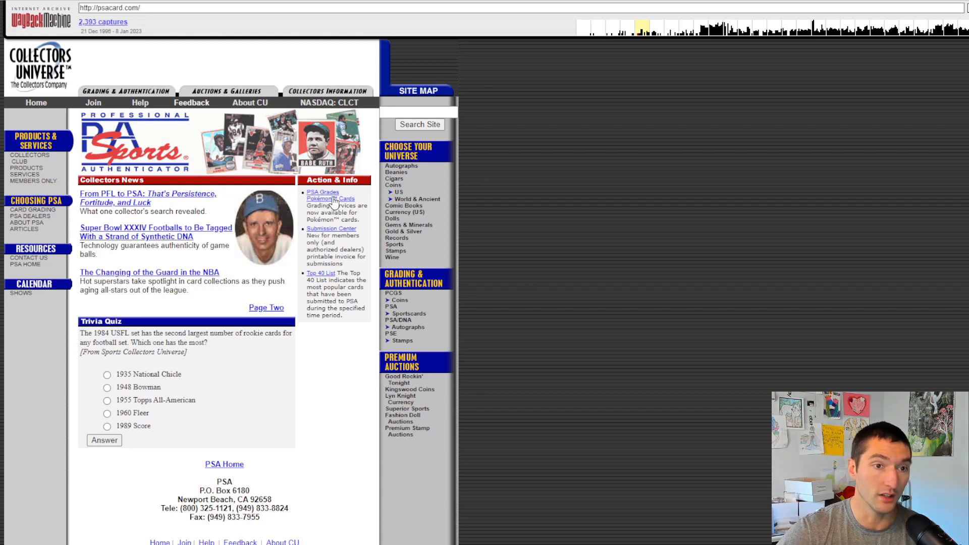
mouse_move(332, 203)
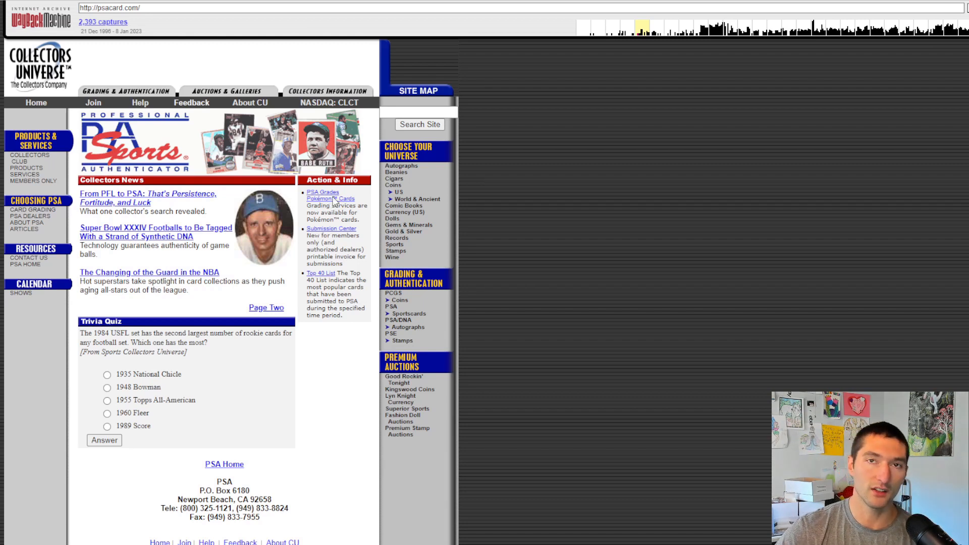
Step: Open 'PSA Grades Pokémon Cards' and scroll to its contact details and footer
click(329, 198)
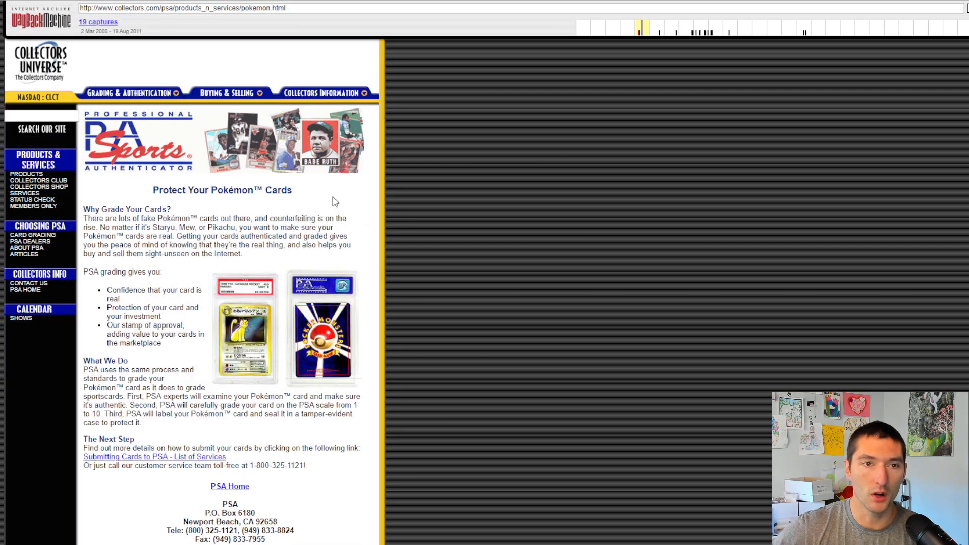
scroll(down, 3)
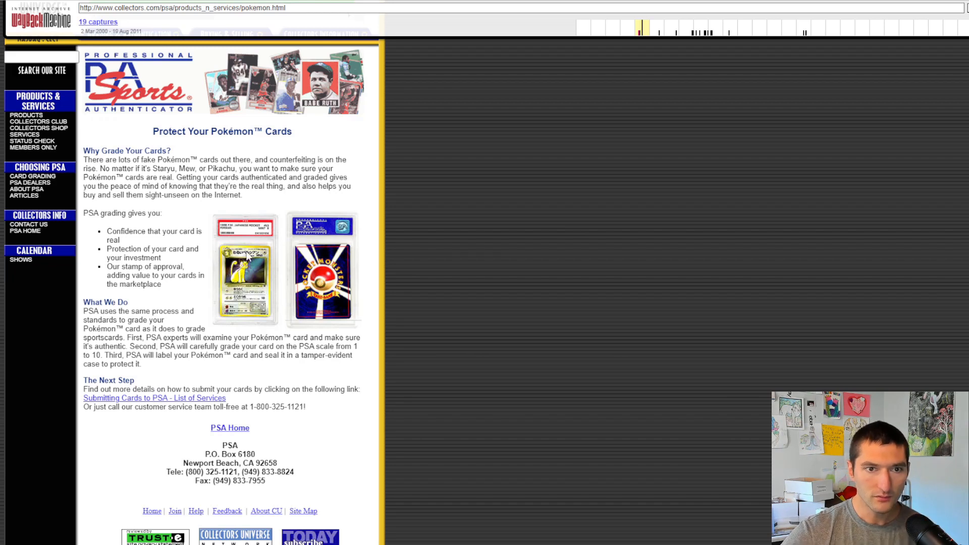
mouse_move(291, 277)
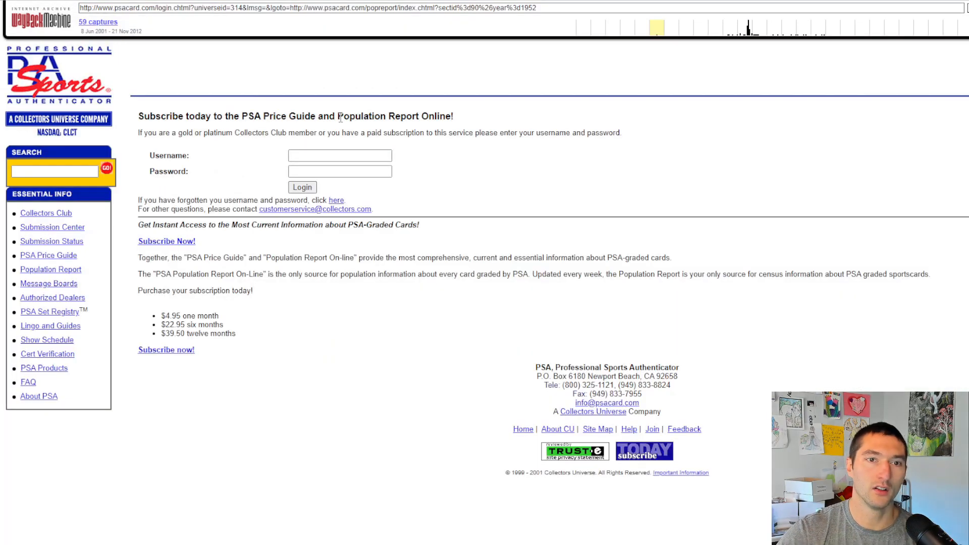
mouse_move(383, 325)
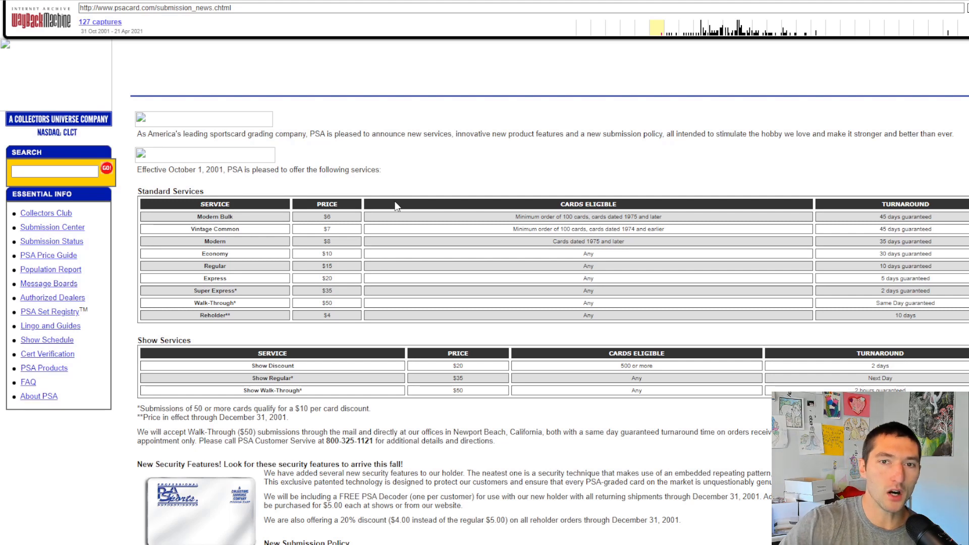
mouse_move(580, 215)
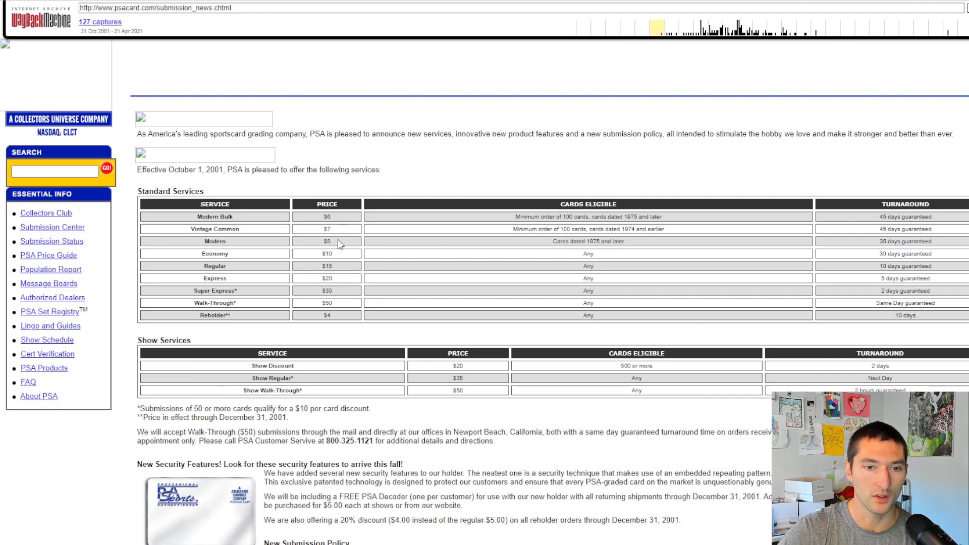
mouse_move(331, 304)
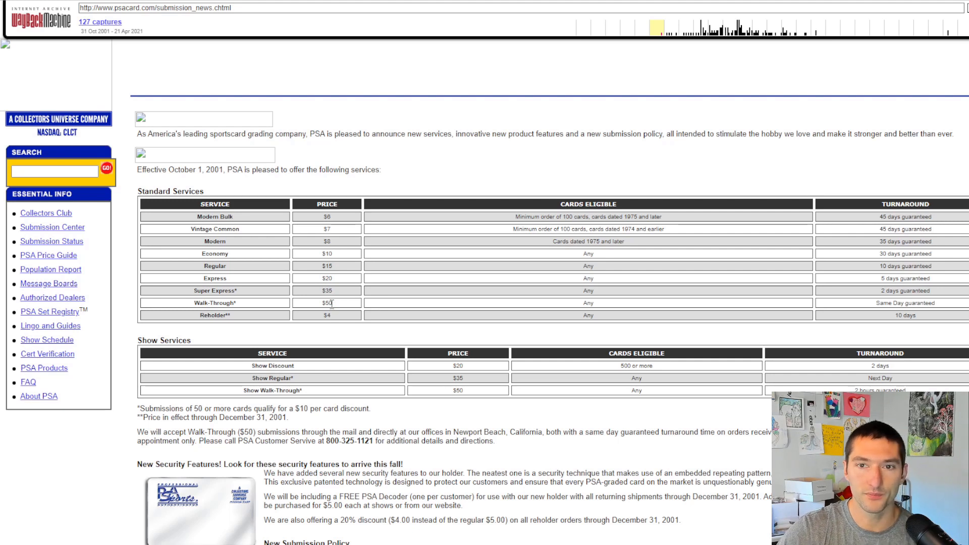
mouse_move(505, 302)
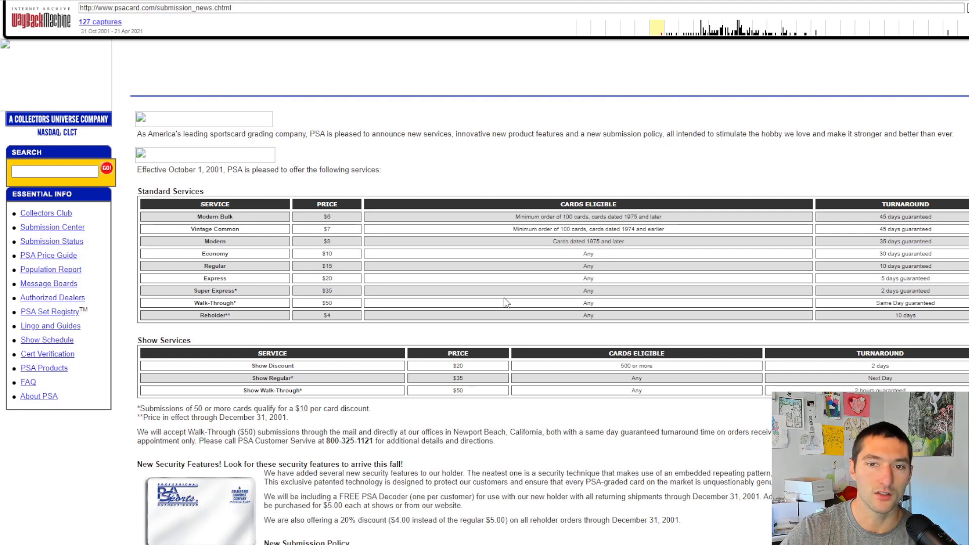
mouse_move(614, 311)
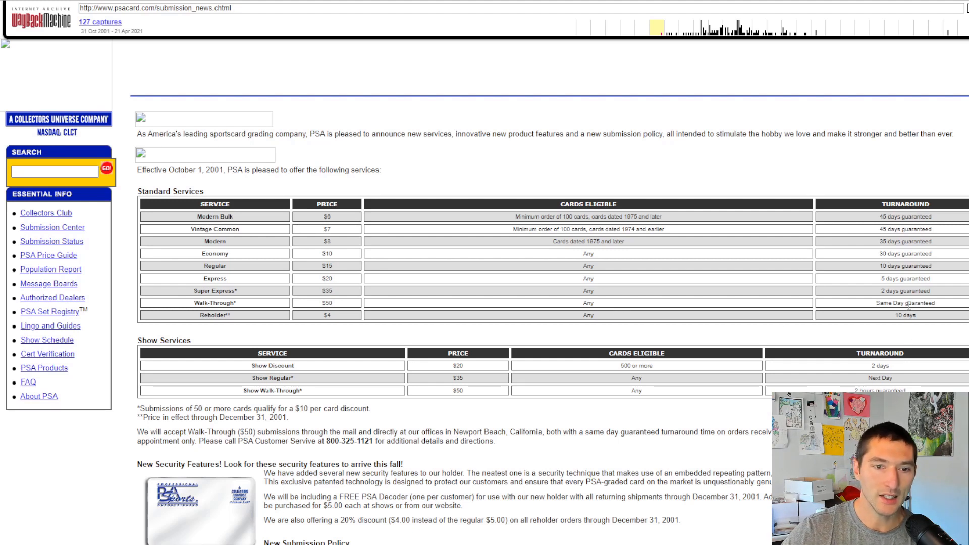
Step: Scroll through PSA's October 2001 grading services price table
scroll(down, 3)
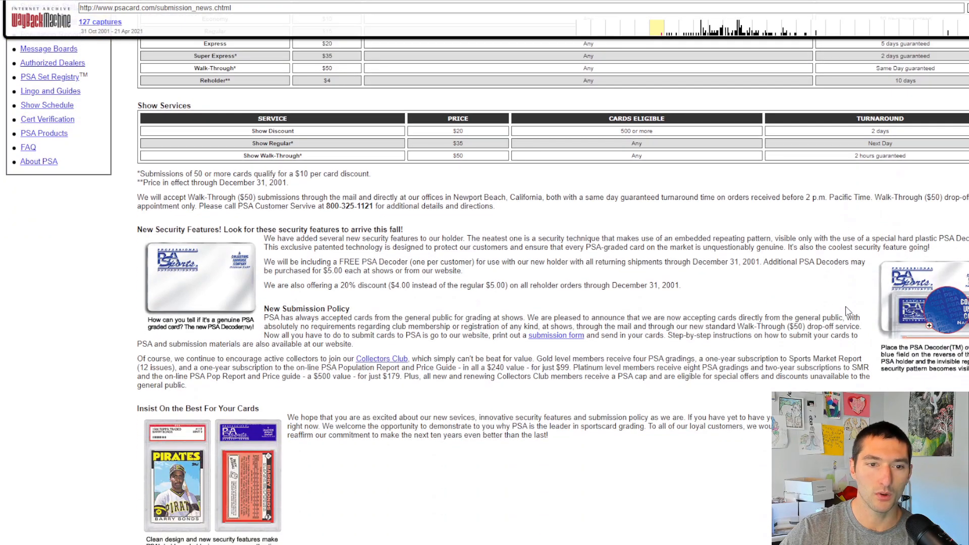
scroll(up, 3)
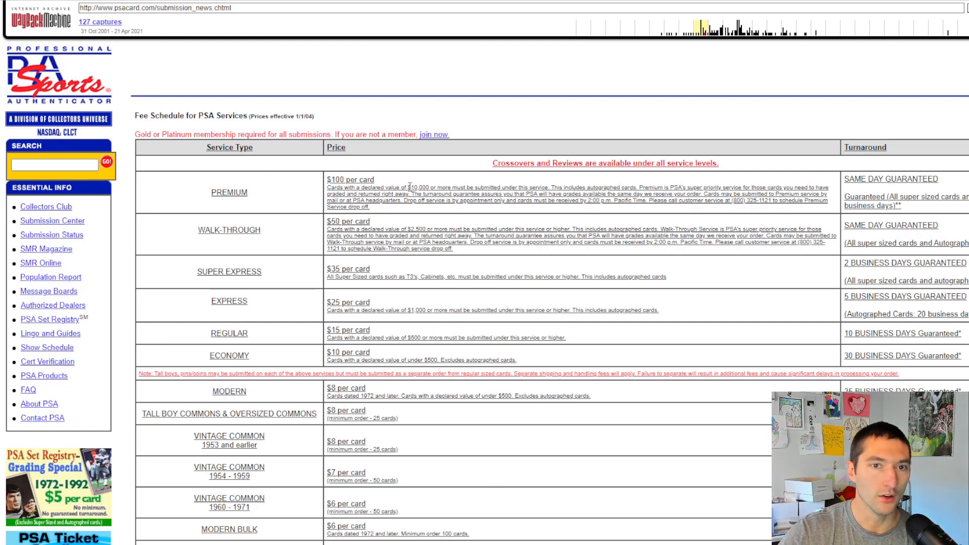
Step: Scroll the 2004 fee schedule to the Reholder, Autographed Card and Ticket Services prices
scroll(down, 3)
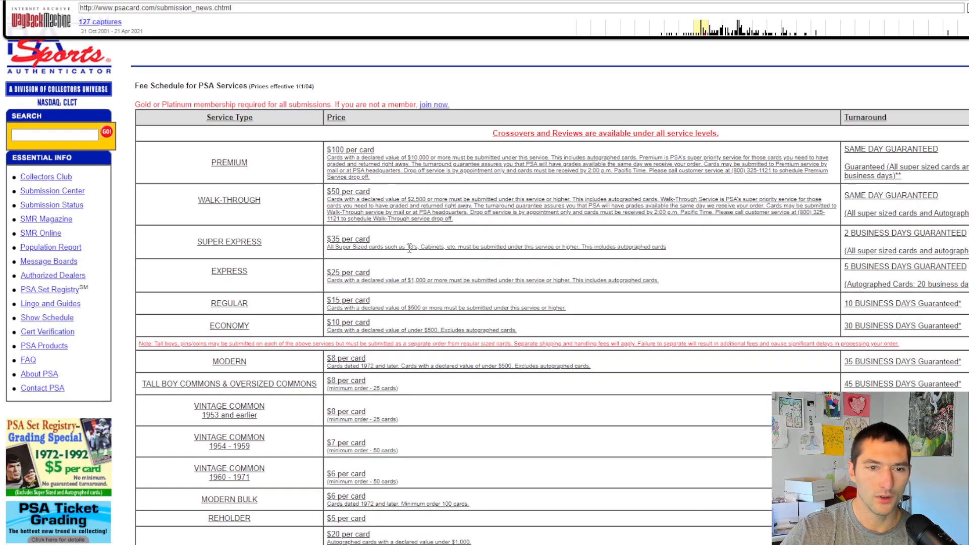
scroll(down, 3)
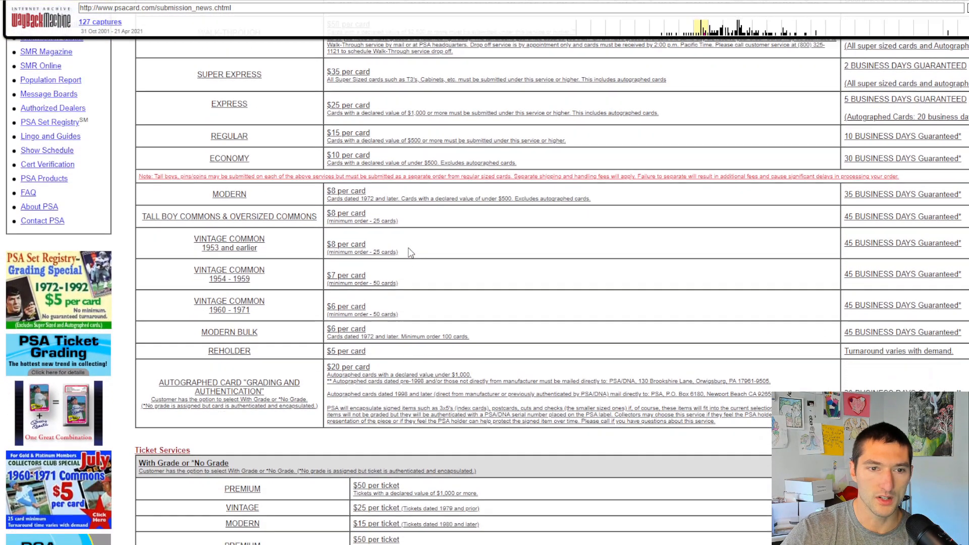
scroll(down, 3)
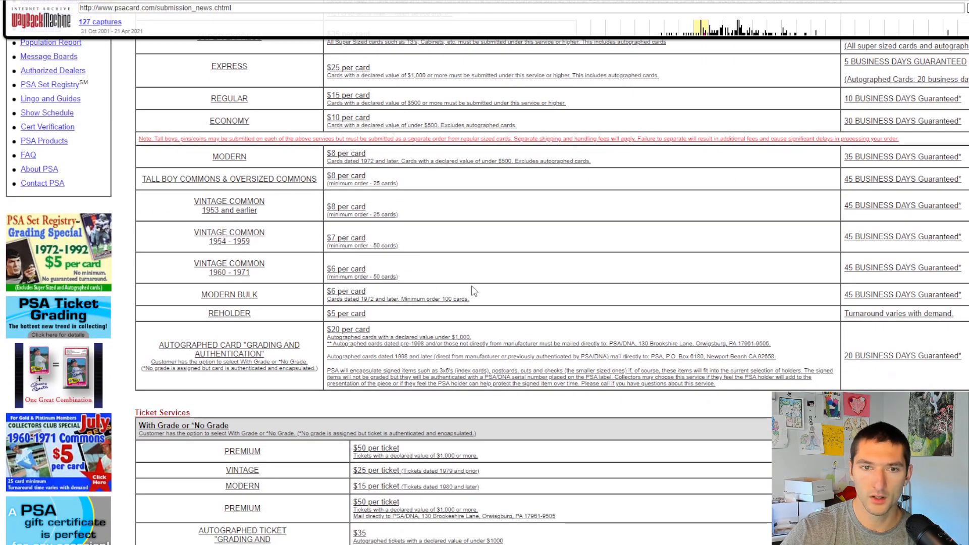
mouse_move(432, 290)
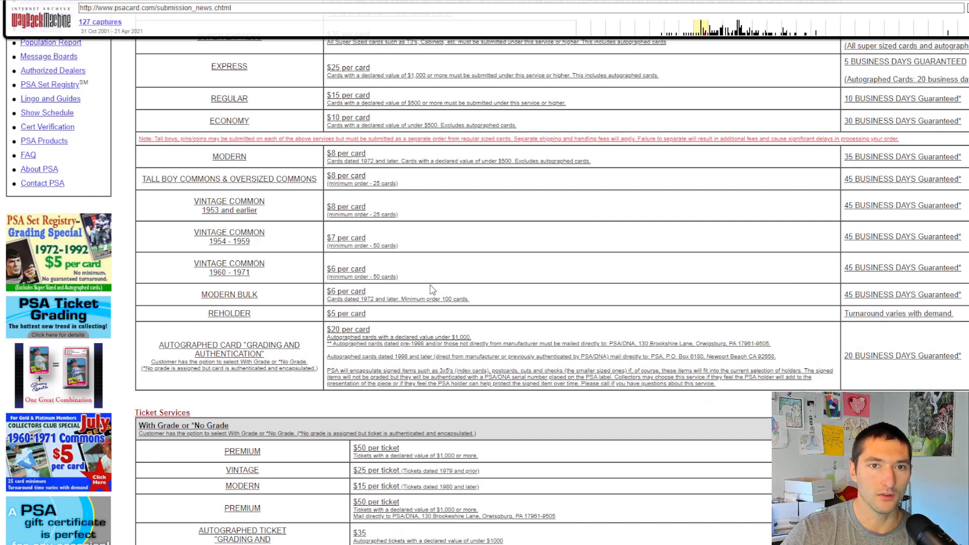
mouse_move(351, 199)
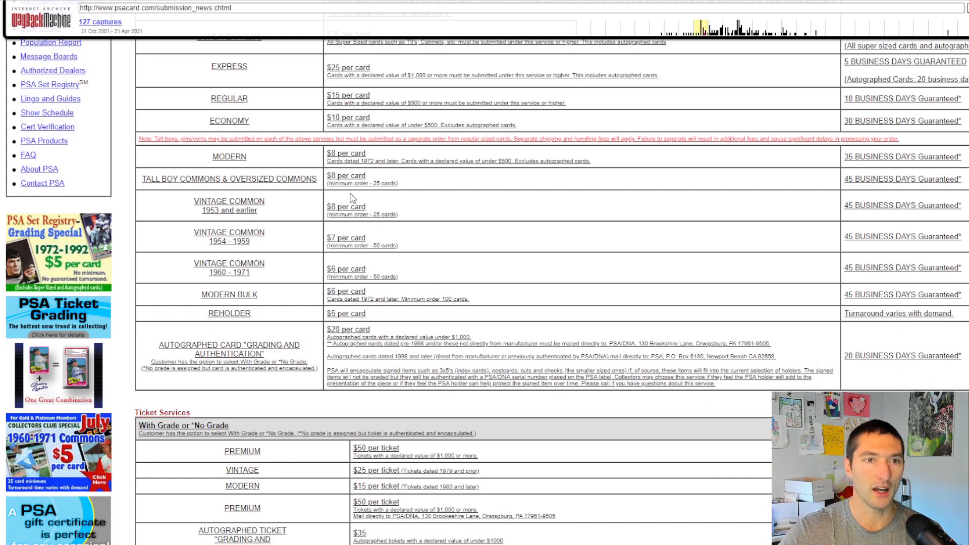
mouse_move(471, 173)
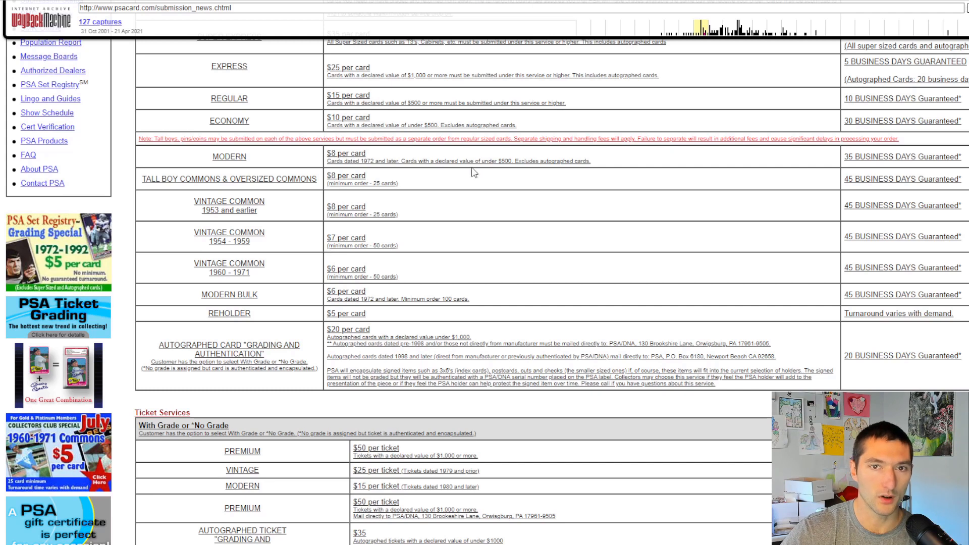
mouse_move(499, 172)
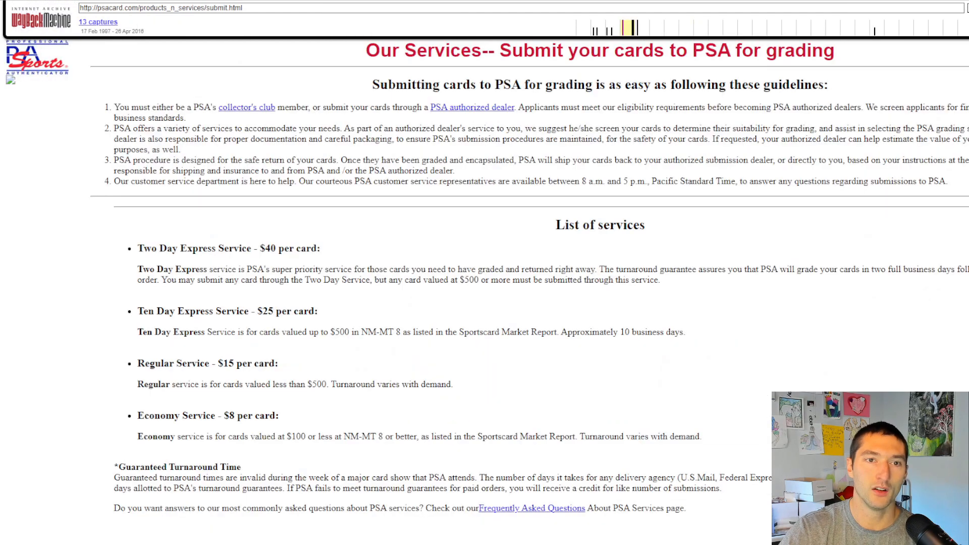
scroll(down, 3)
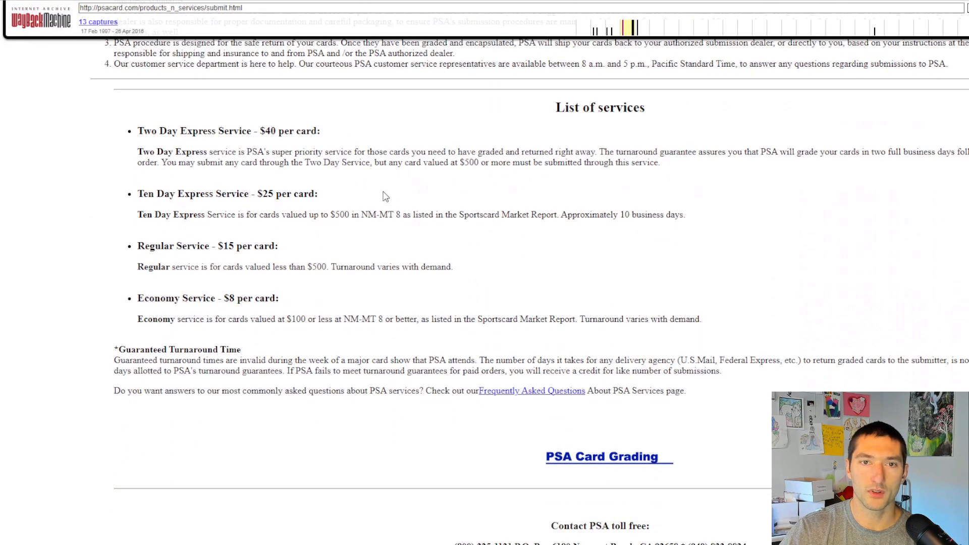
scroll(down, 3)
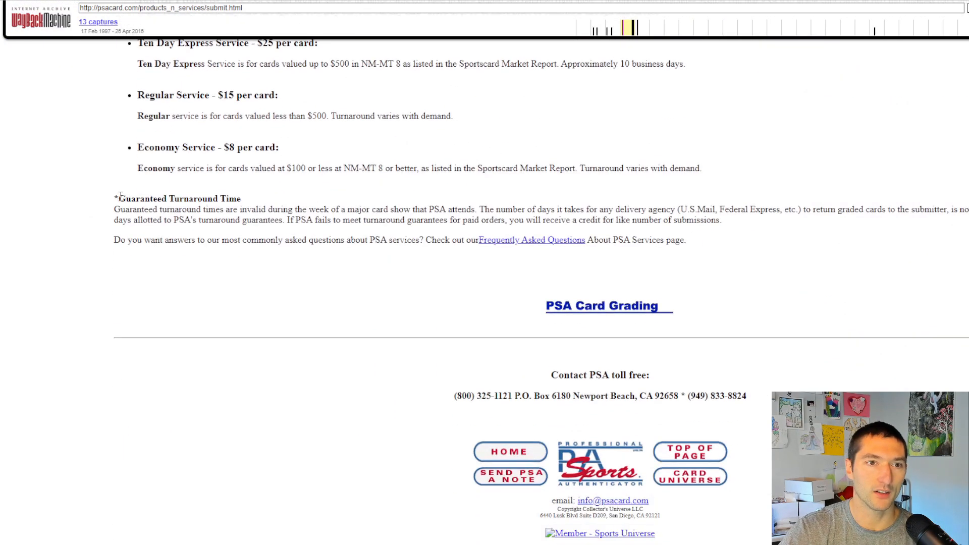
double_click(178, 198)
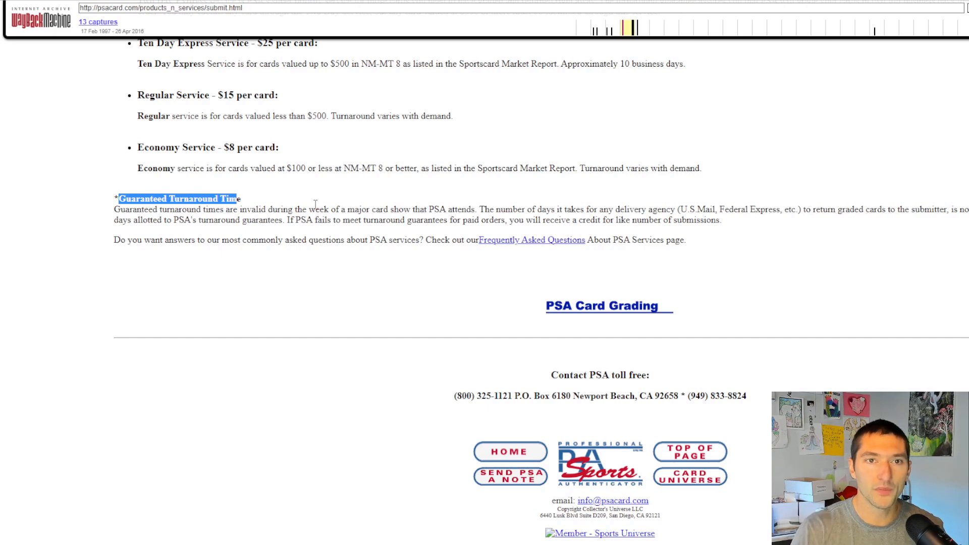
Step: Scroll back up and load the August 2010 PSA Grading Specials capture
scroll(up, 3)
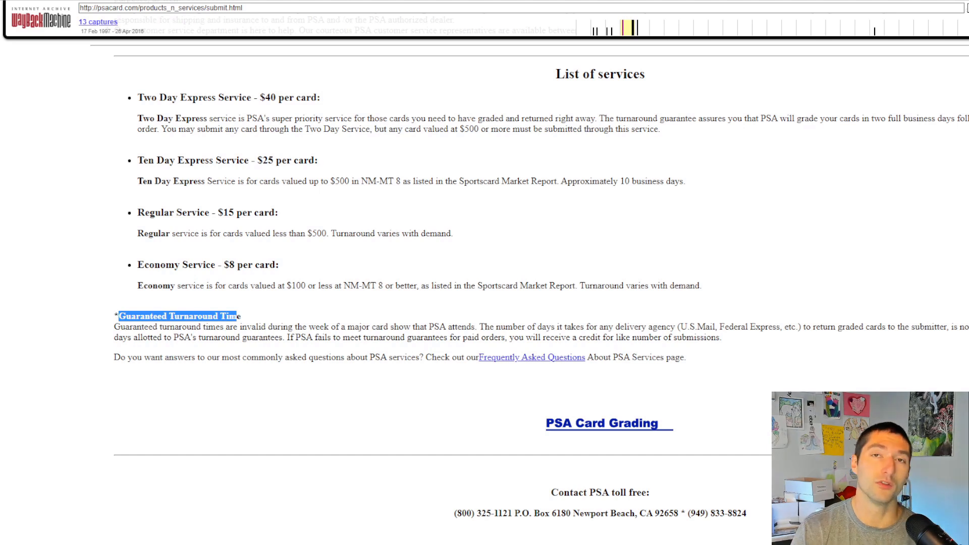
mouse_move(565, 177)
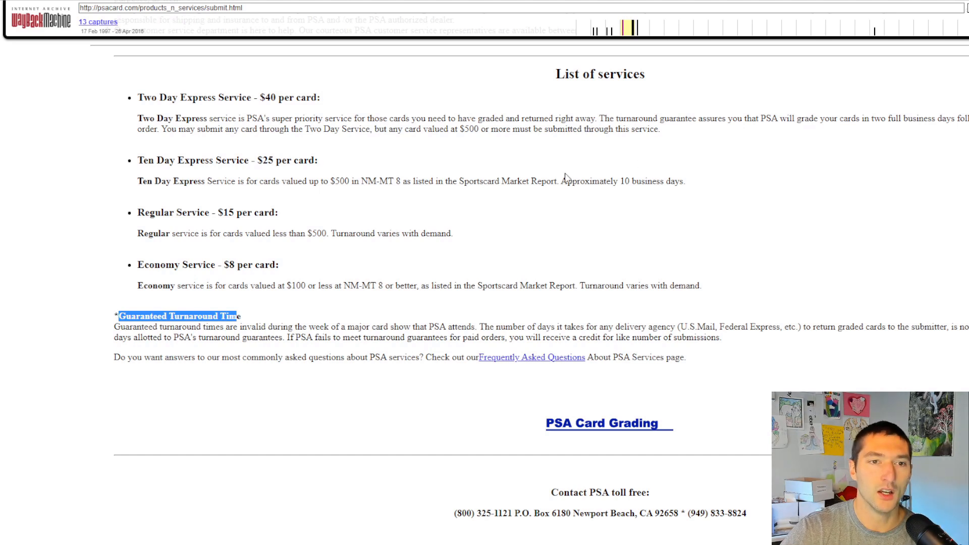
double_click(149, 265)
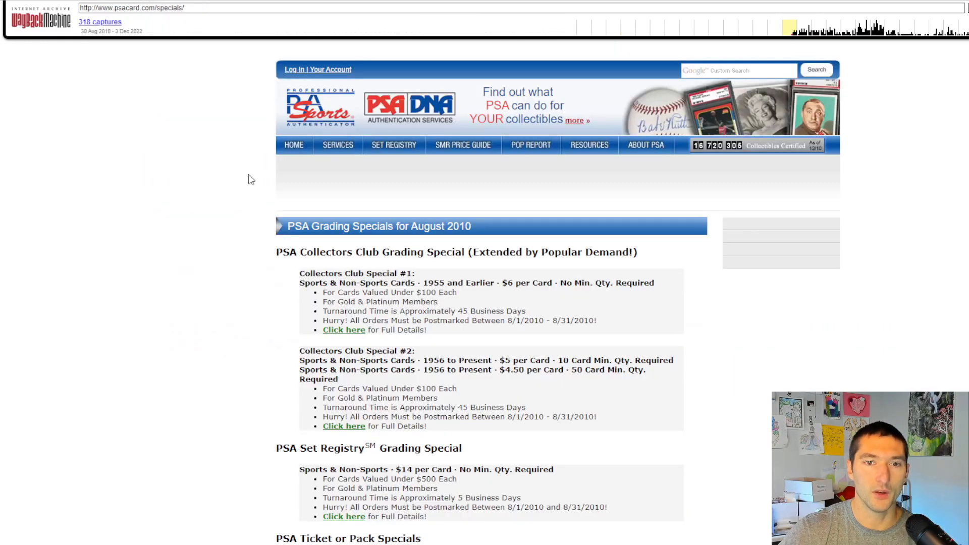
mouse_move(206, 204)
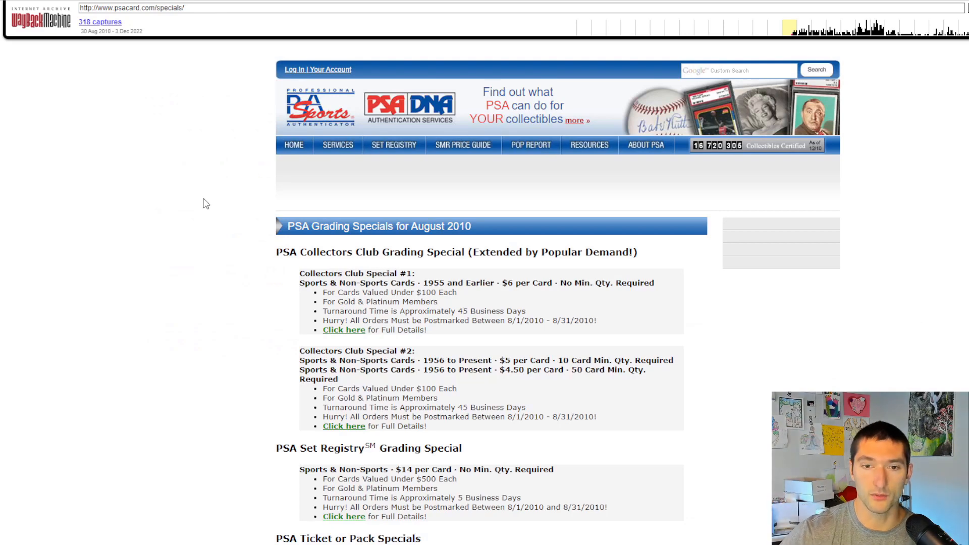
Step: Scroll the specials page to the Ticket or Pack specials and PSA/DNA Special heading
scroll(down, 3)
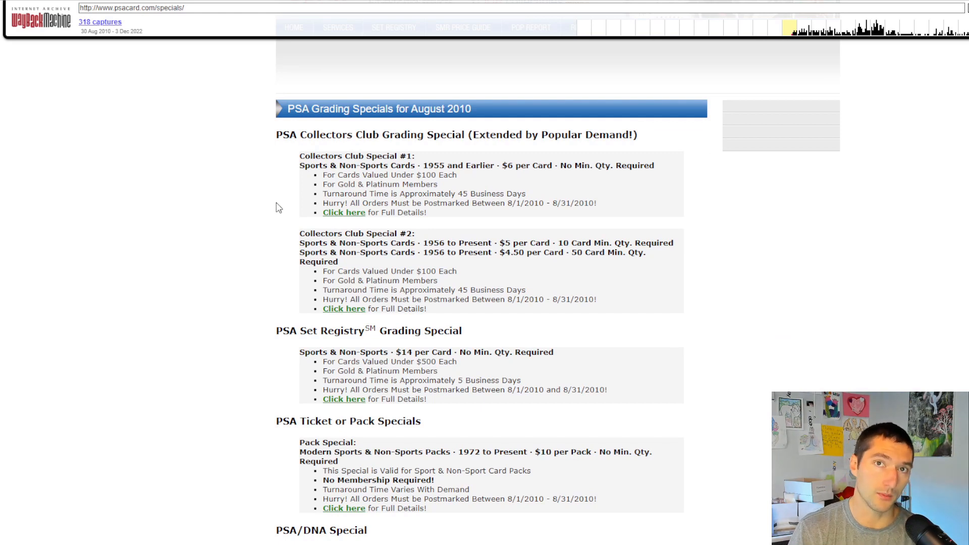
mouse_move(321, 230)
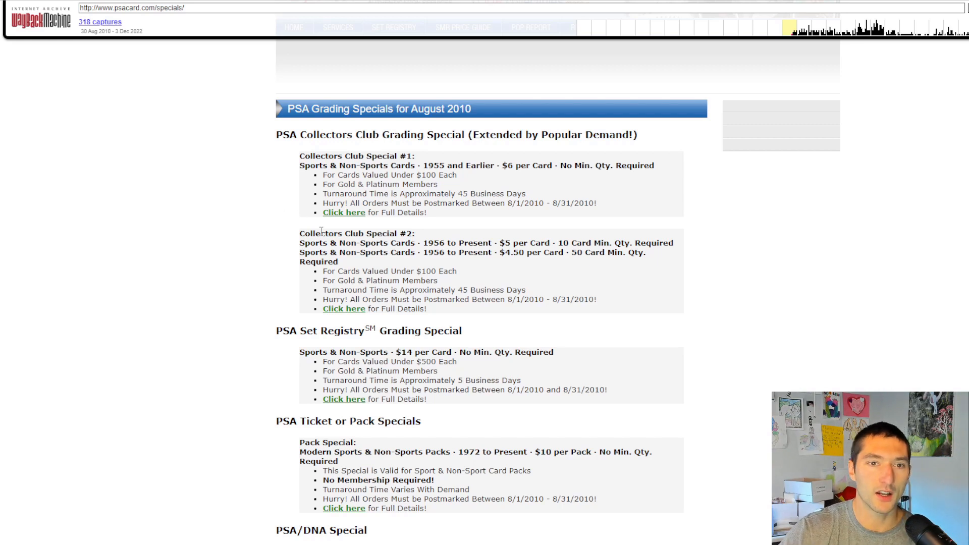
mouse_move(484, 266)
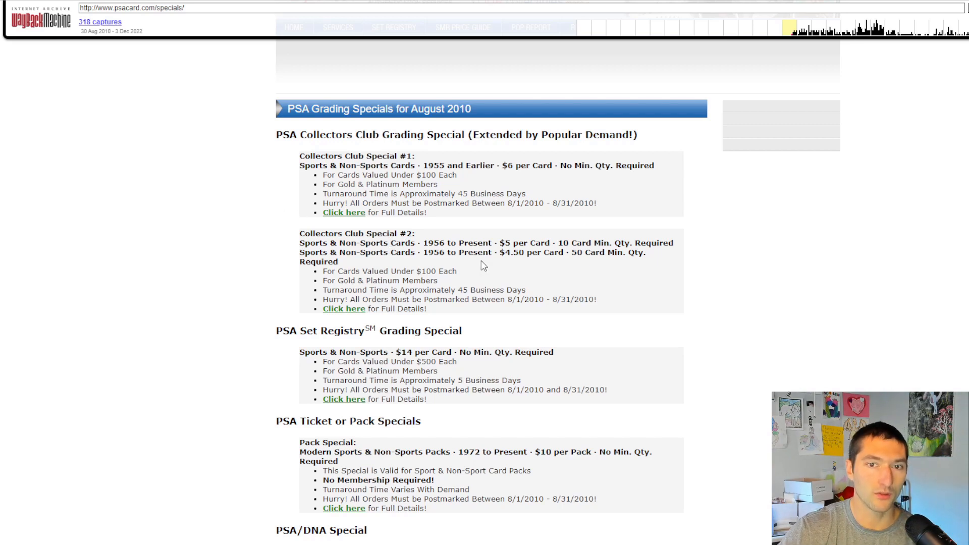
mouse_move(535, 254)
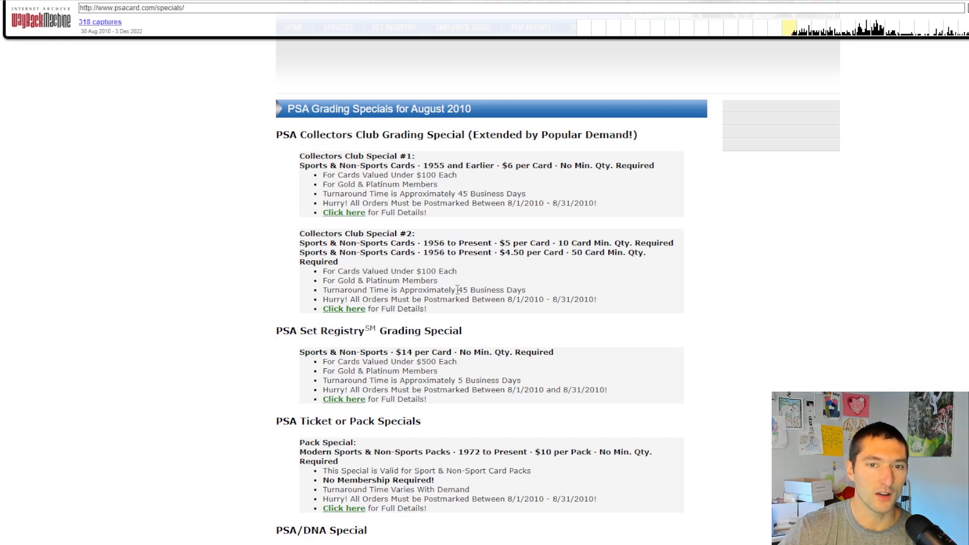
mouse_move(454, 289)
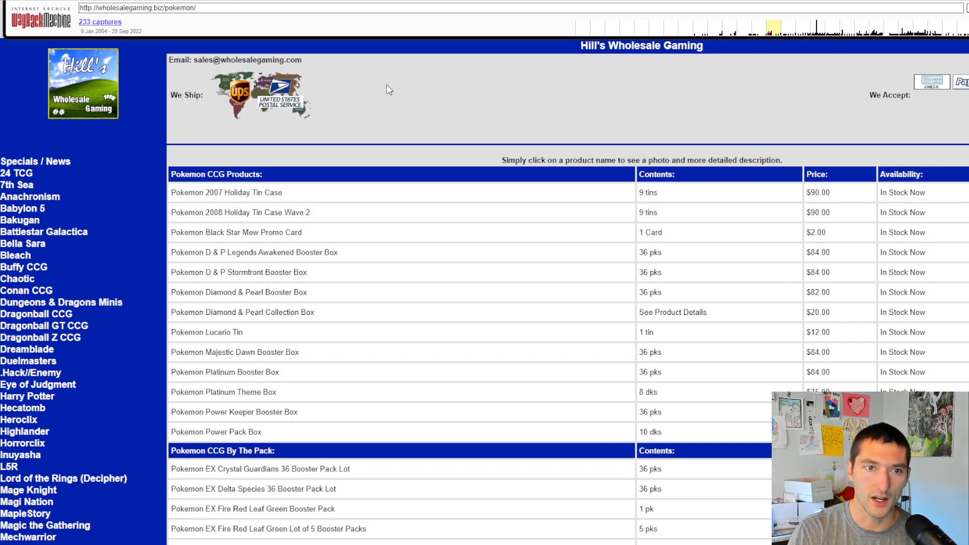
mouse_move(377, 168)
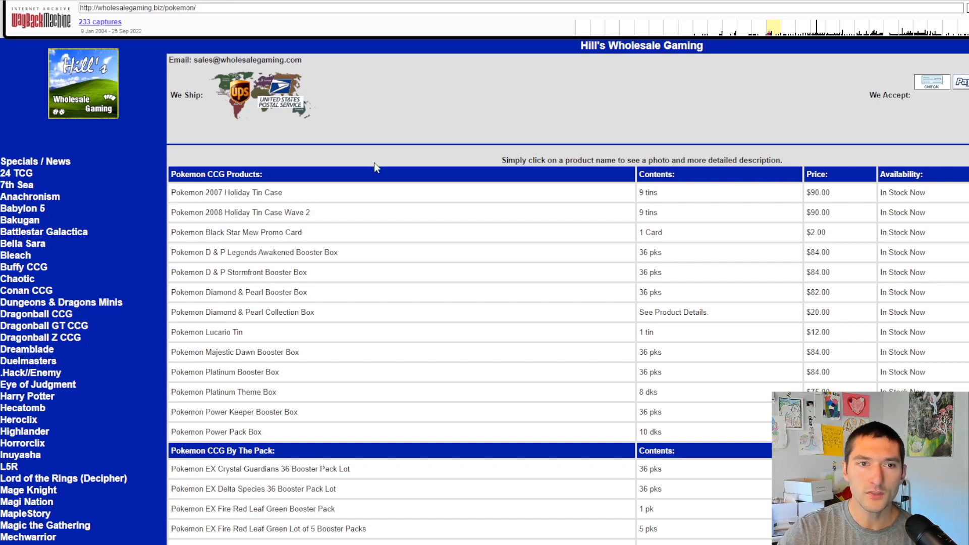
mouse_move(201, 207)
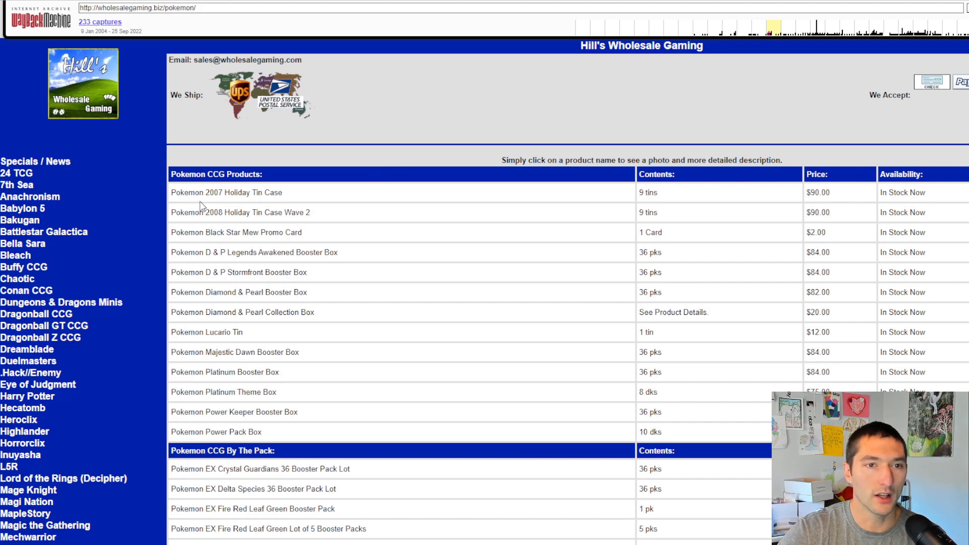
mouse_move(314, 303)
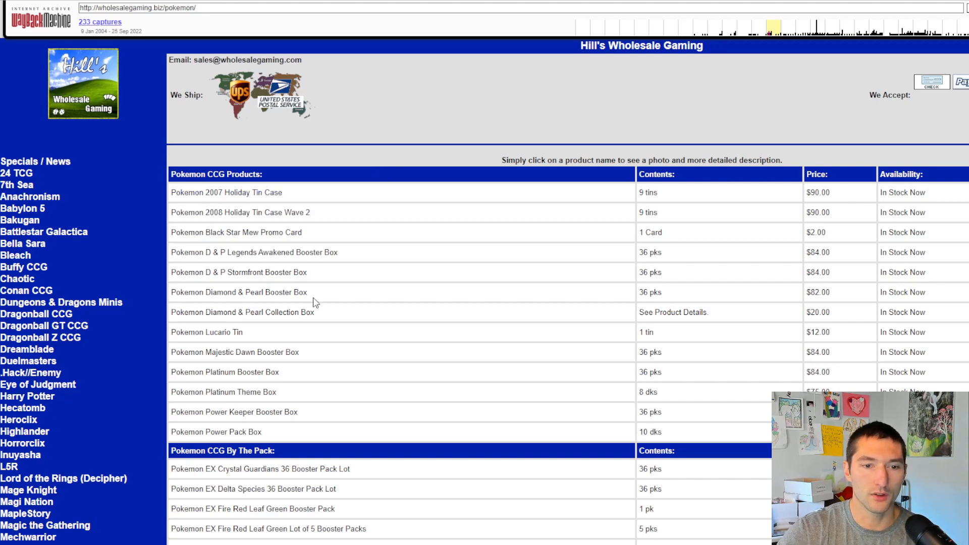
mouse_move(384, 240)
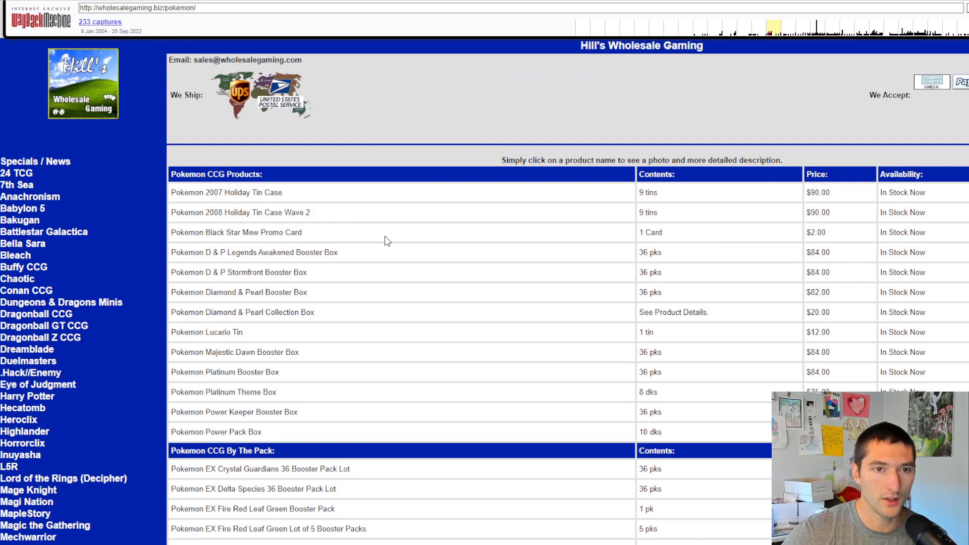
mouse_move(223, 202)
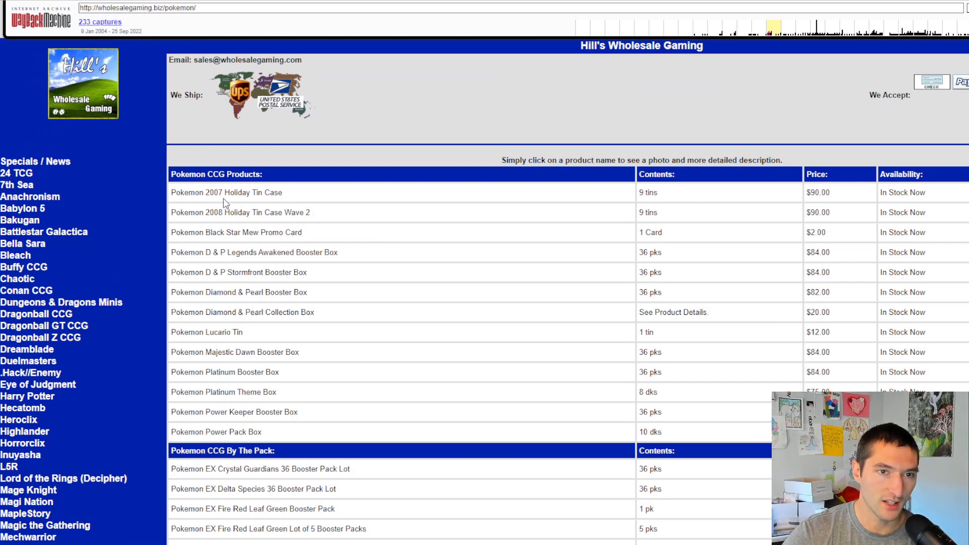
mouse_move(825, 203)
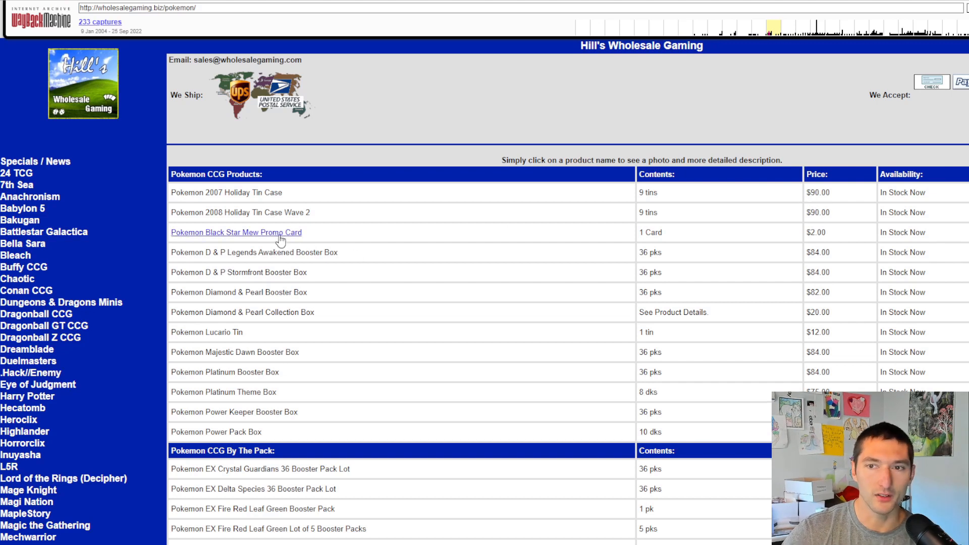
mouse_move(817, 232)
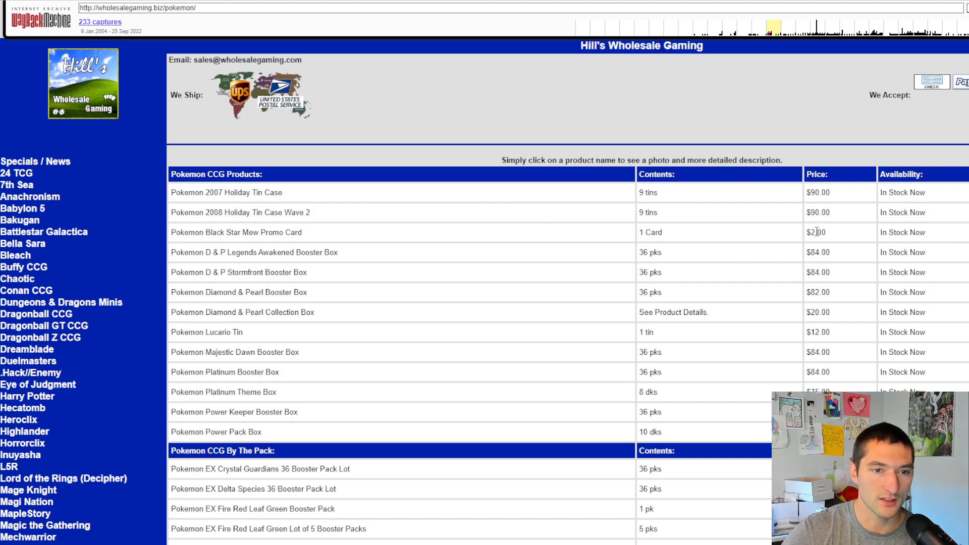
mouse_move(693, 333)
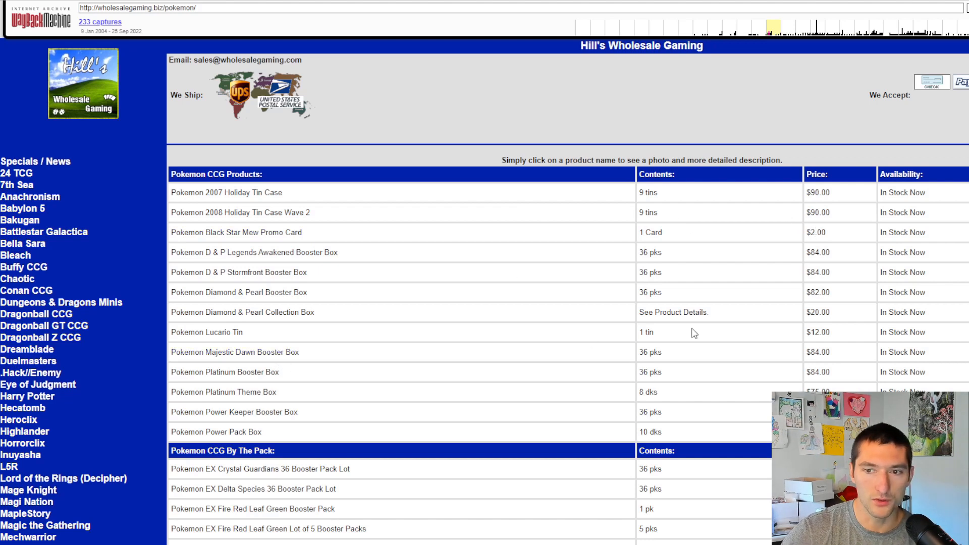
mouse_move(832, 357)
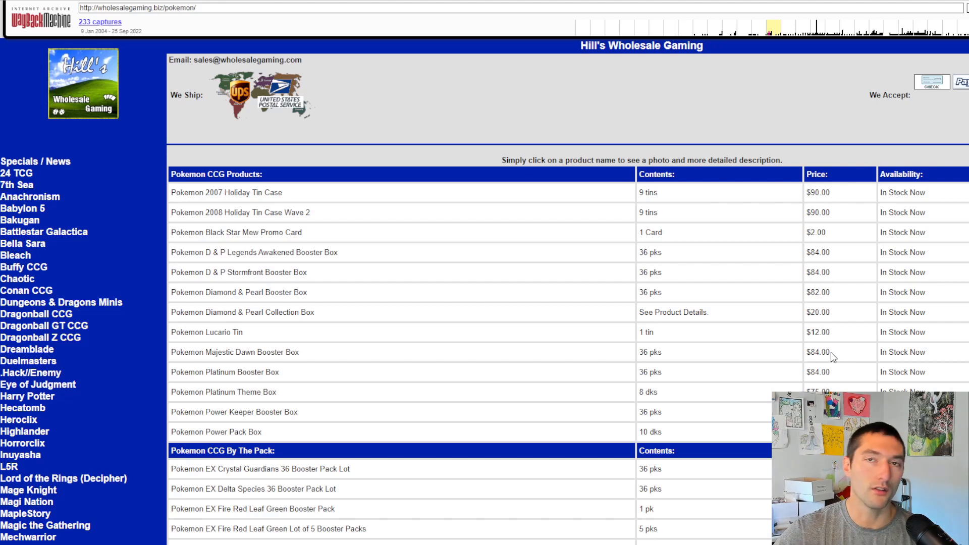
mouse_move(608, 391)
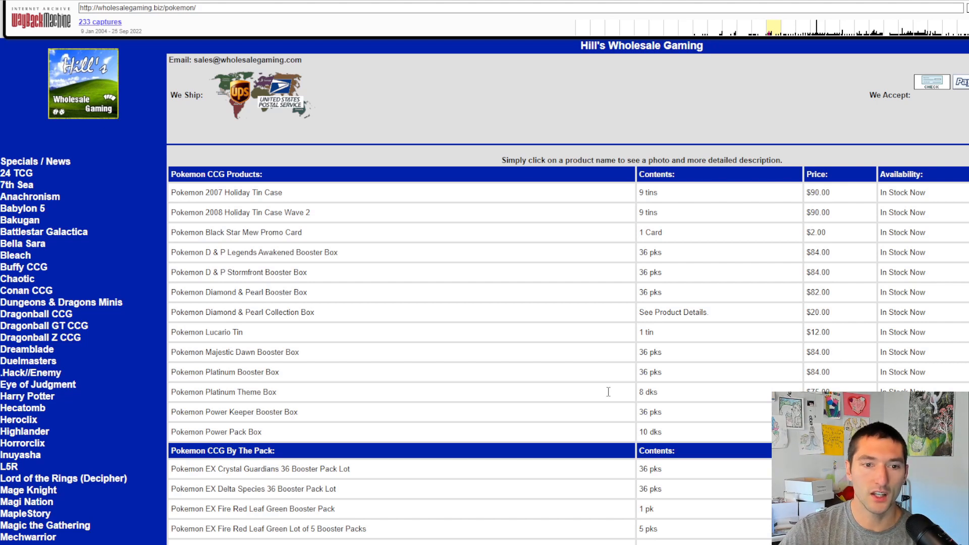
mouse_move(233, 412)
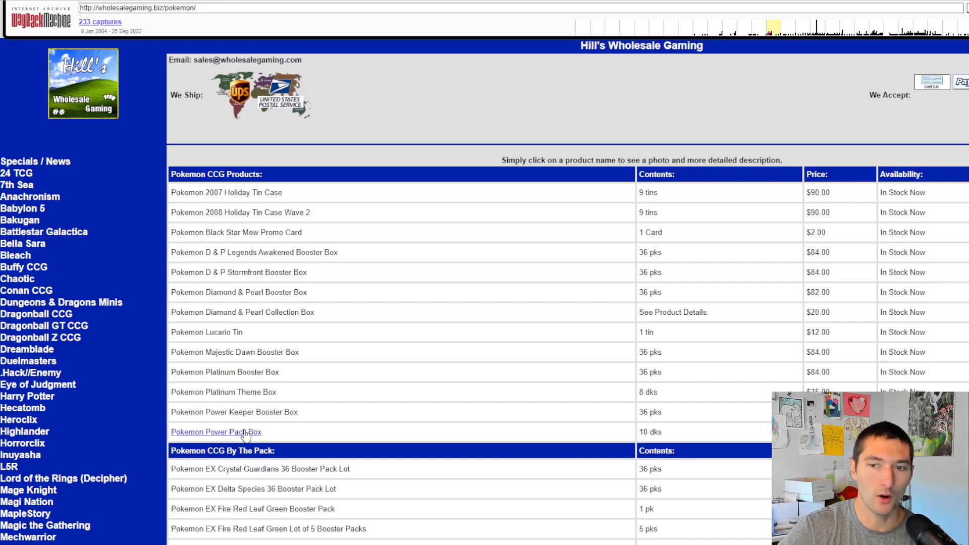
Step: Scroll down the Hill's Wholesale Gaming Pokémon price list and back up to load an earlier capture
scroll(down, 3)
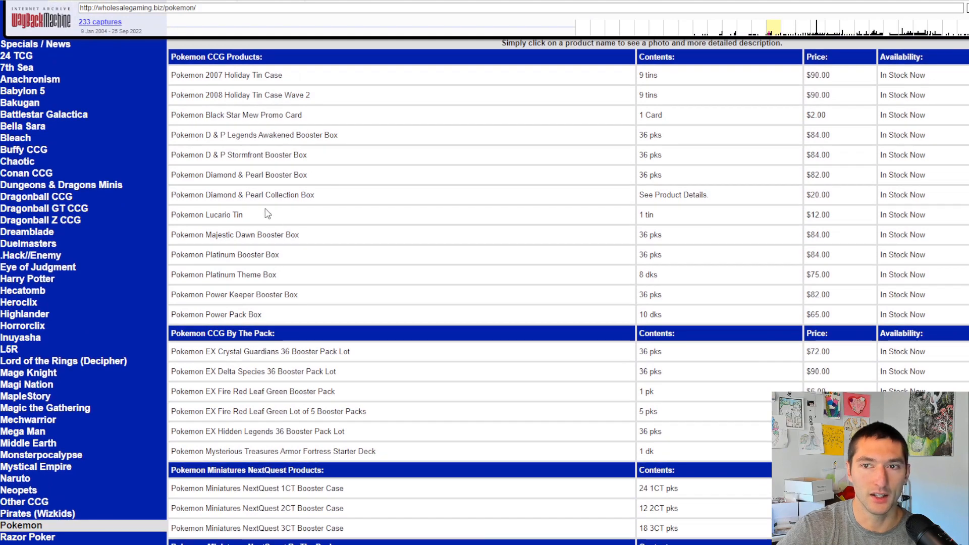
scroll(down, 3)
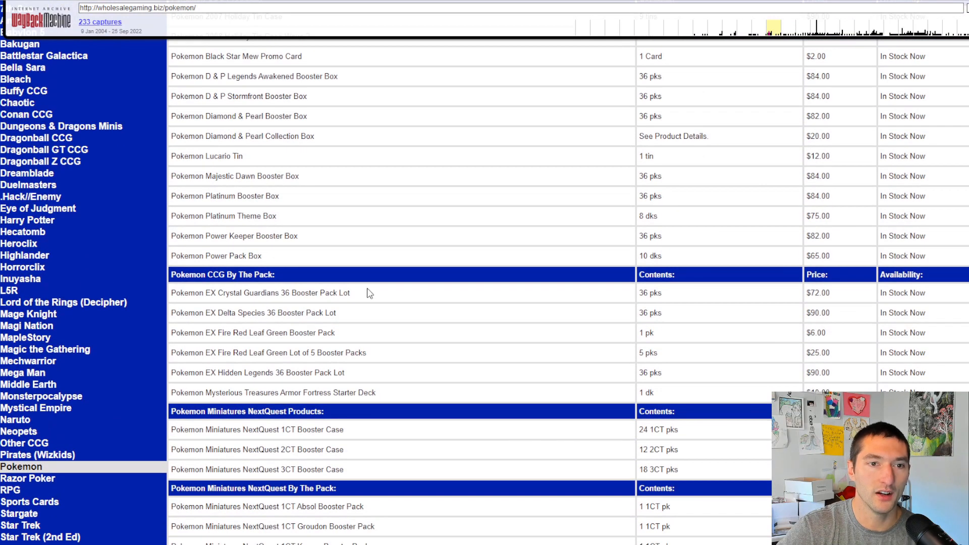
mouse_move(295, 300)
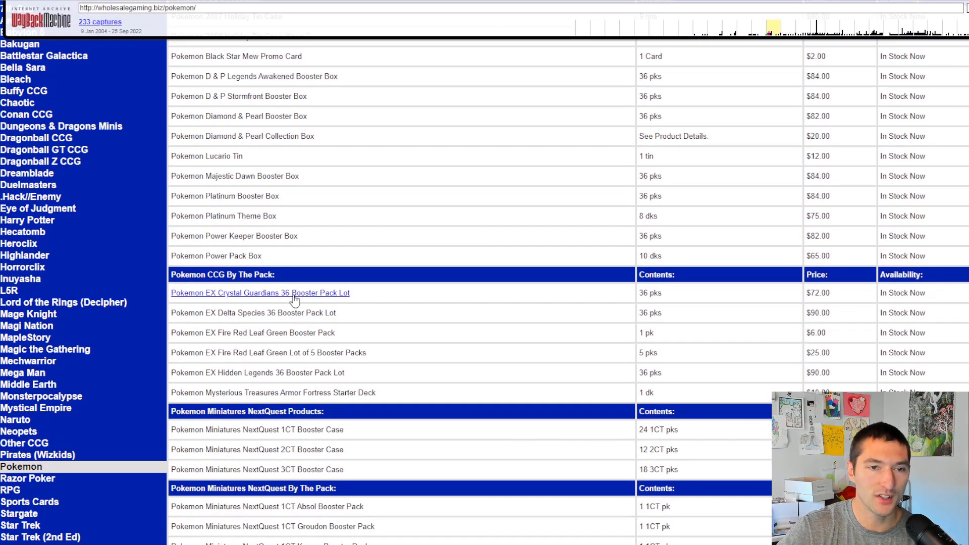
mouse_move(821, 295)
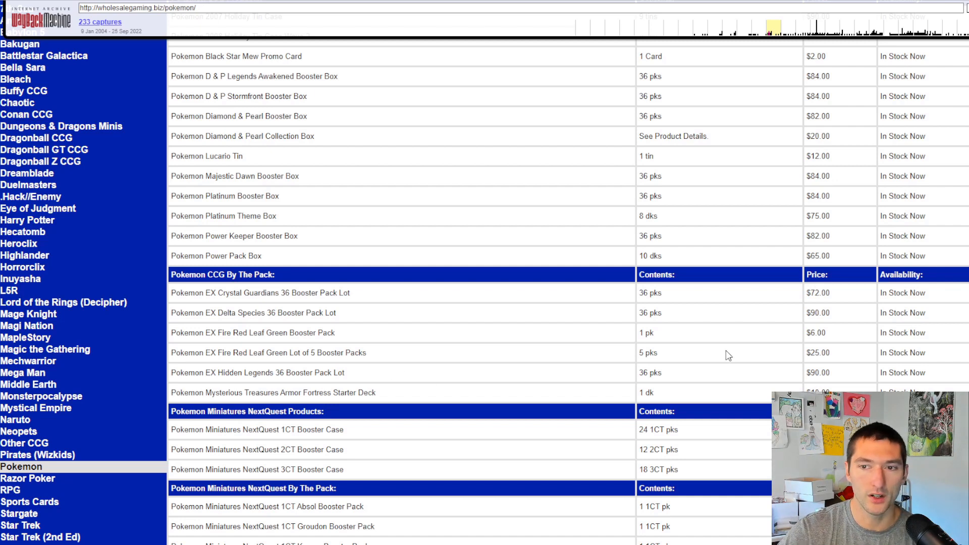
mouse_move(822, 352)
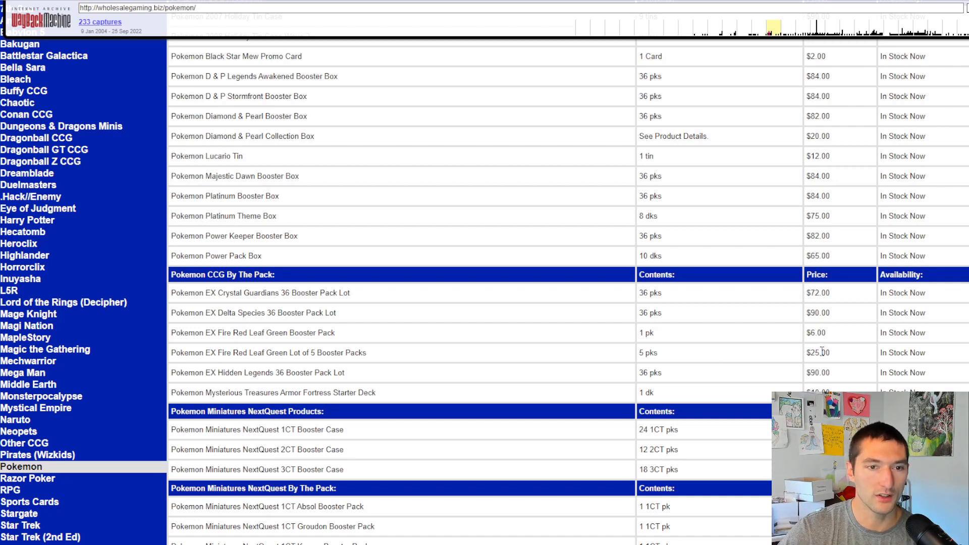
mouse_move(815, 333)
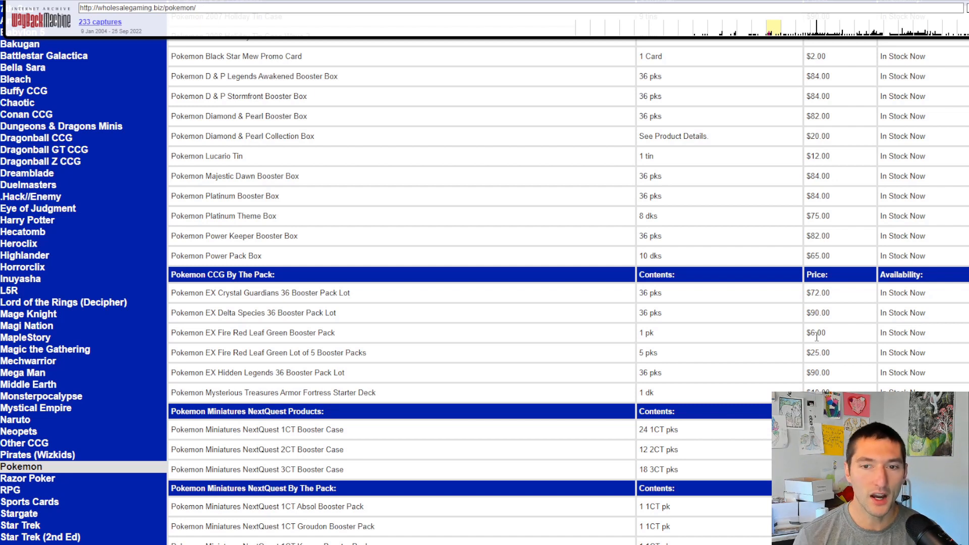
mouse_move(580, 397)
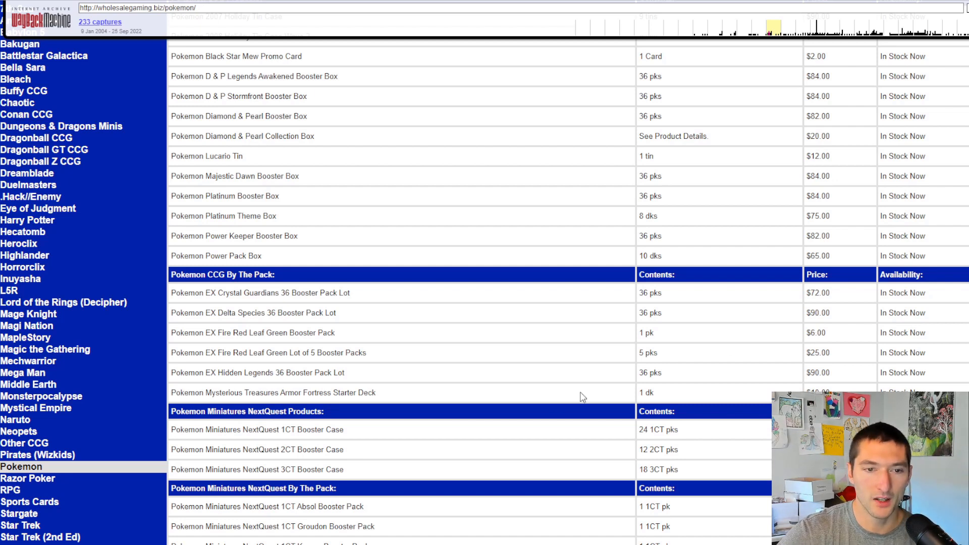
scroll(up, 3)
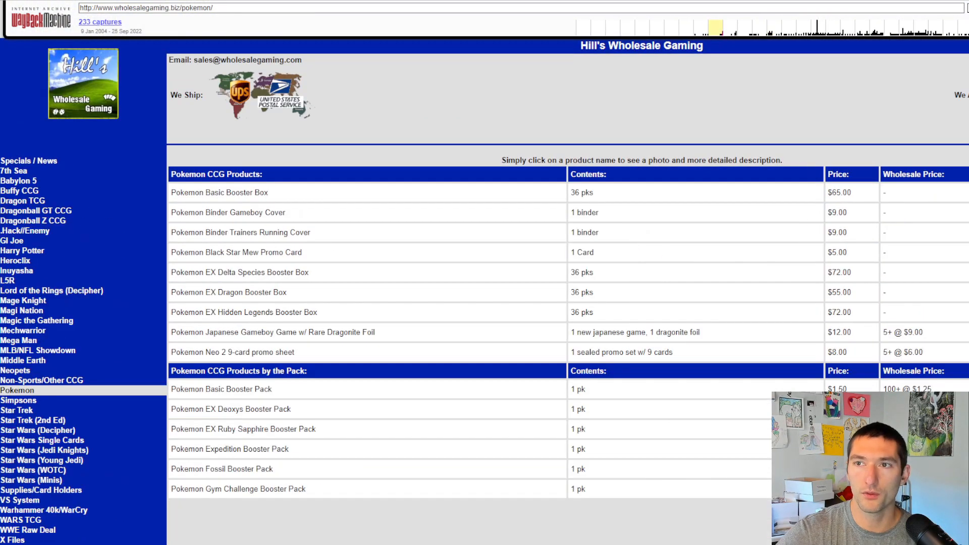
mouse_move(316, 112)
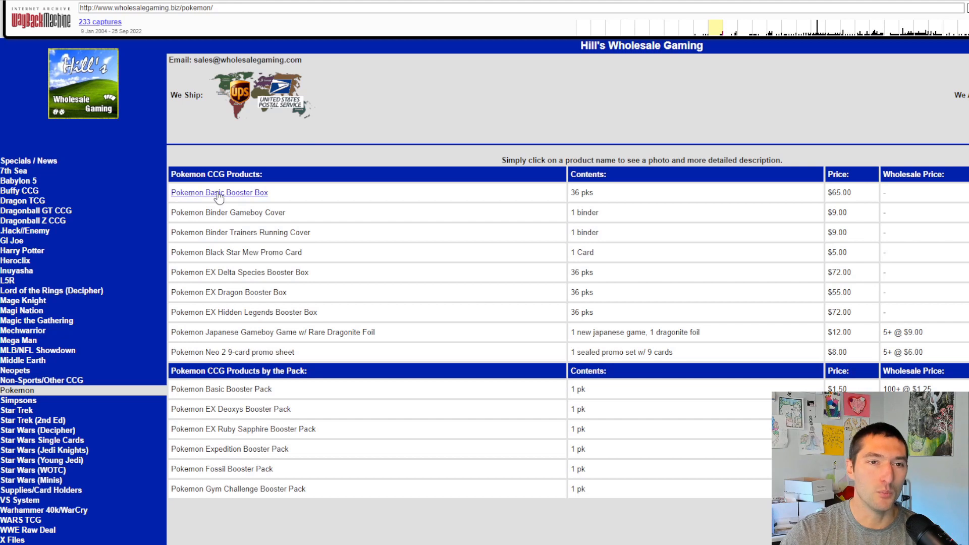
mouse_move(250, 201)
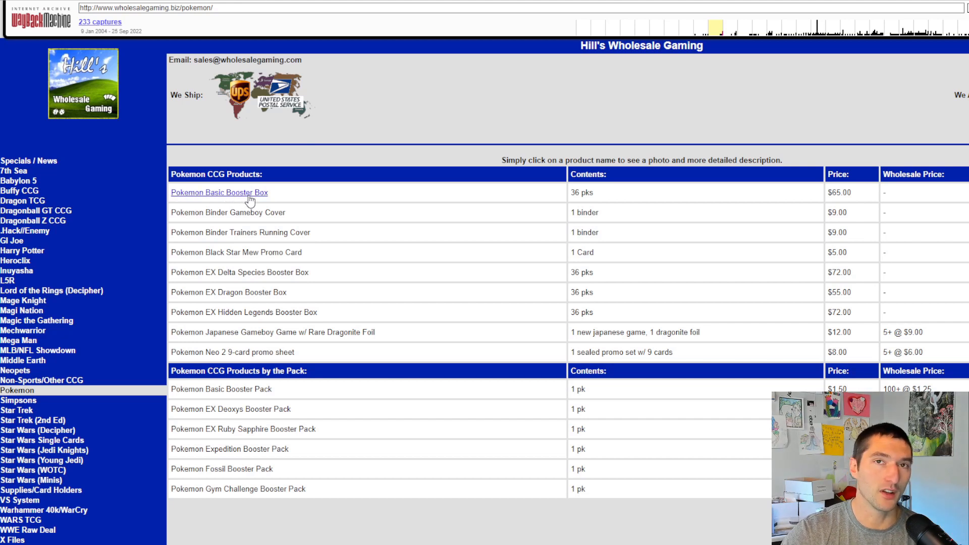
mouse_move(386, 129)
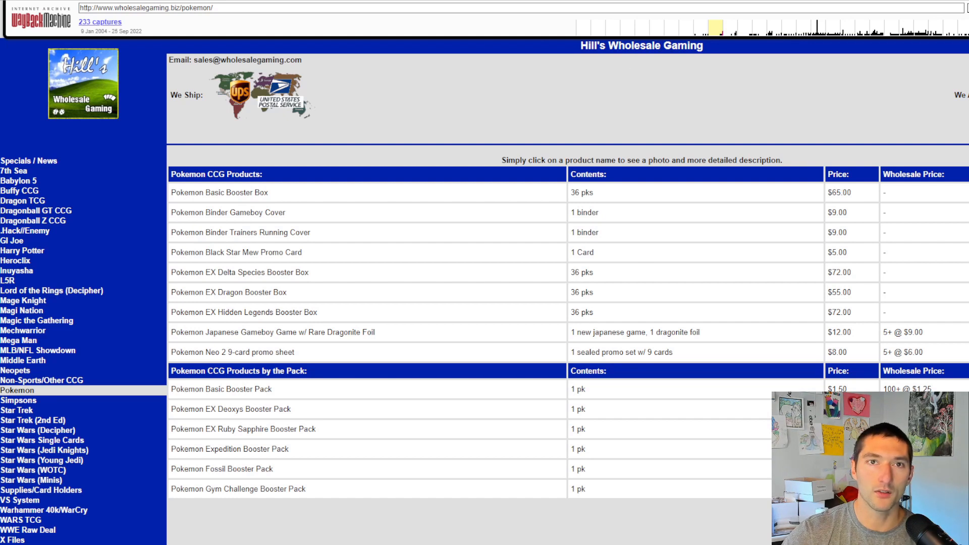
click(218, 193)
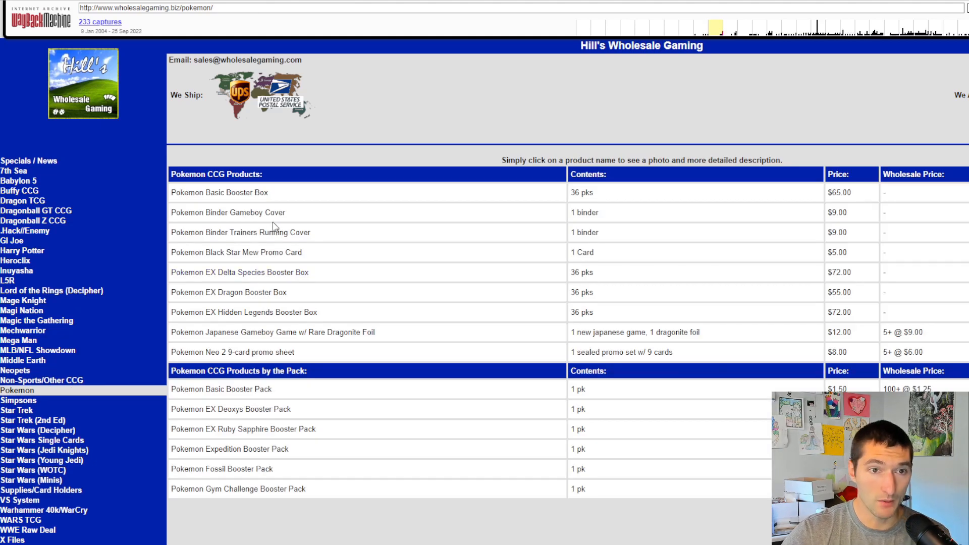
mouse_move(290, 262)
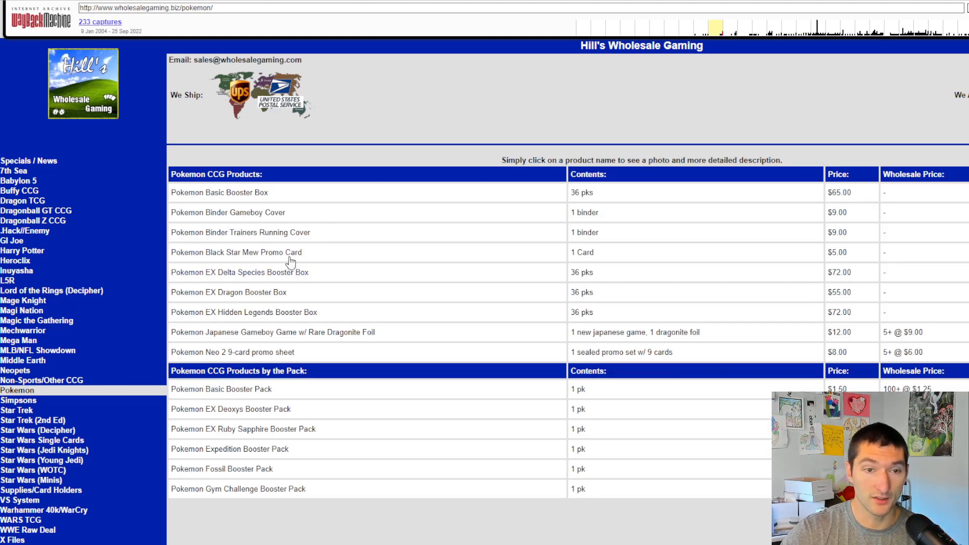
mouse_move(236, 252)
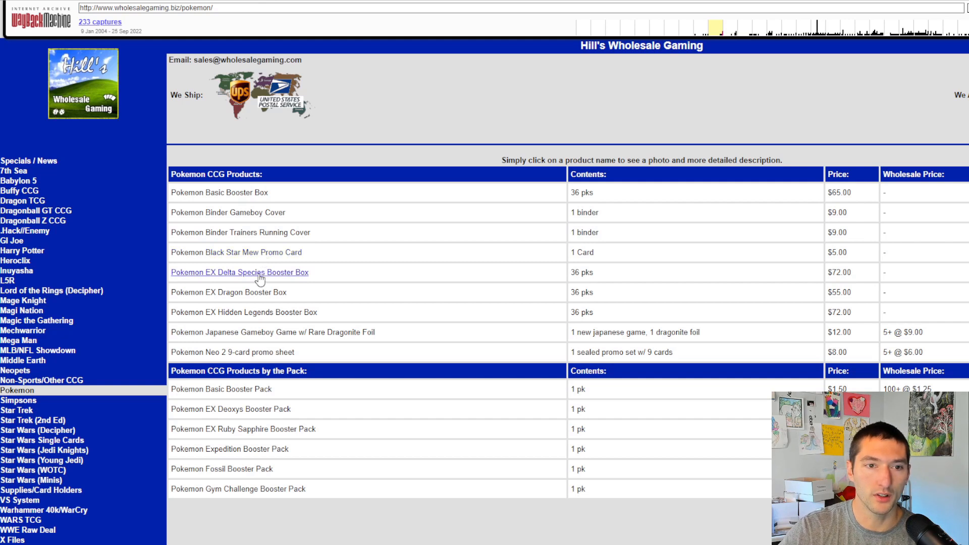
mouse_move(228, 292)
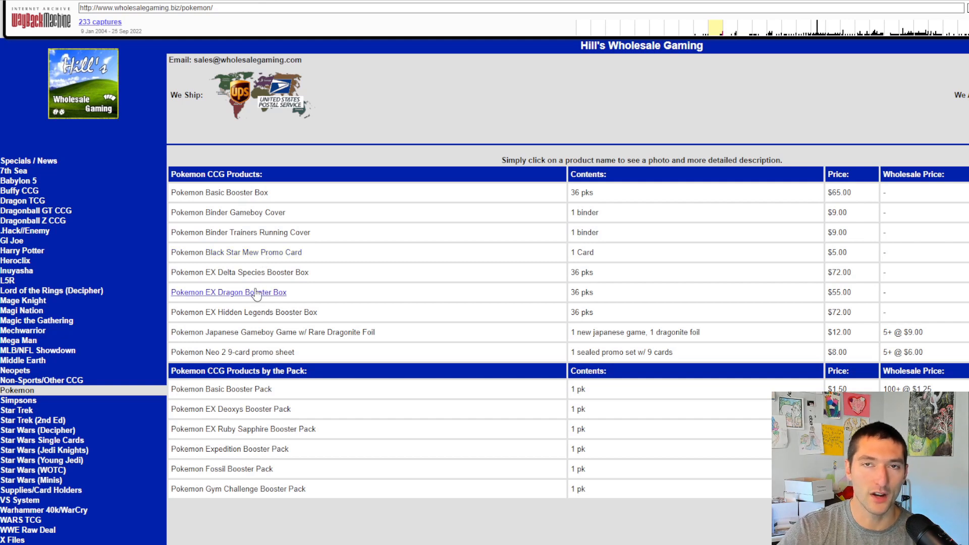
mouse_move(253, 304)
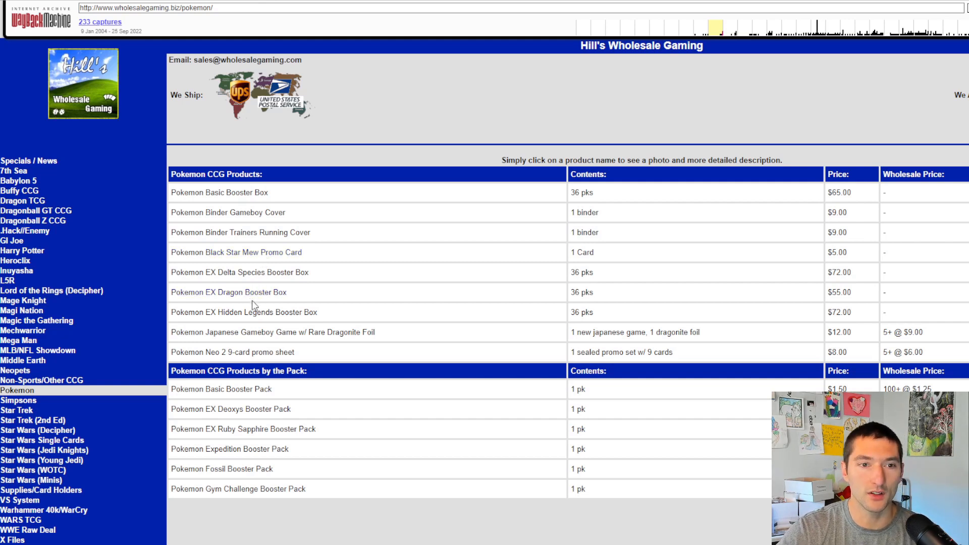
scroll(down, 3)
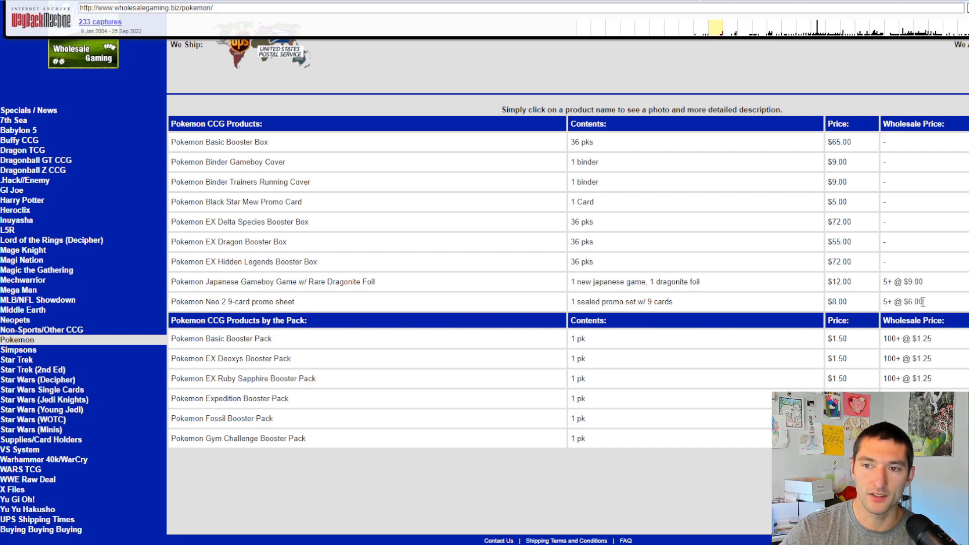
mouse_move(464, 371)
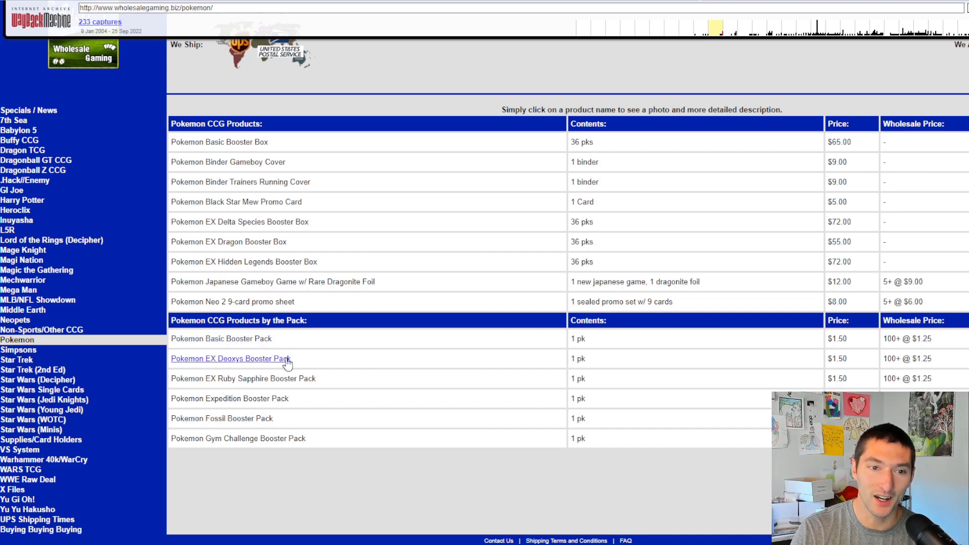
mouse_move(466, 355)
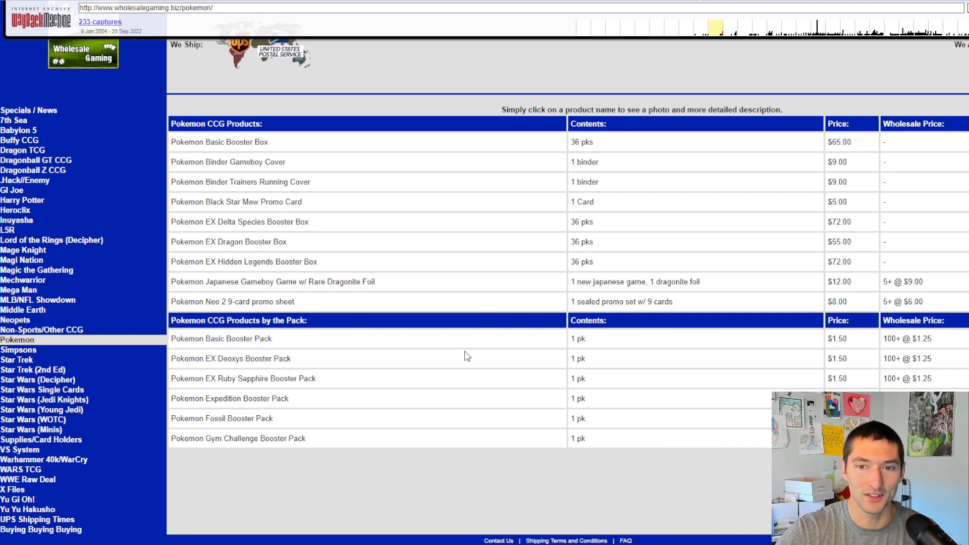
mouse_move(451, 359)
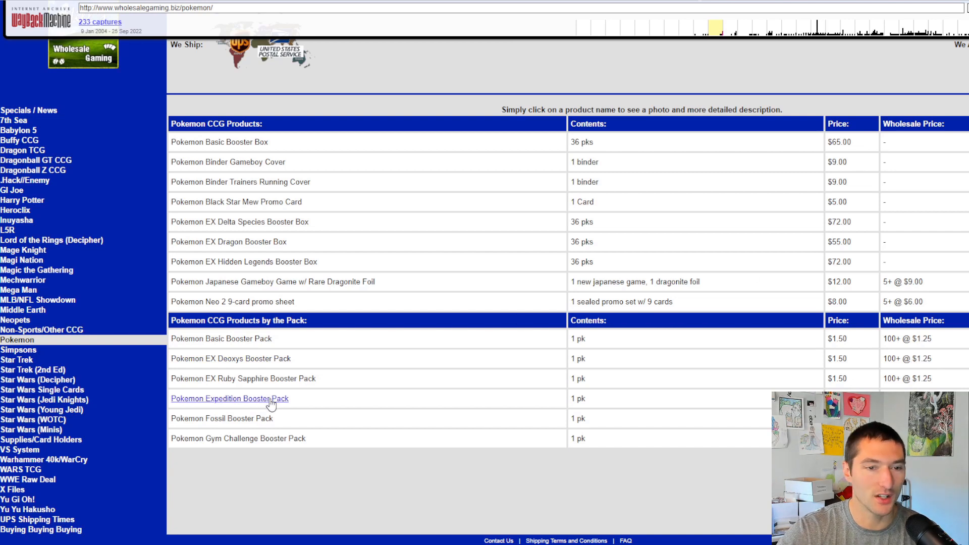
mouse_move(260, 438)
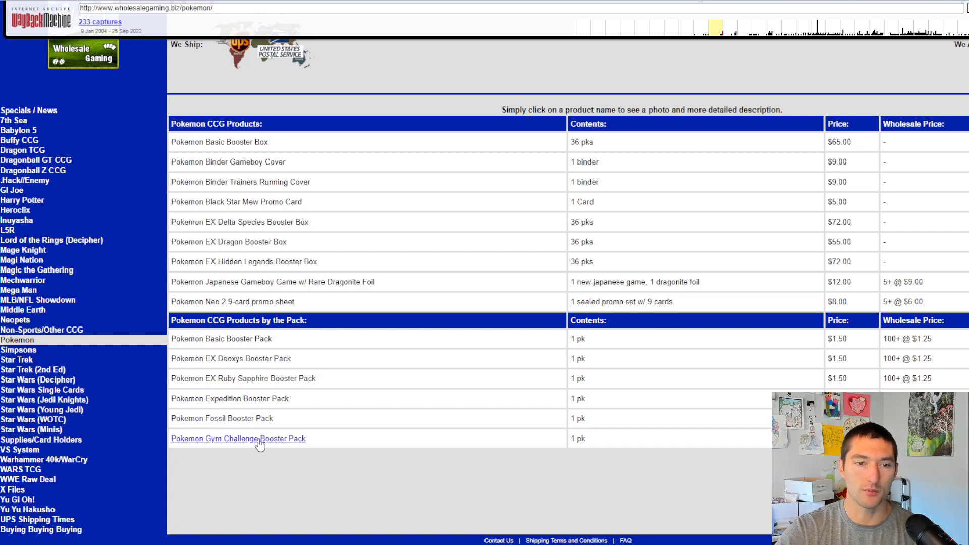
mouse_move(270, 358)
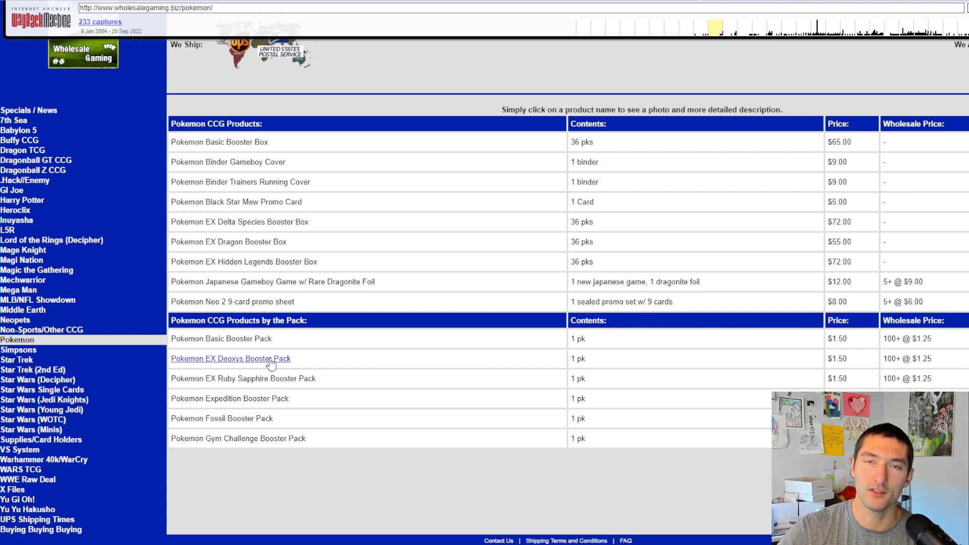
mouse_move(281, 407)
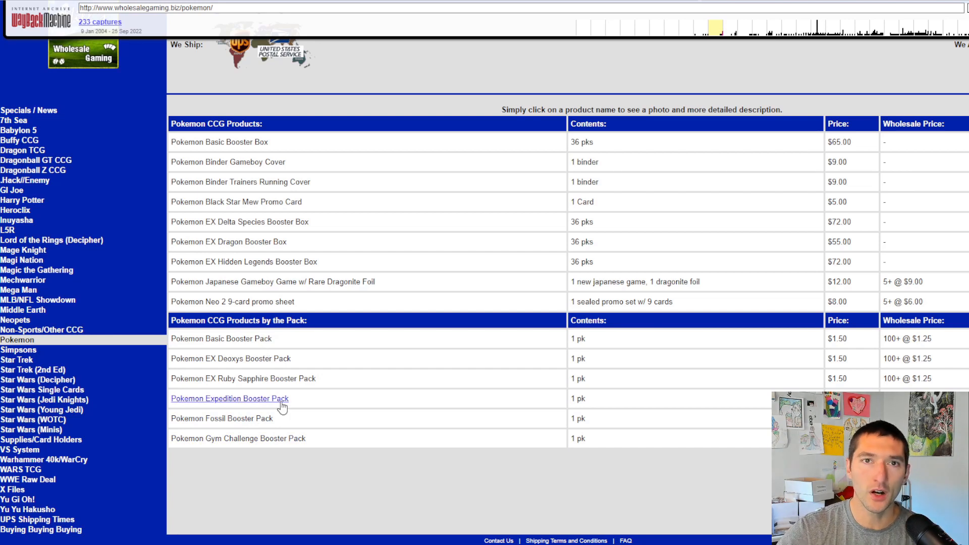
click(219, 141)
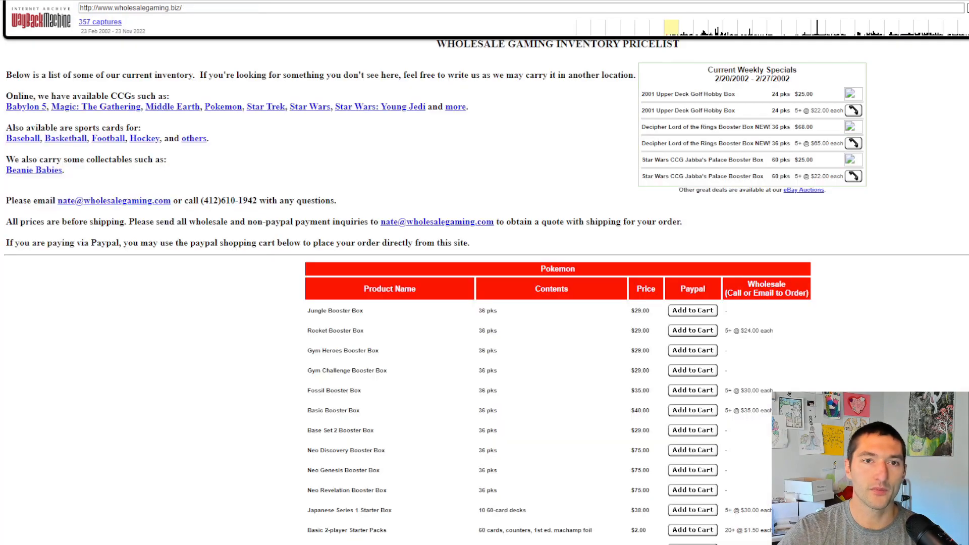
mouse_move(370, 66)
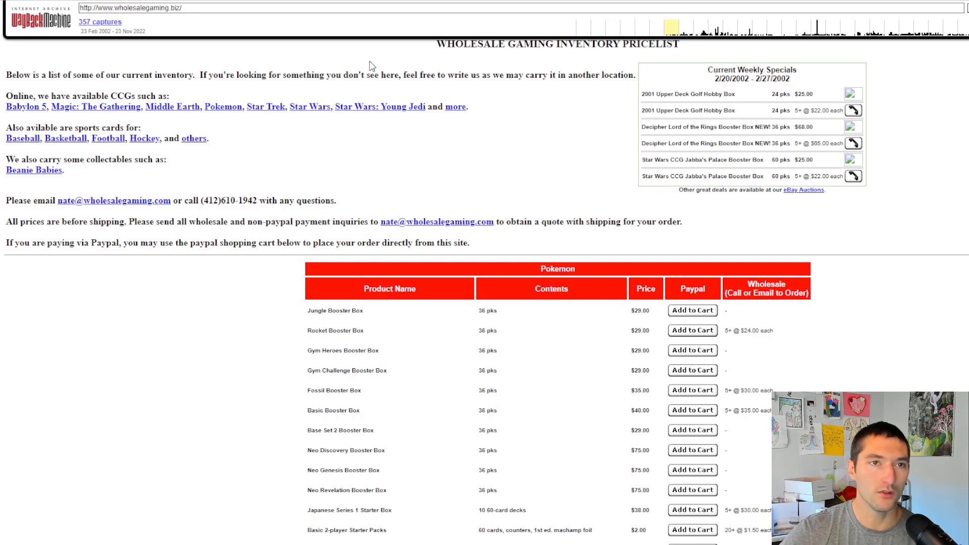
mouse_move(438, 105)
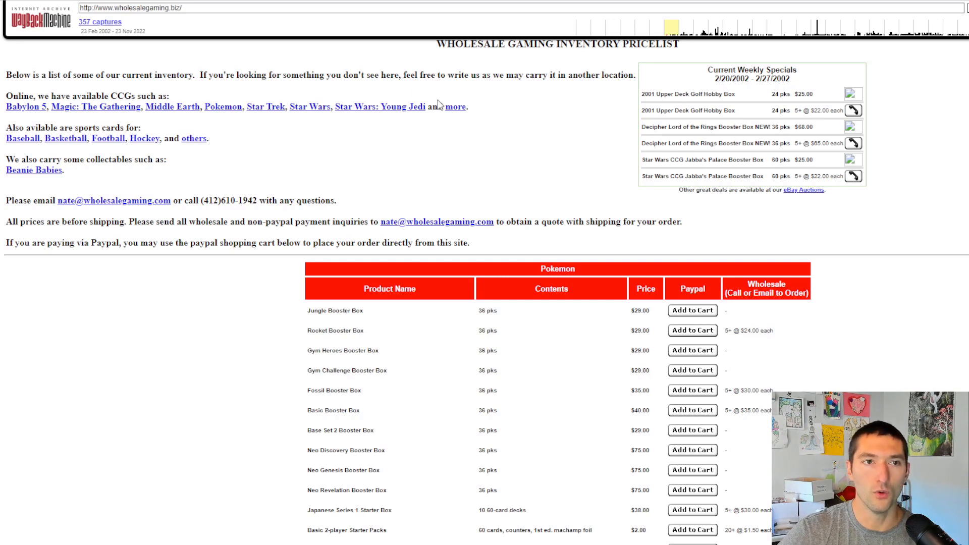
mouse_move(470, 157)
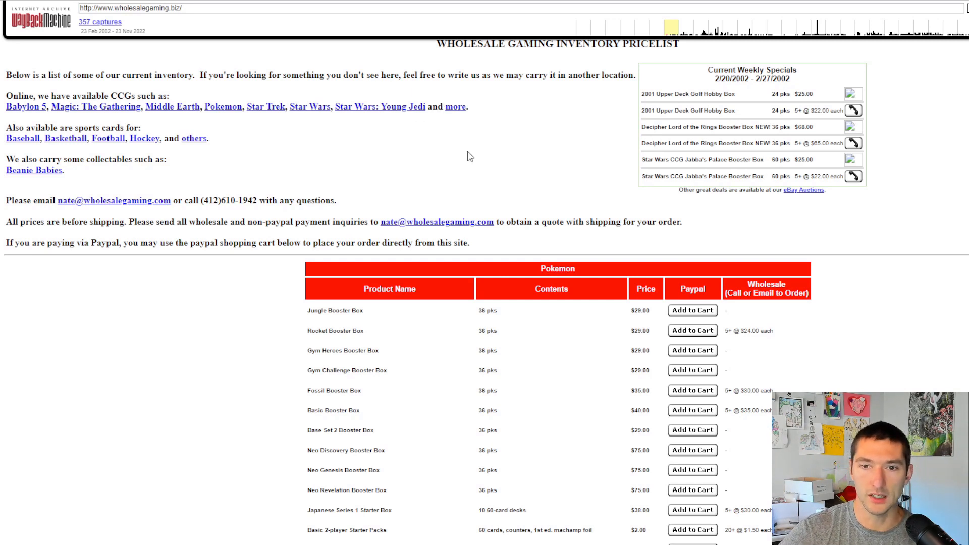
Step: Scroll the 2002 wholesalegaming.biz price list down to the full Pokémon table
scroll(down, 3)
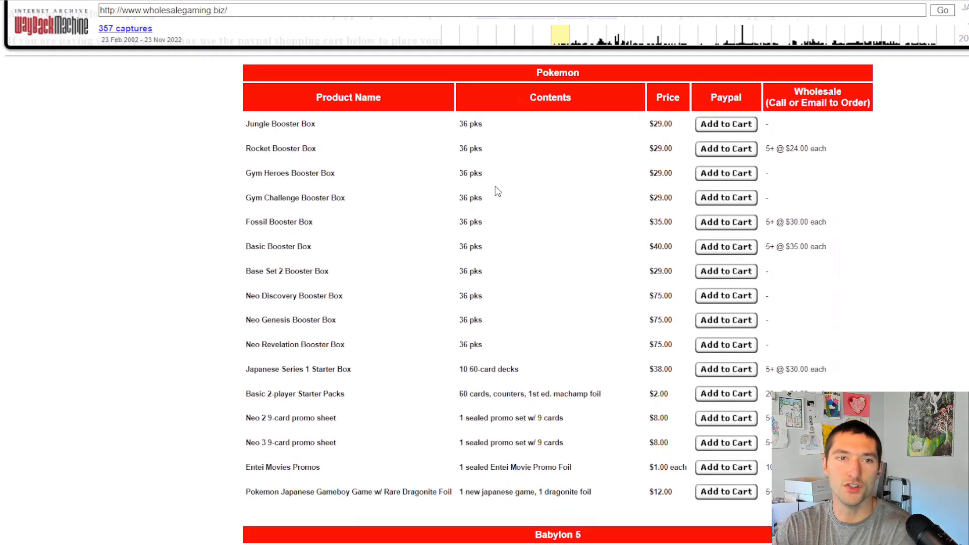
mouse_move(338, 145)
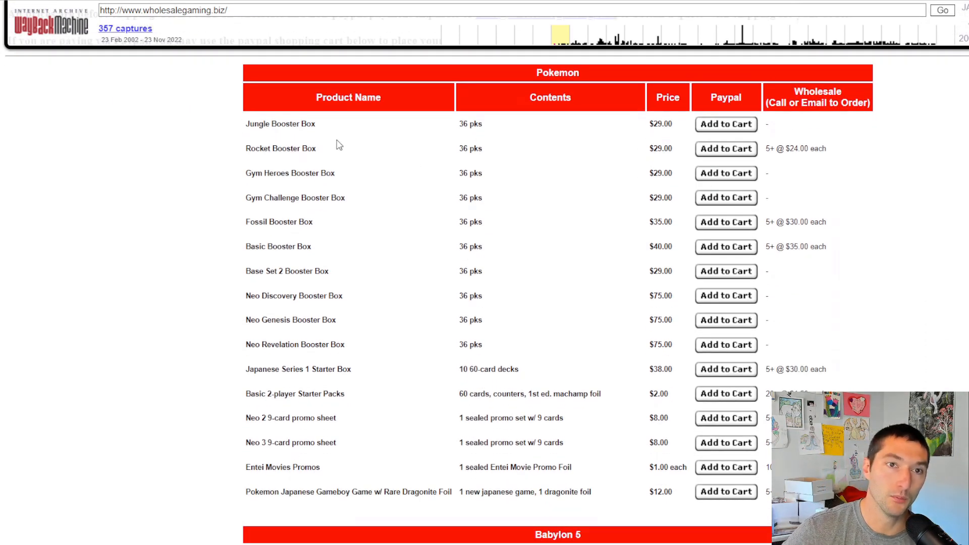
mouse_move(535, 136)
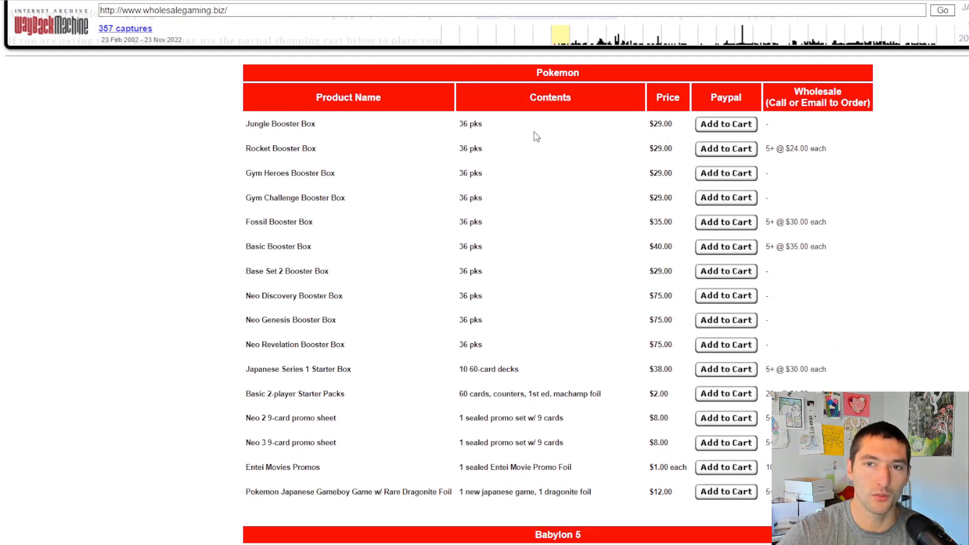
mouse_move(642, 133)
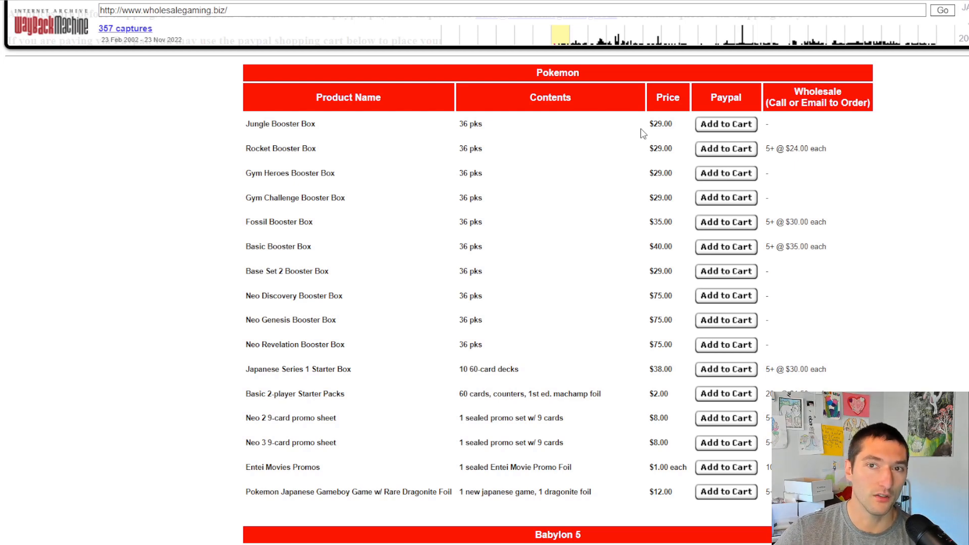
mouse_move(296, 139)
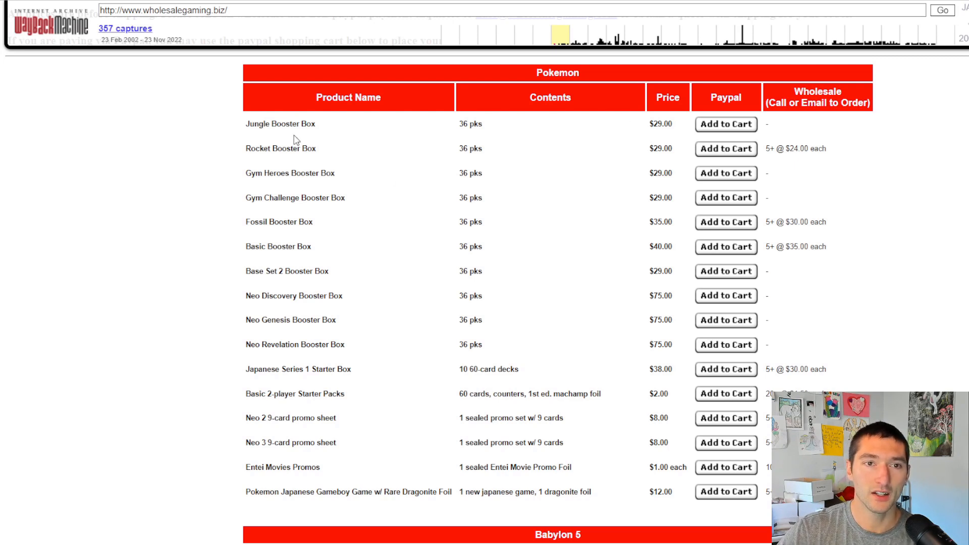
mouse_move(654, 153)
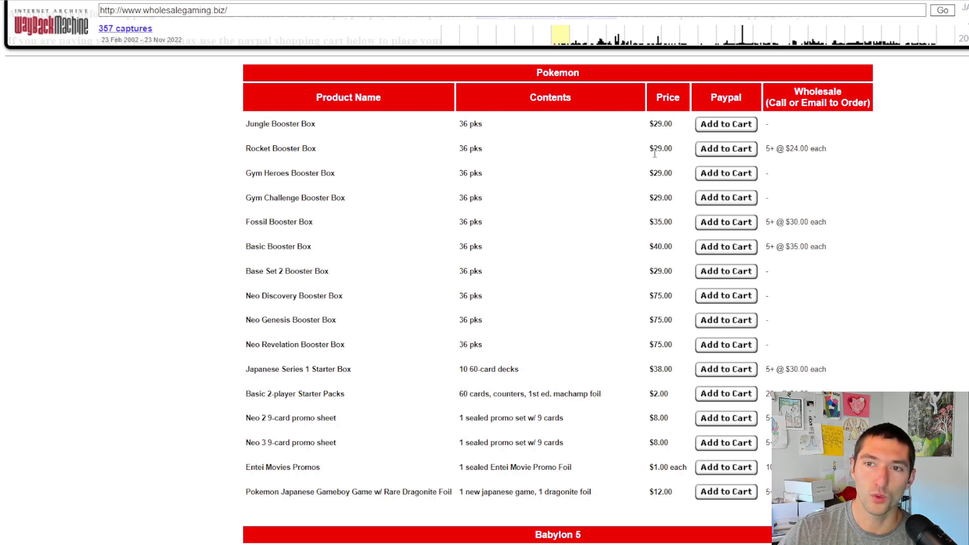
mouse_move(793, 159)
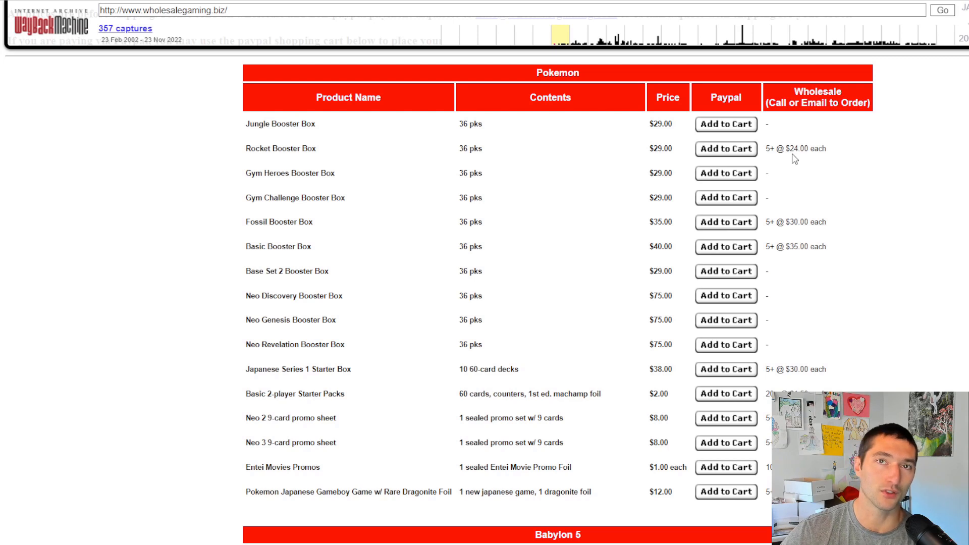
mouse_move(297, 176)
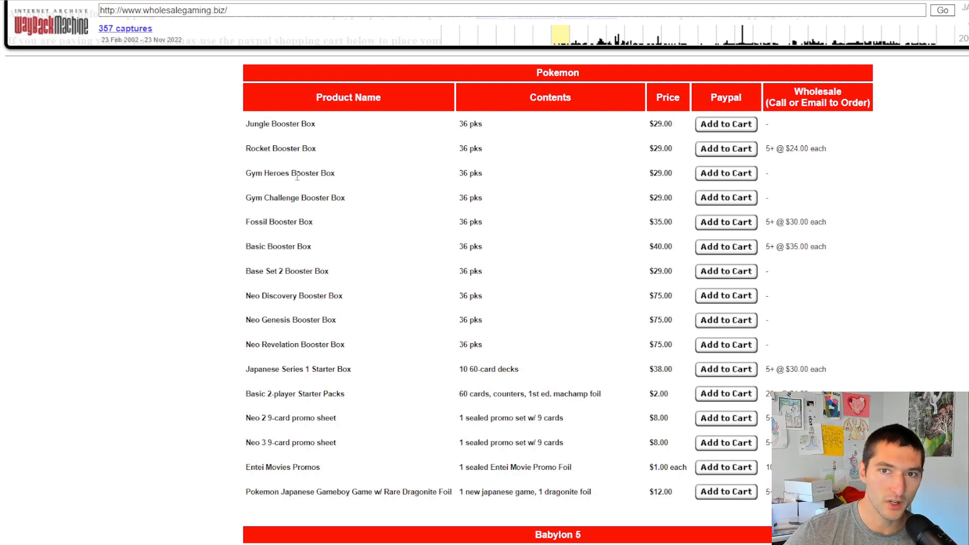
mouse_move(291, 208)
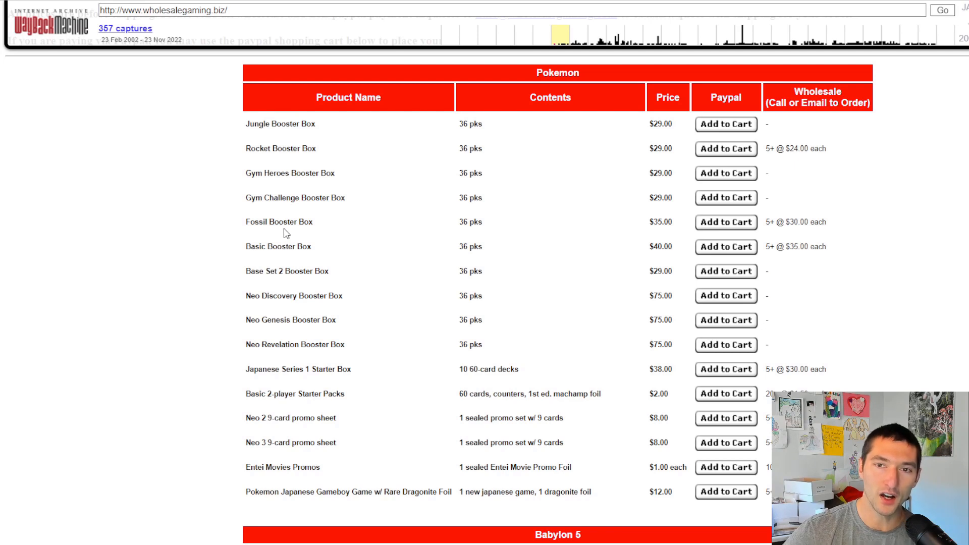
mouse_move(619, 223)
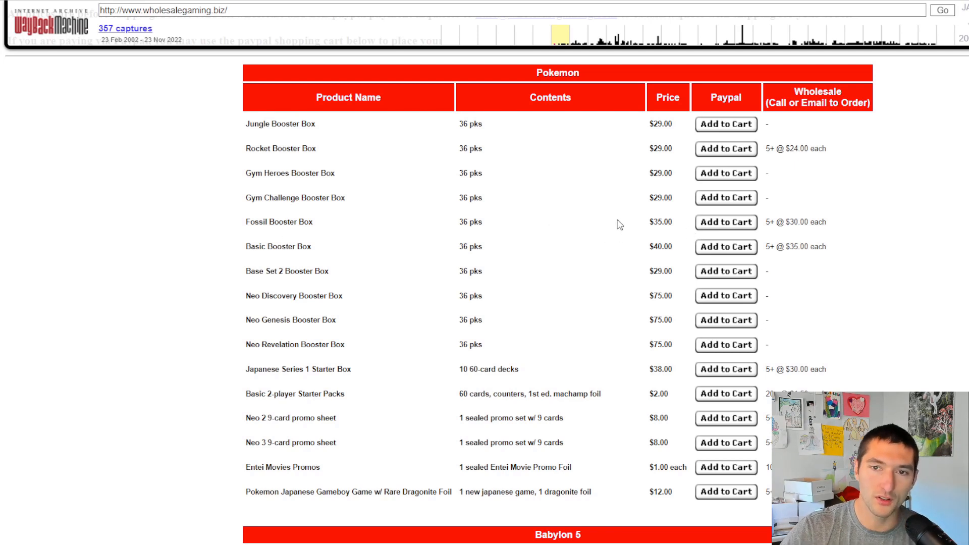
mouse_move(773, 224)
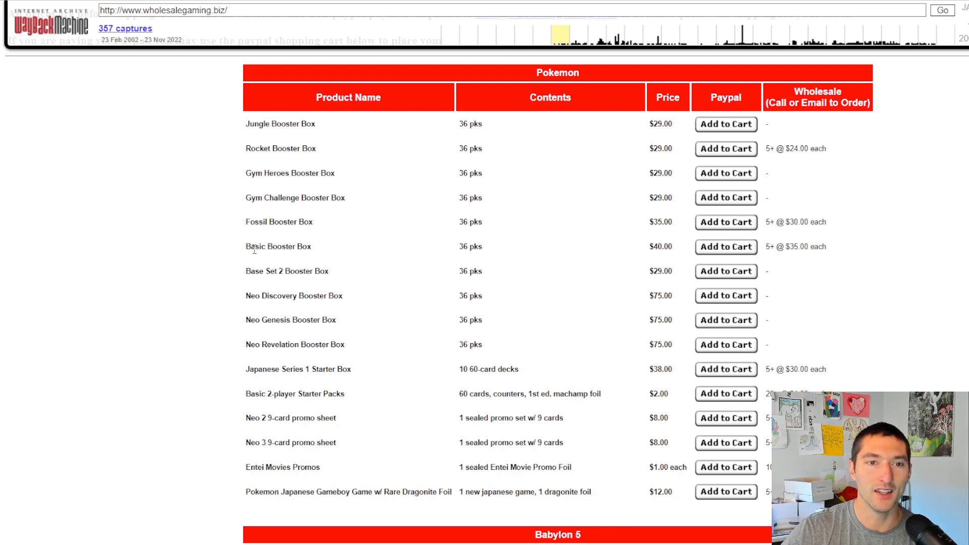
mouse_move(649, 254)
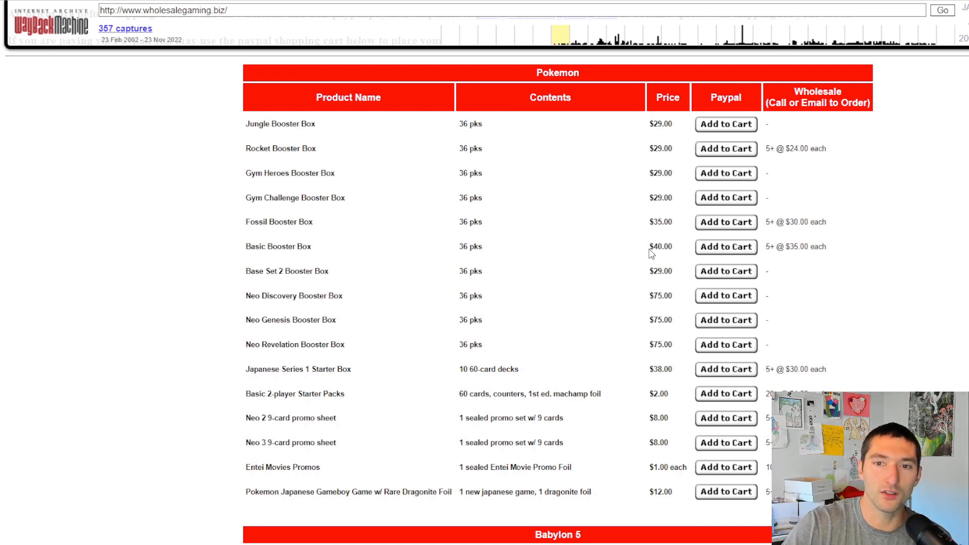
mouse_move(303, 317)
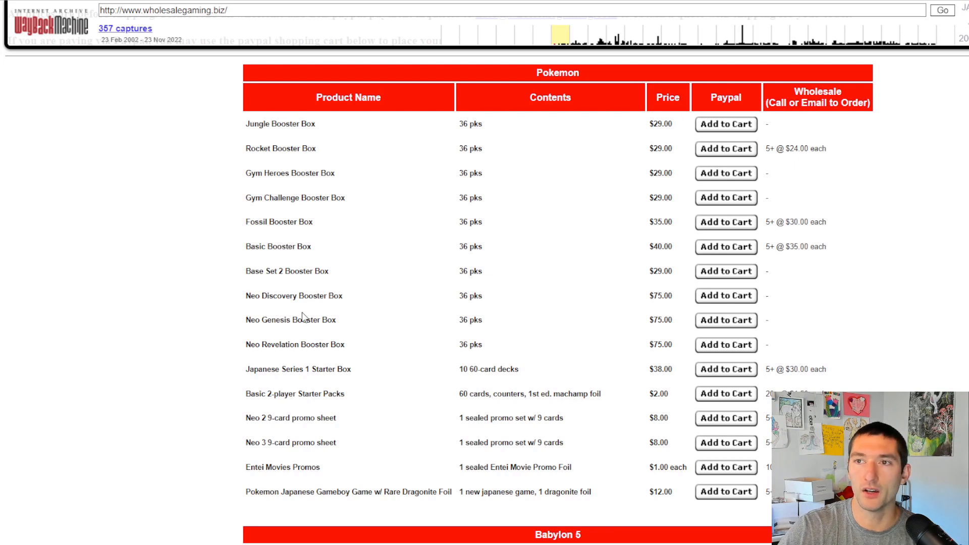
mouse_move(269, 333)
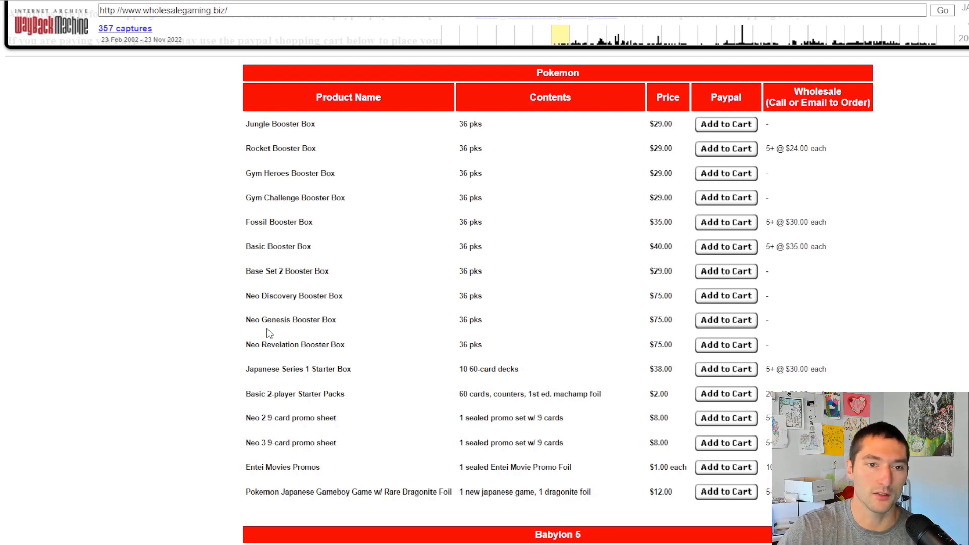
mouse_move(621, 316)
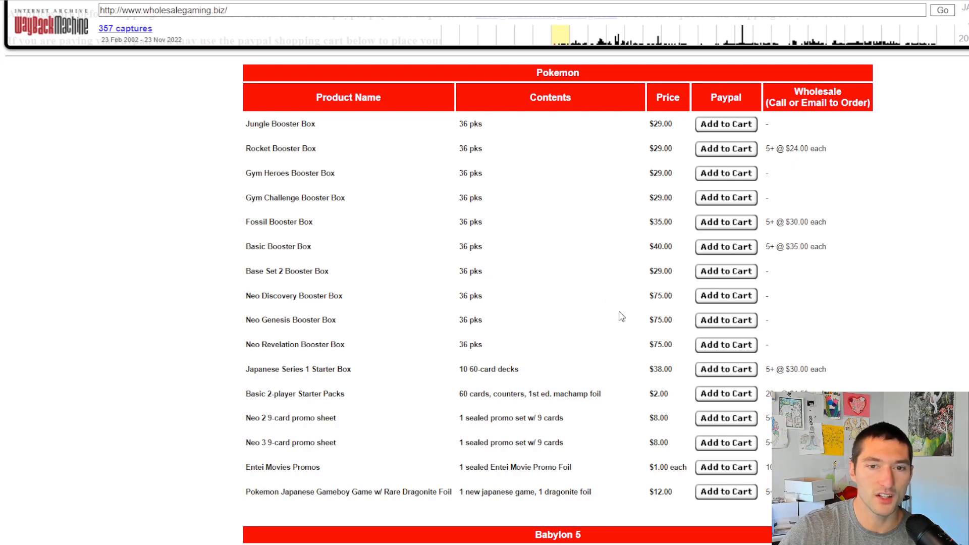
mouse_move(595, 360)
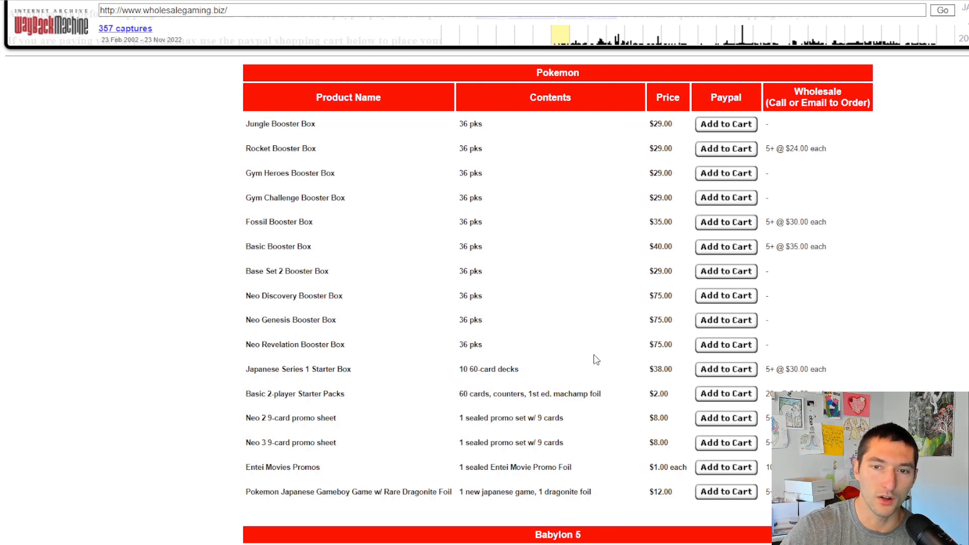
mouse_move(659, 349)
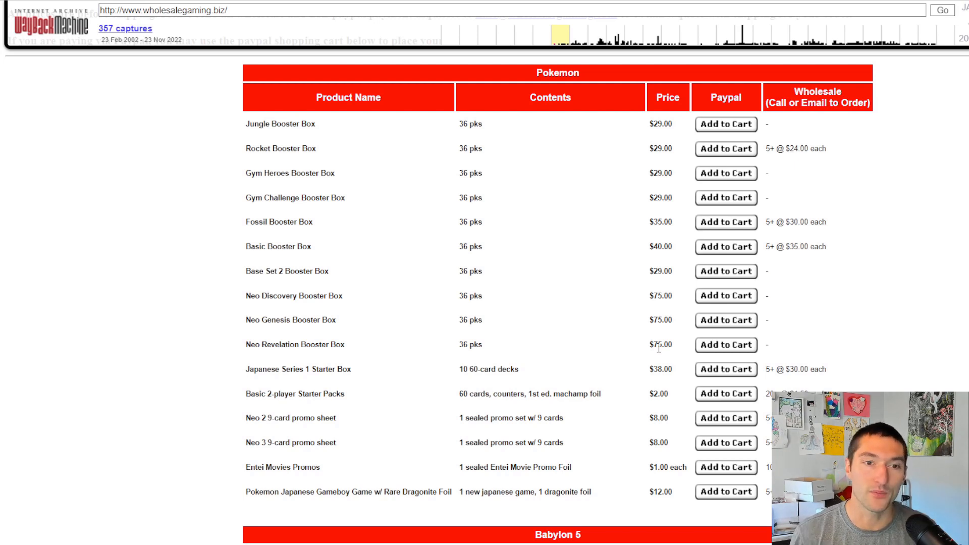
mouse_move(492, 363)
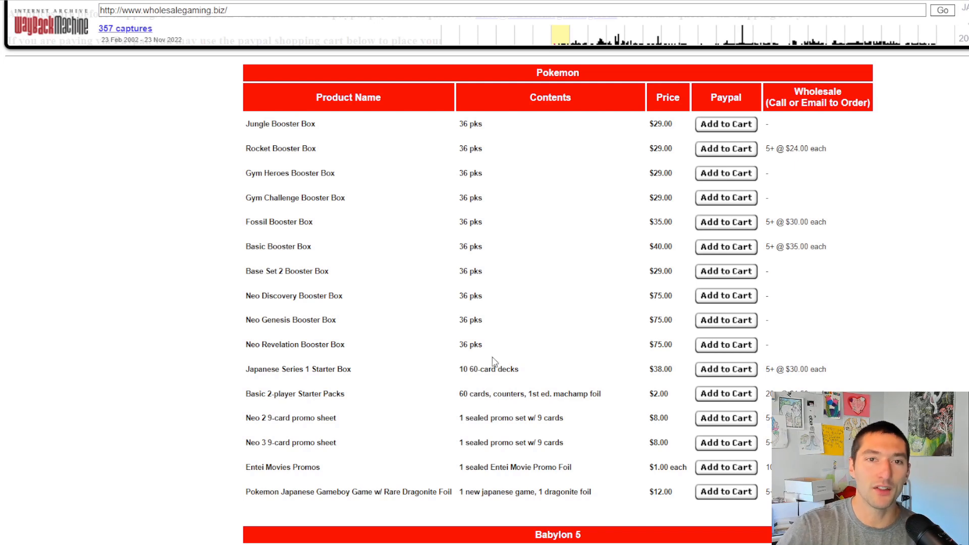
mouse_move(243, 131)
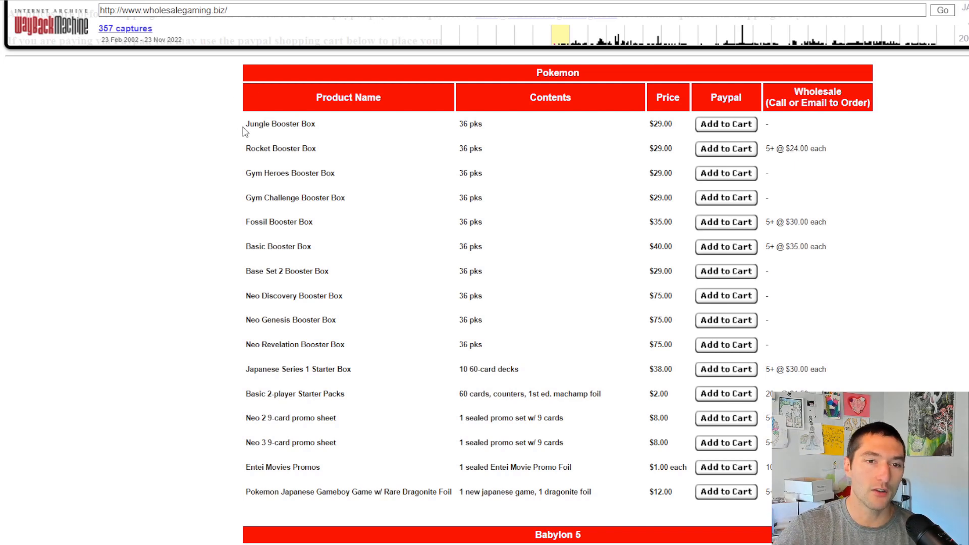
mouse_move(244, 296)
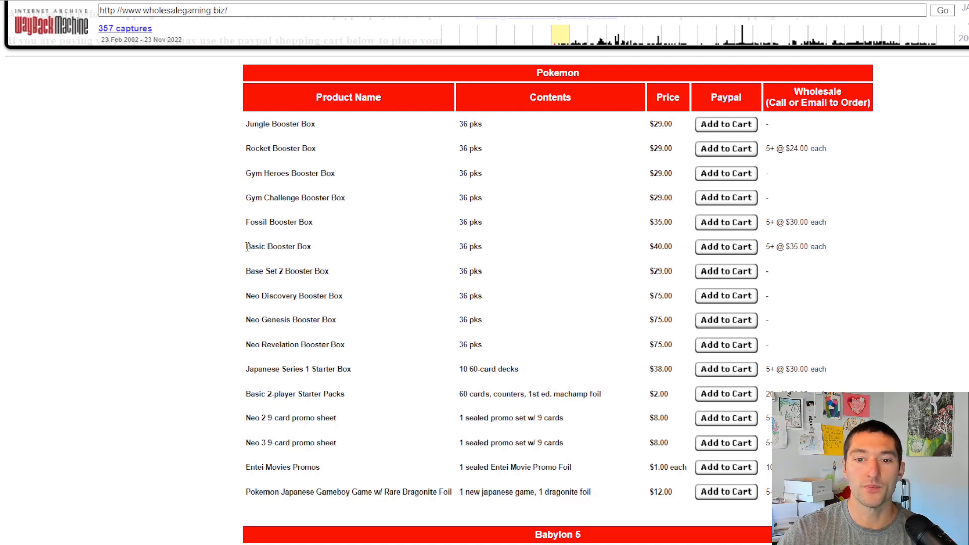
mouse_move(232, 247)
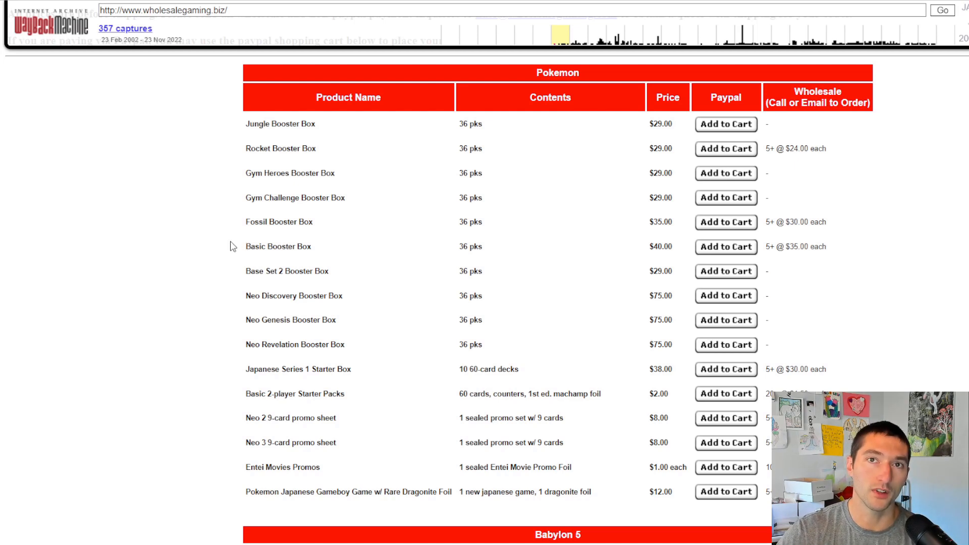
mouse_move(233, 245)
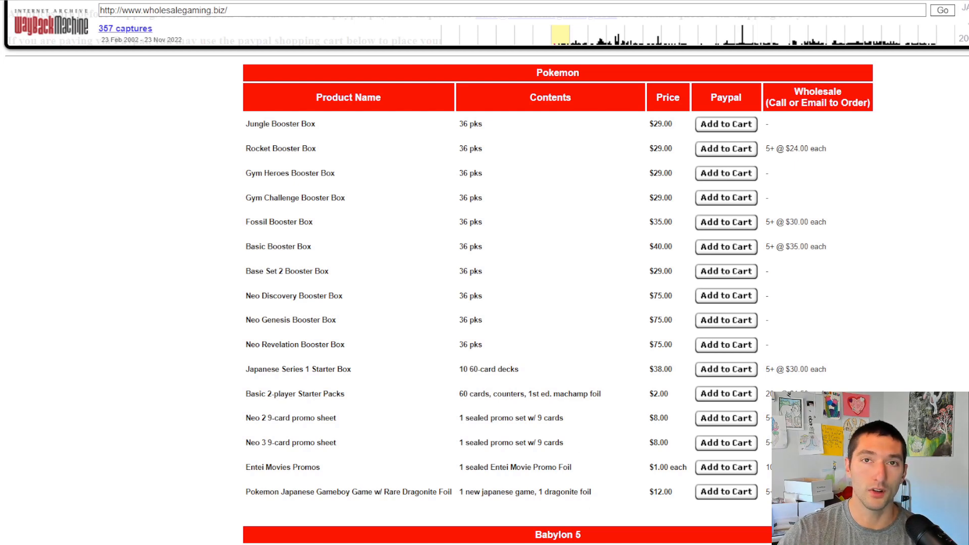